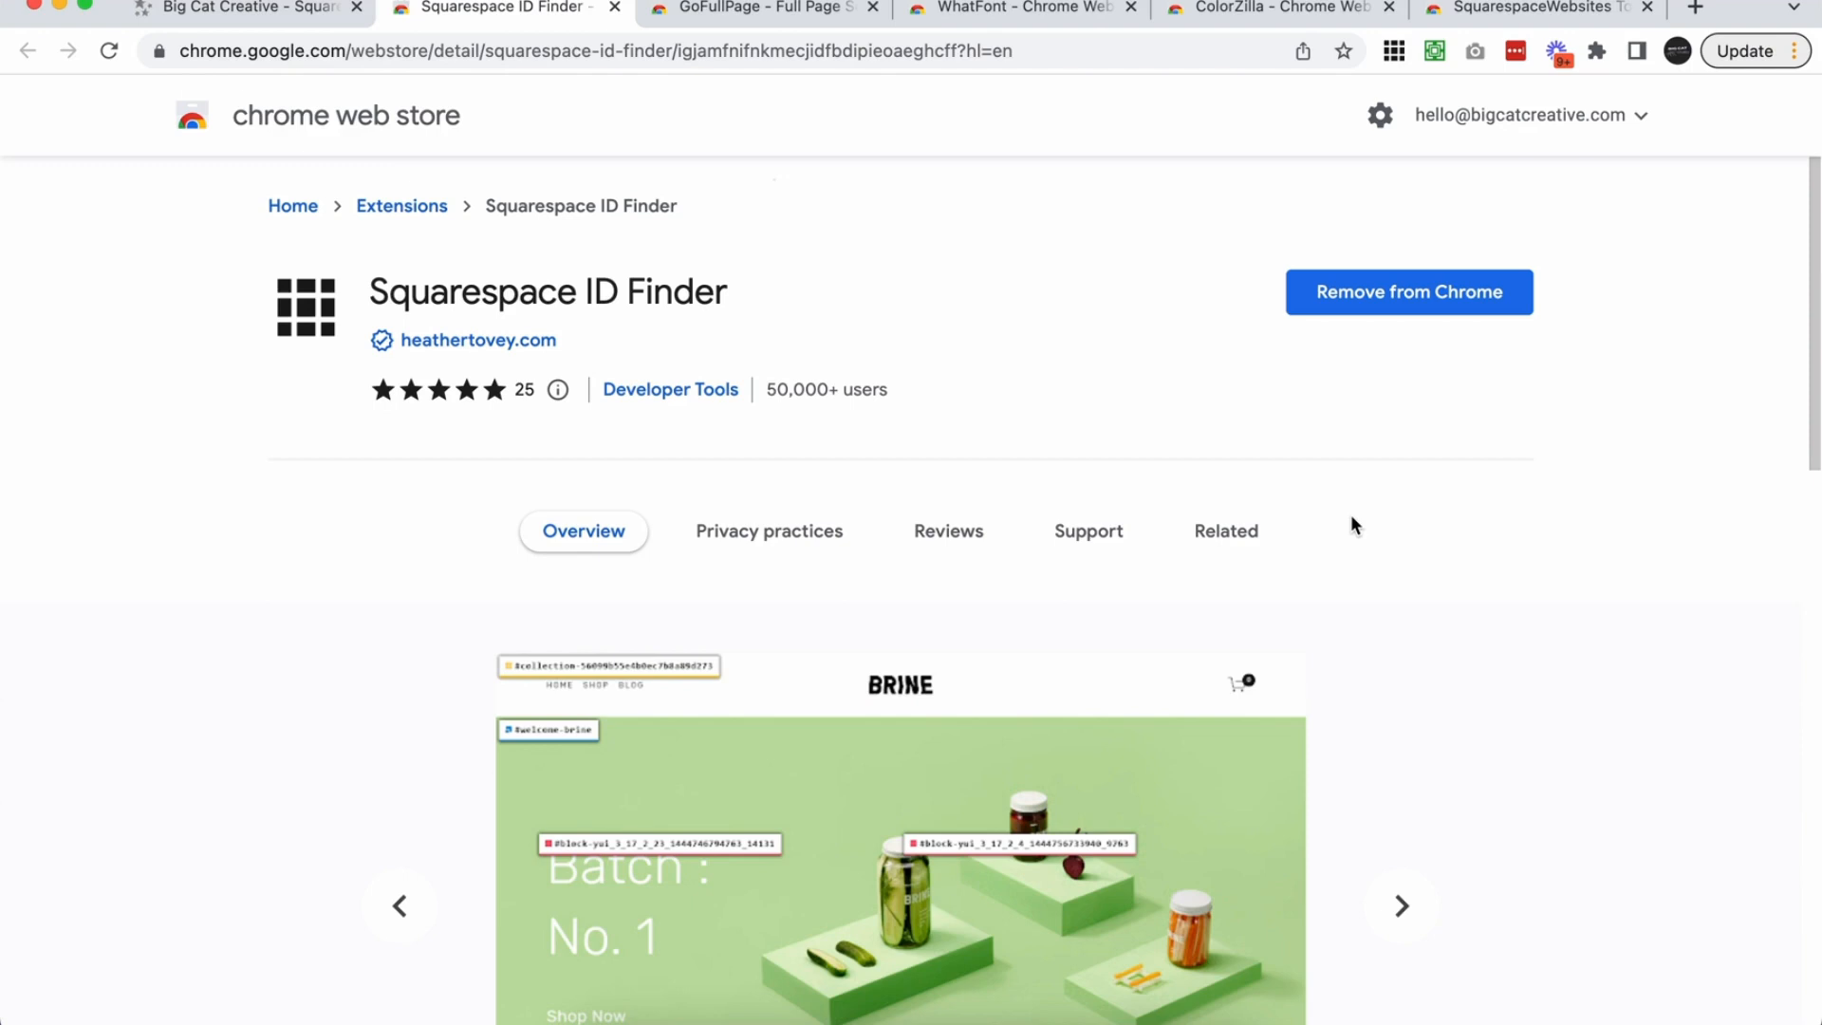
mouse_move(1360, 508)
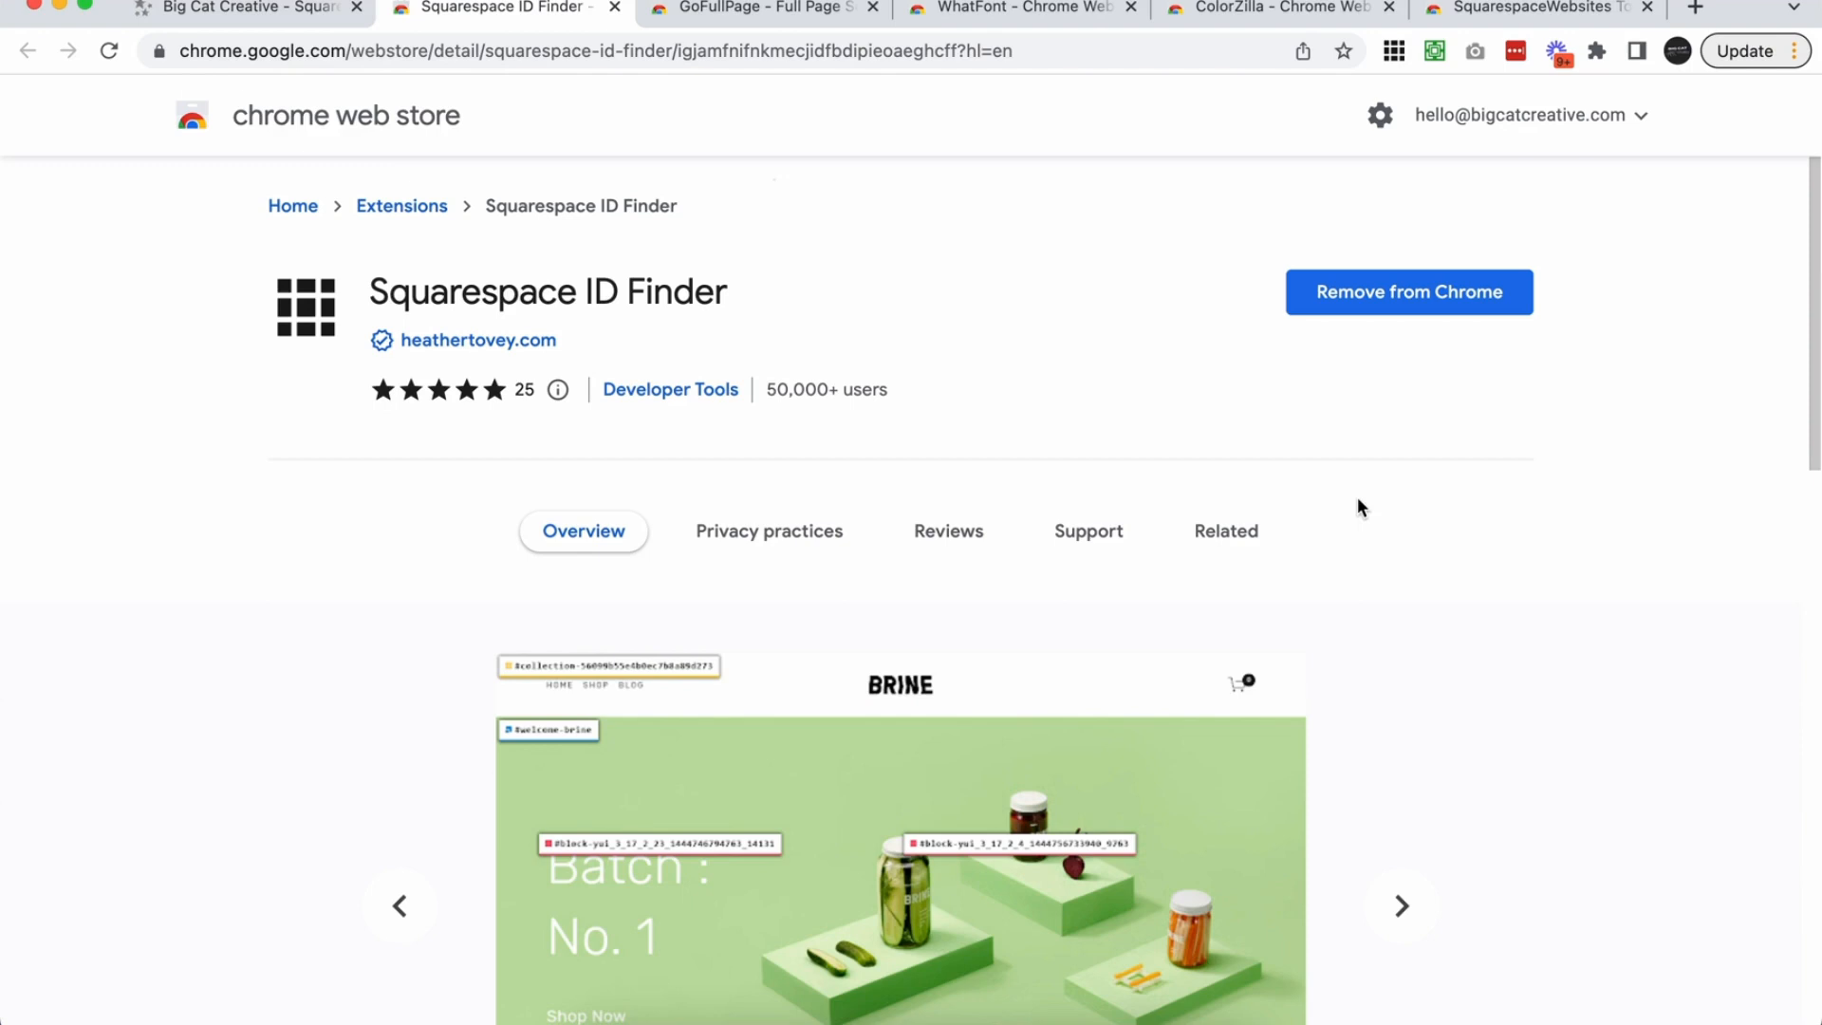
mouse_move(1336, 501)
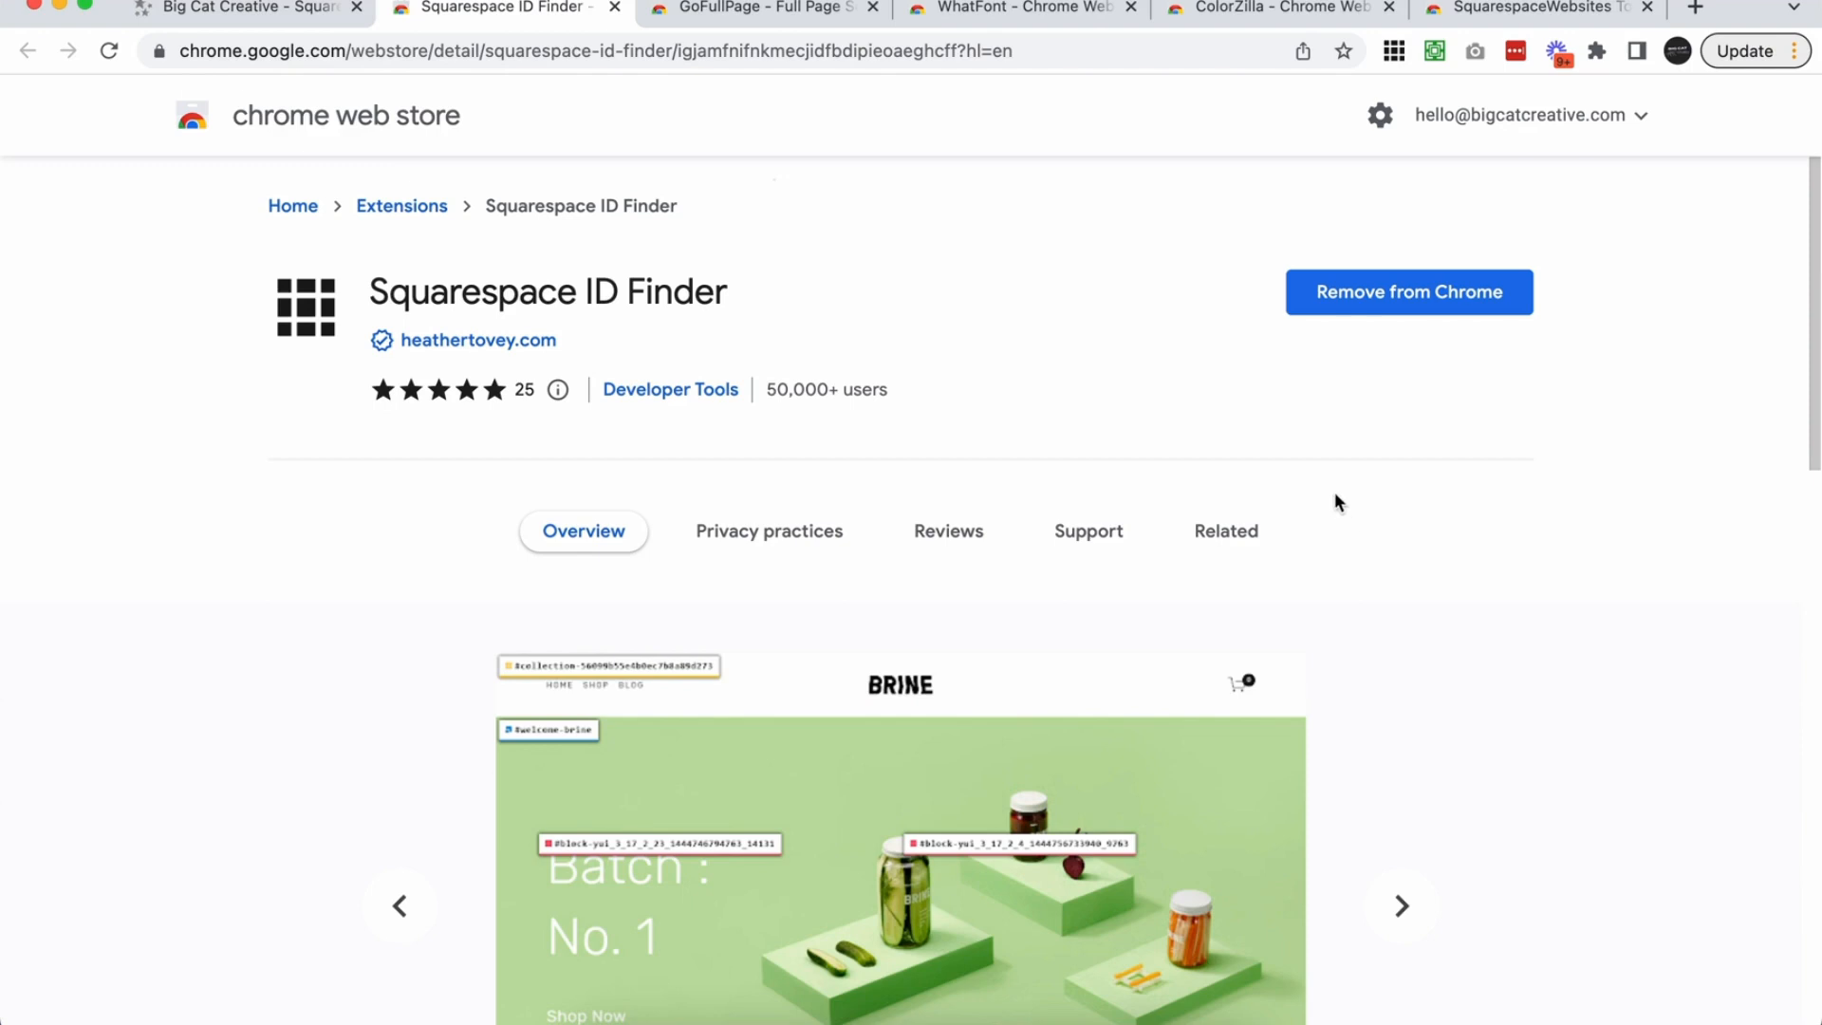
mouse_move(1217, 431)
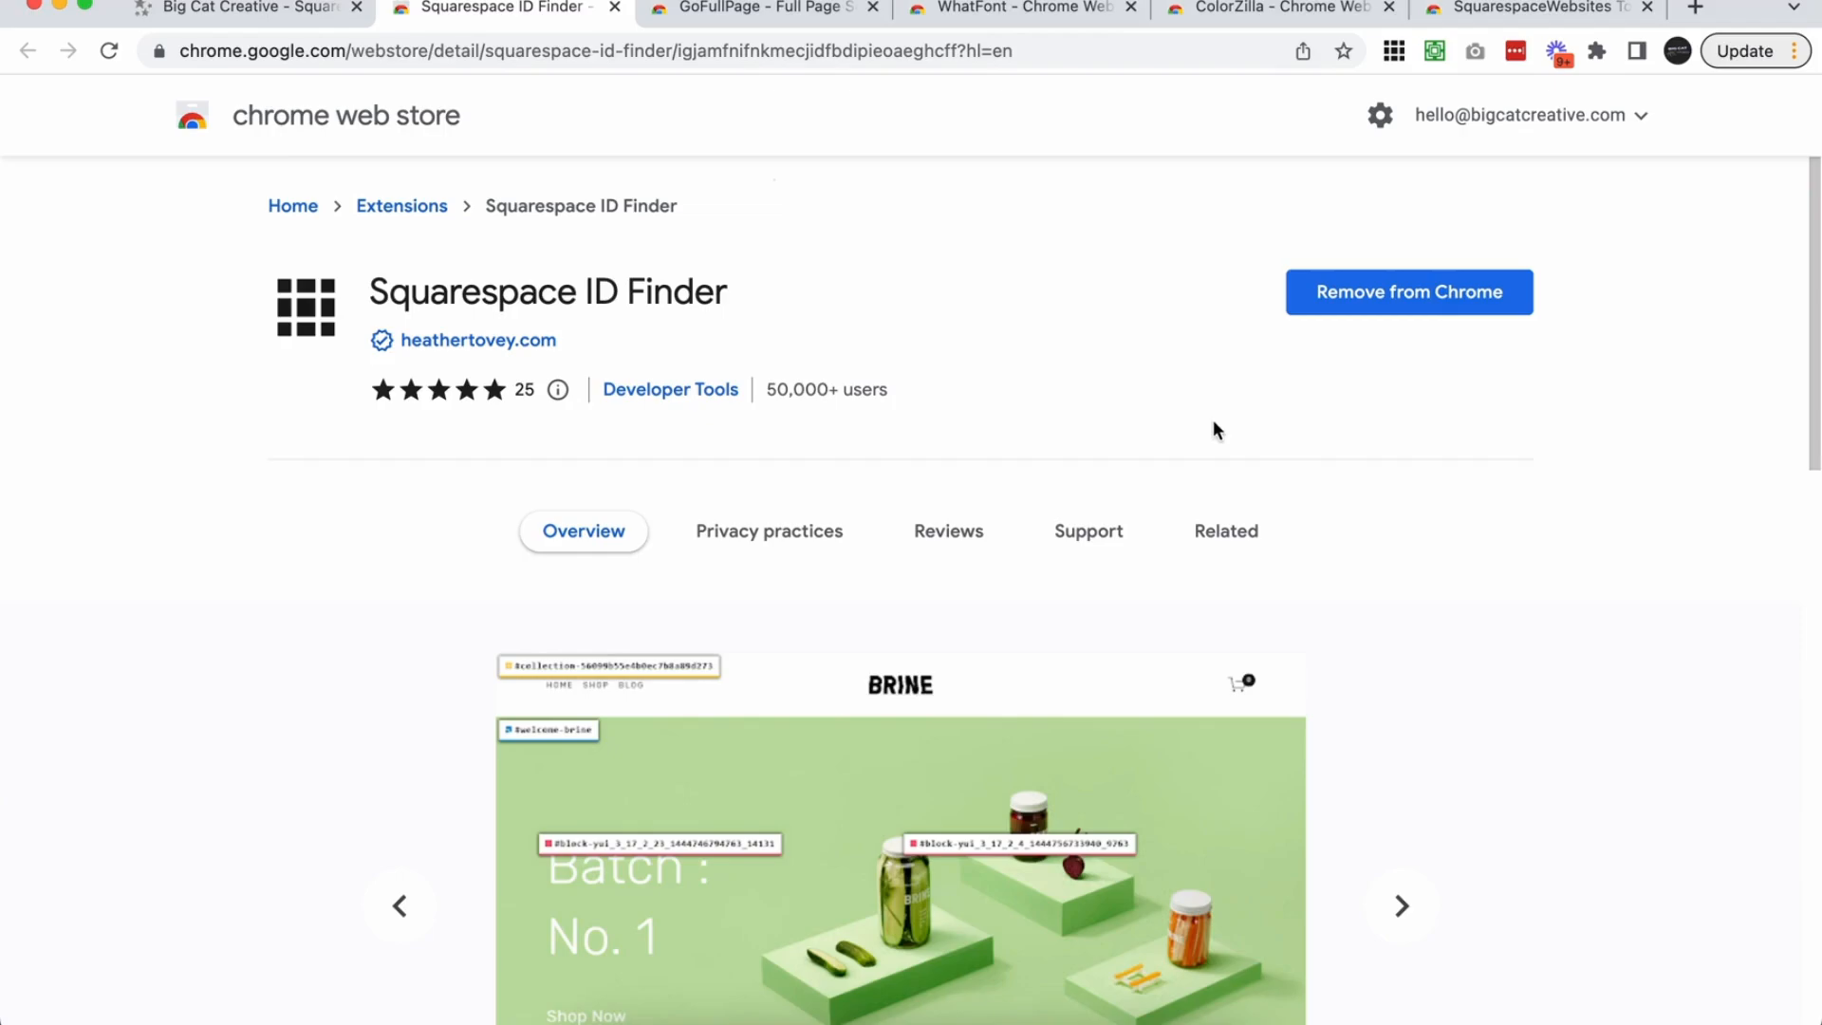
mouse_move(1185, 413)
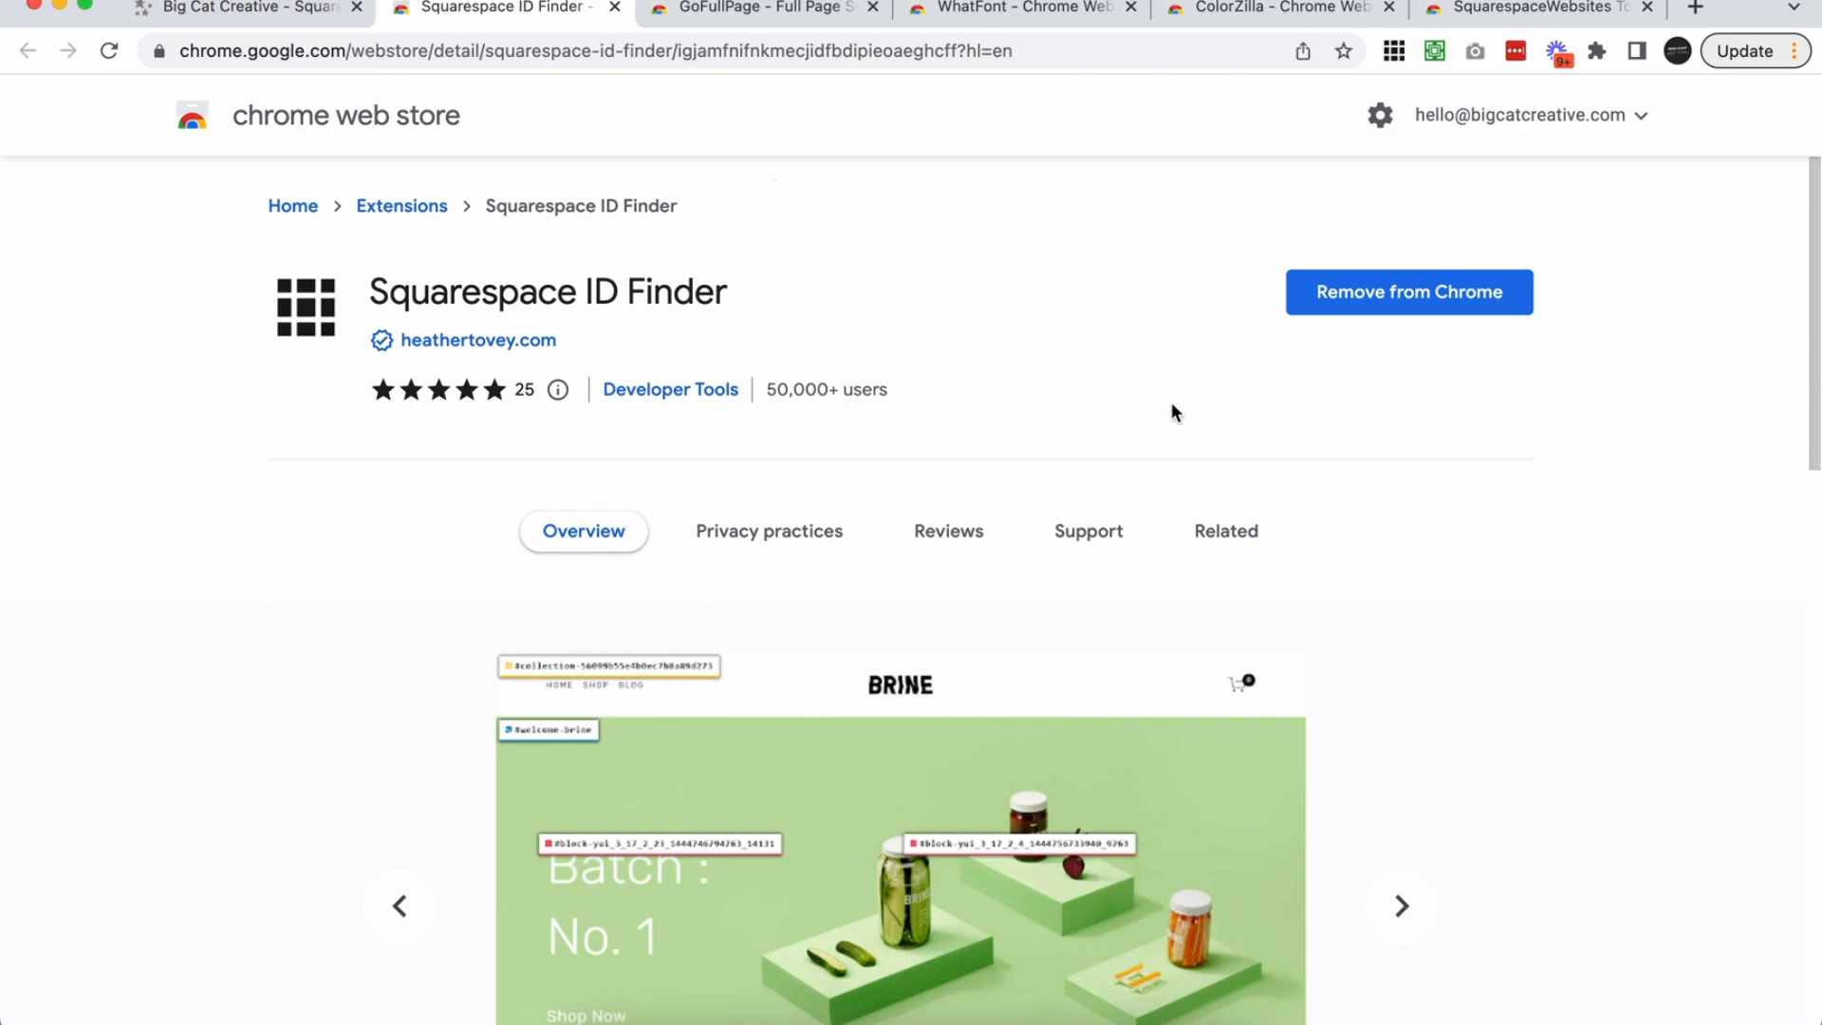
Step: Review the section and block ID labels down the Big Cat Creative home page, then move to the GoFullPage listing
click(231, 10)
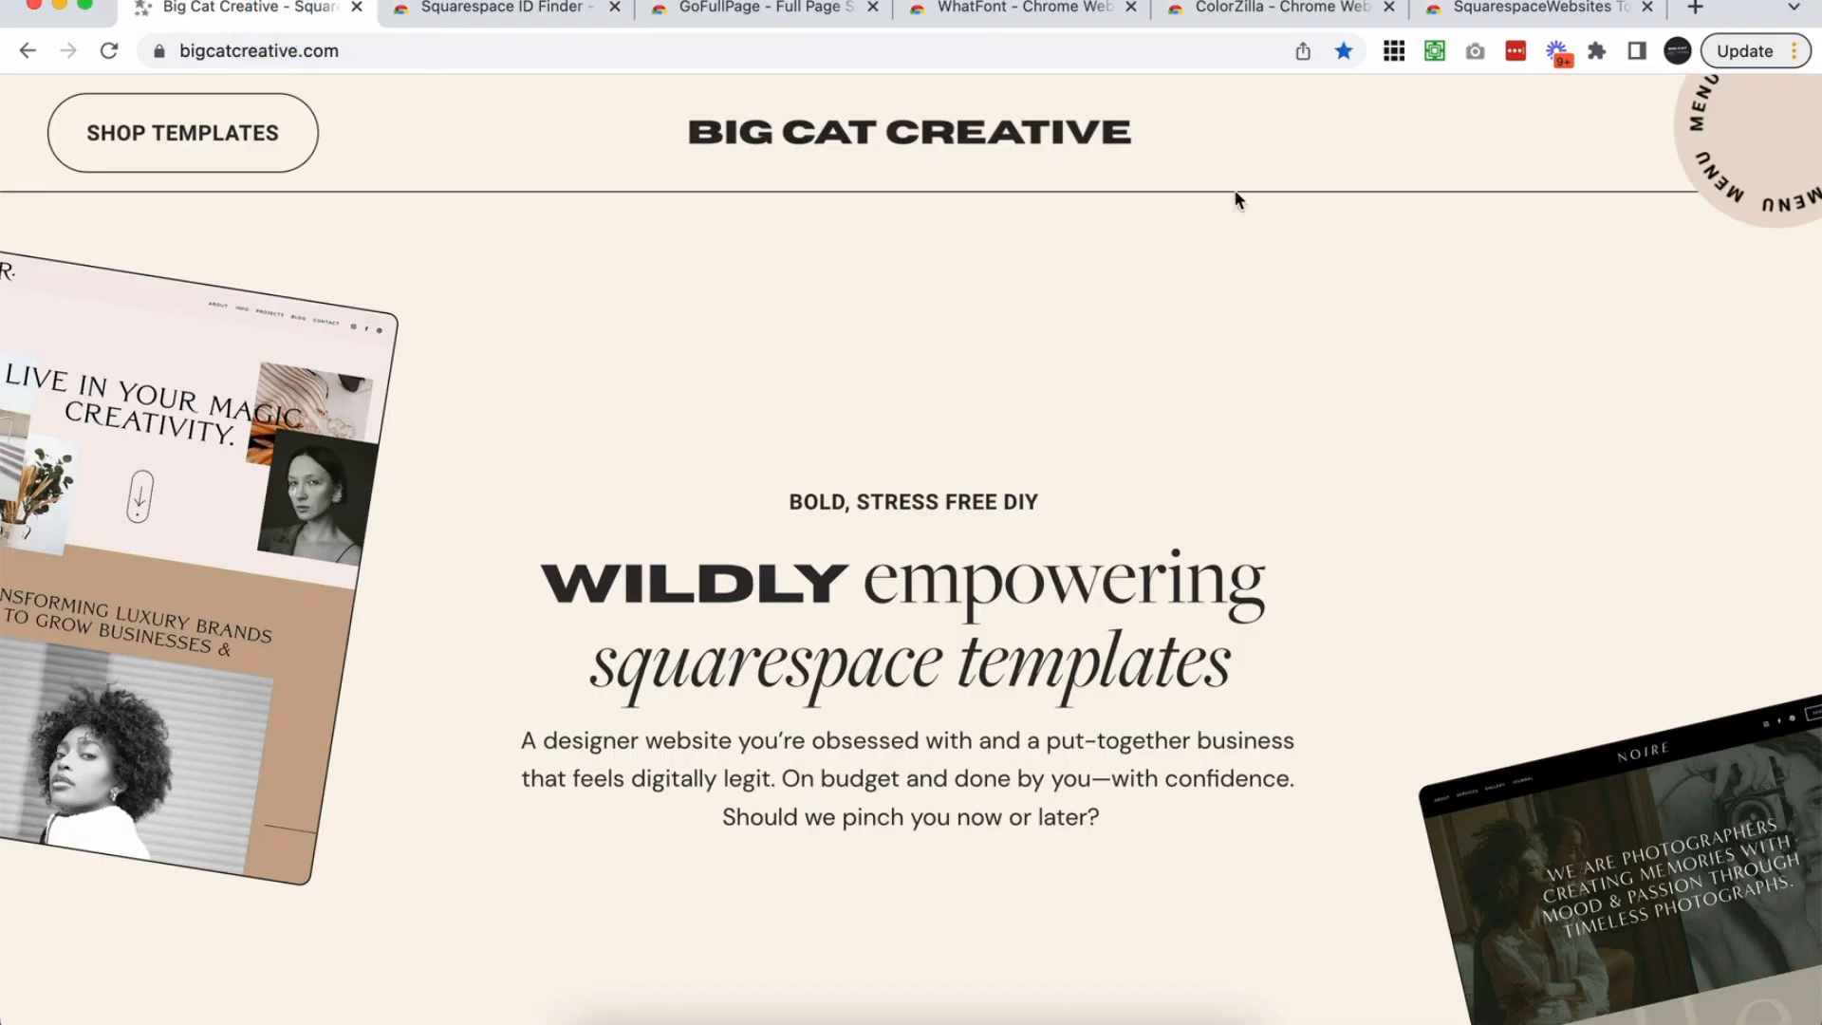
scroll(down, 3)
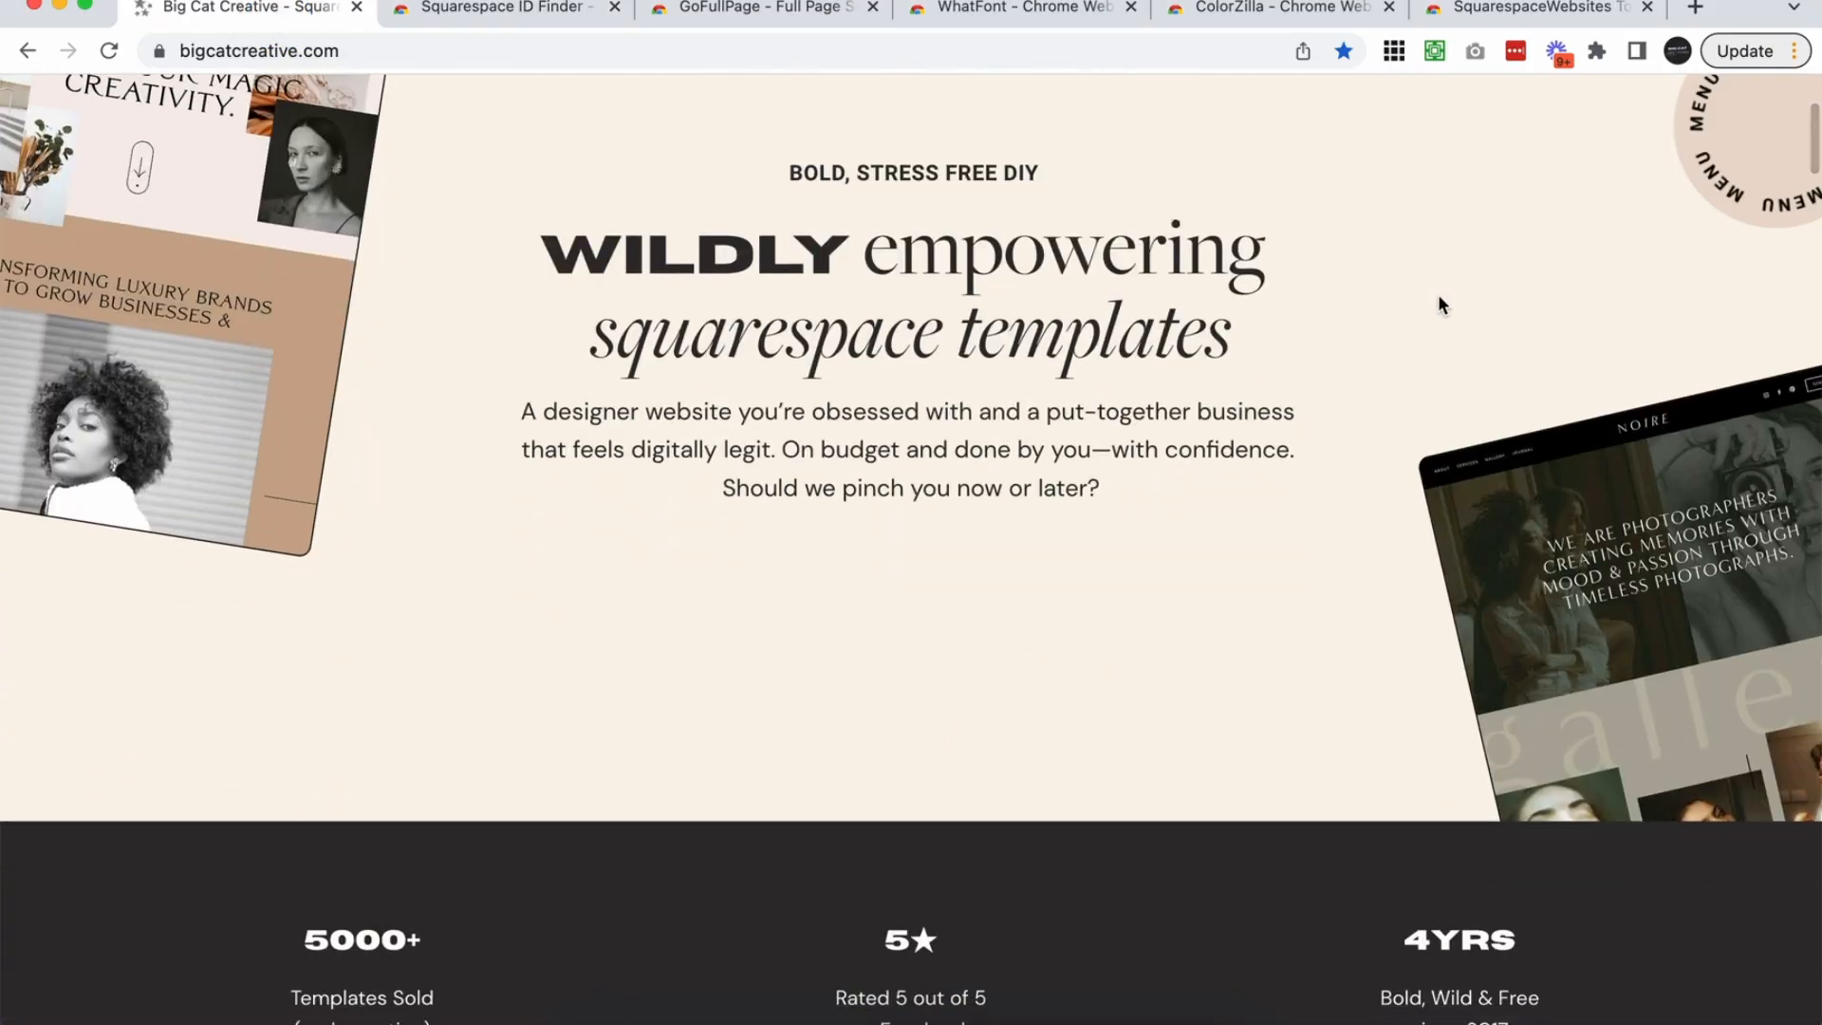
scroll(up, 3)
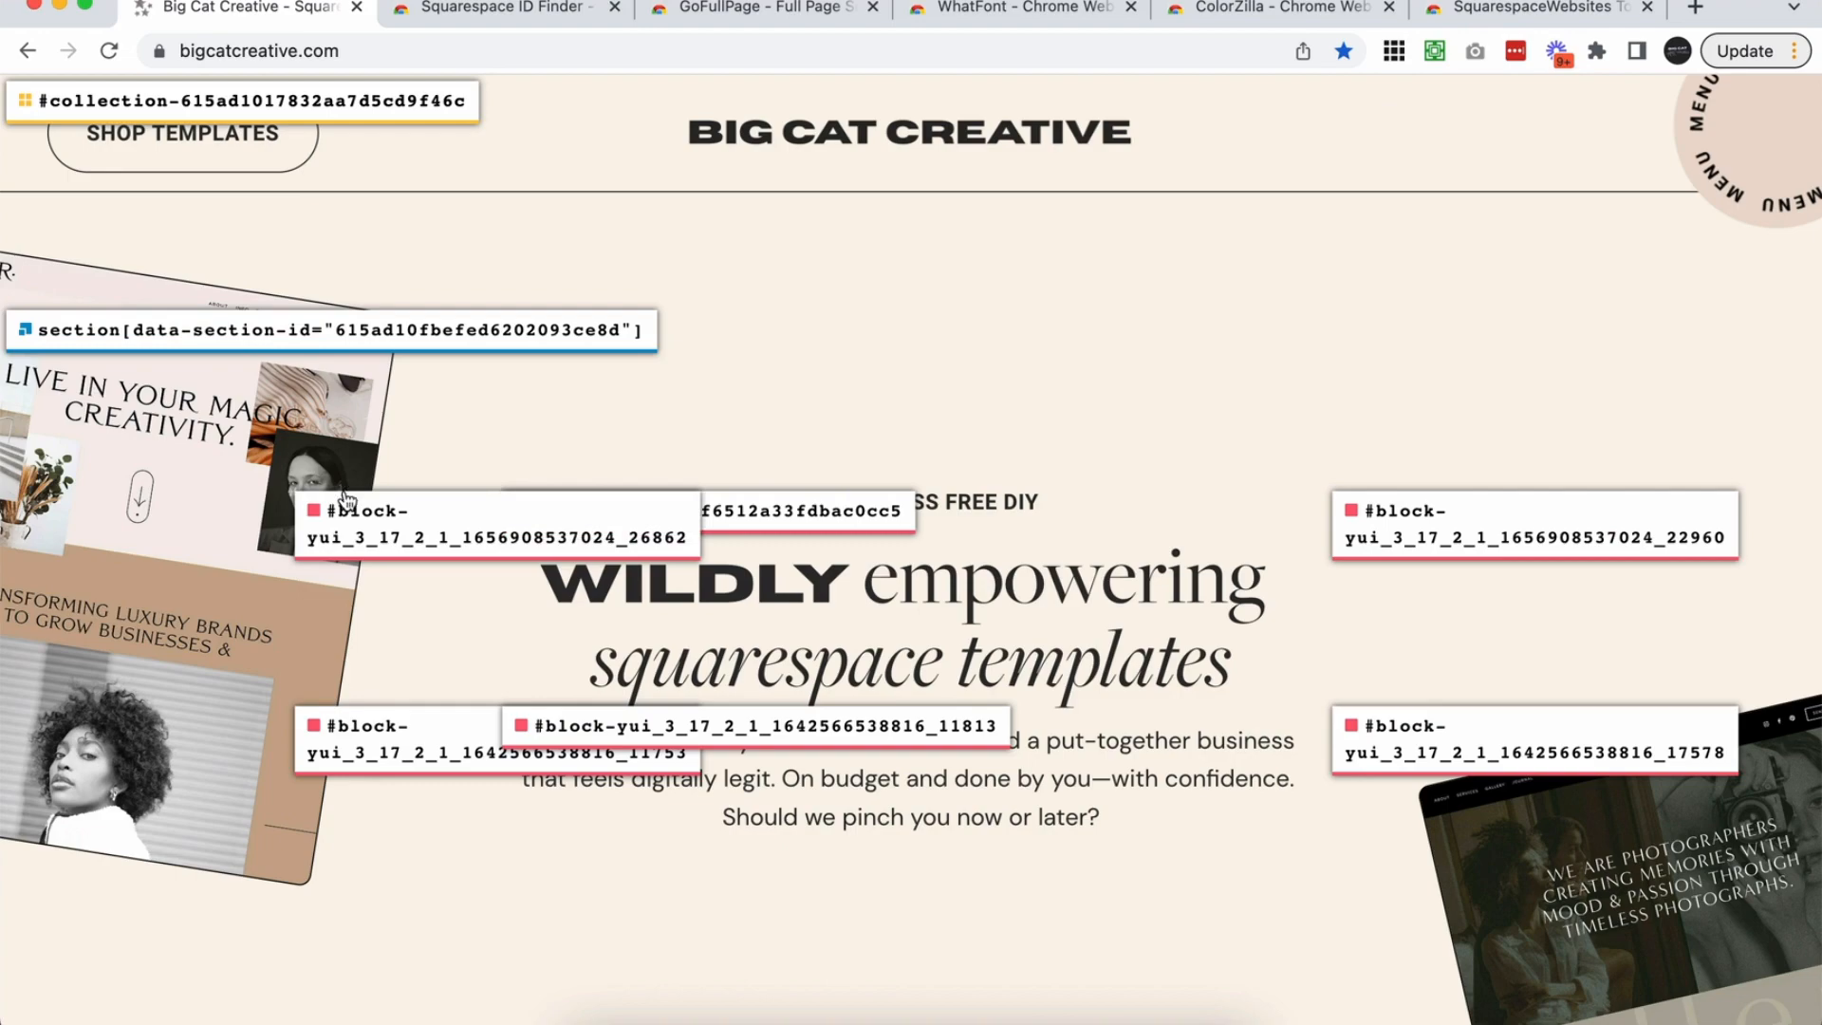
scroll(down, 3)
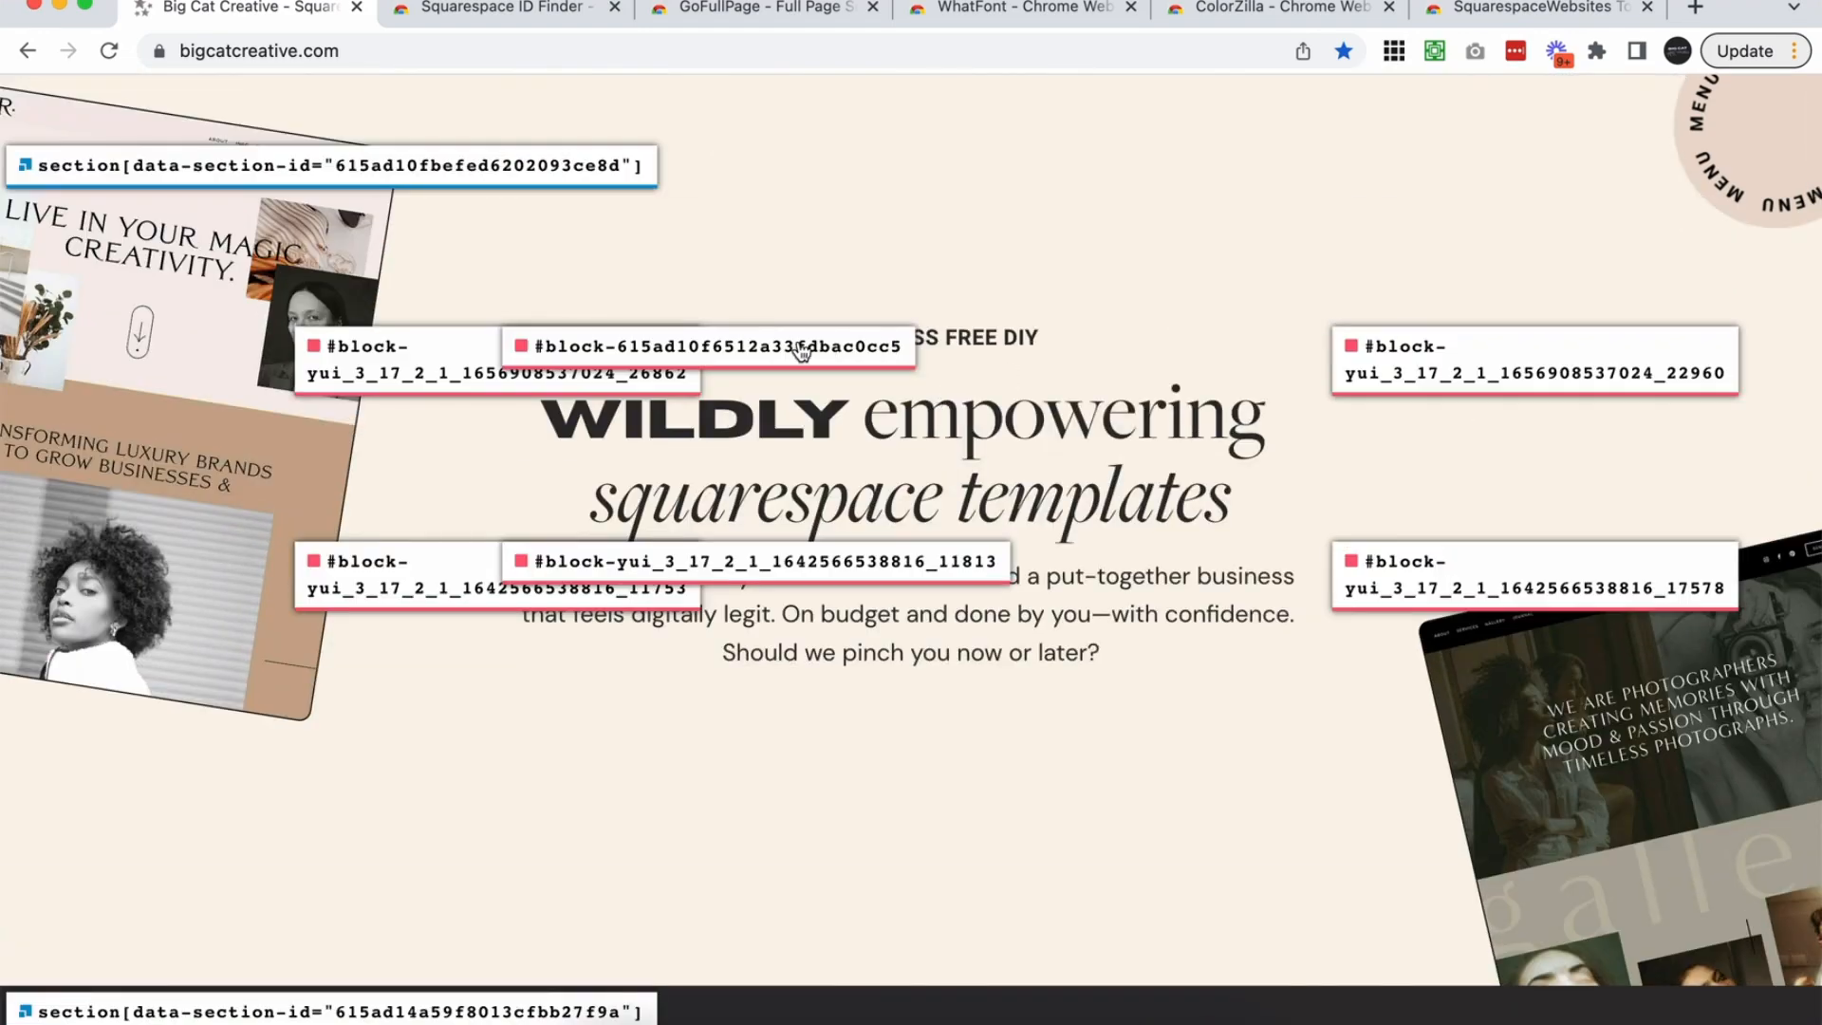
mouse_move(1017, 447)
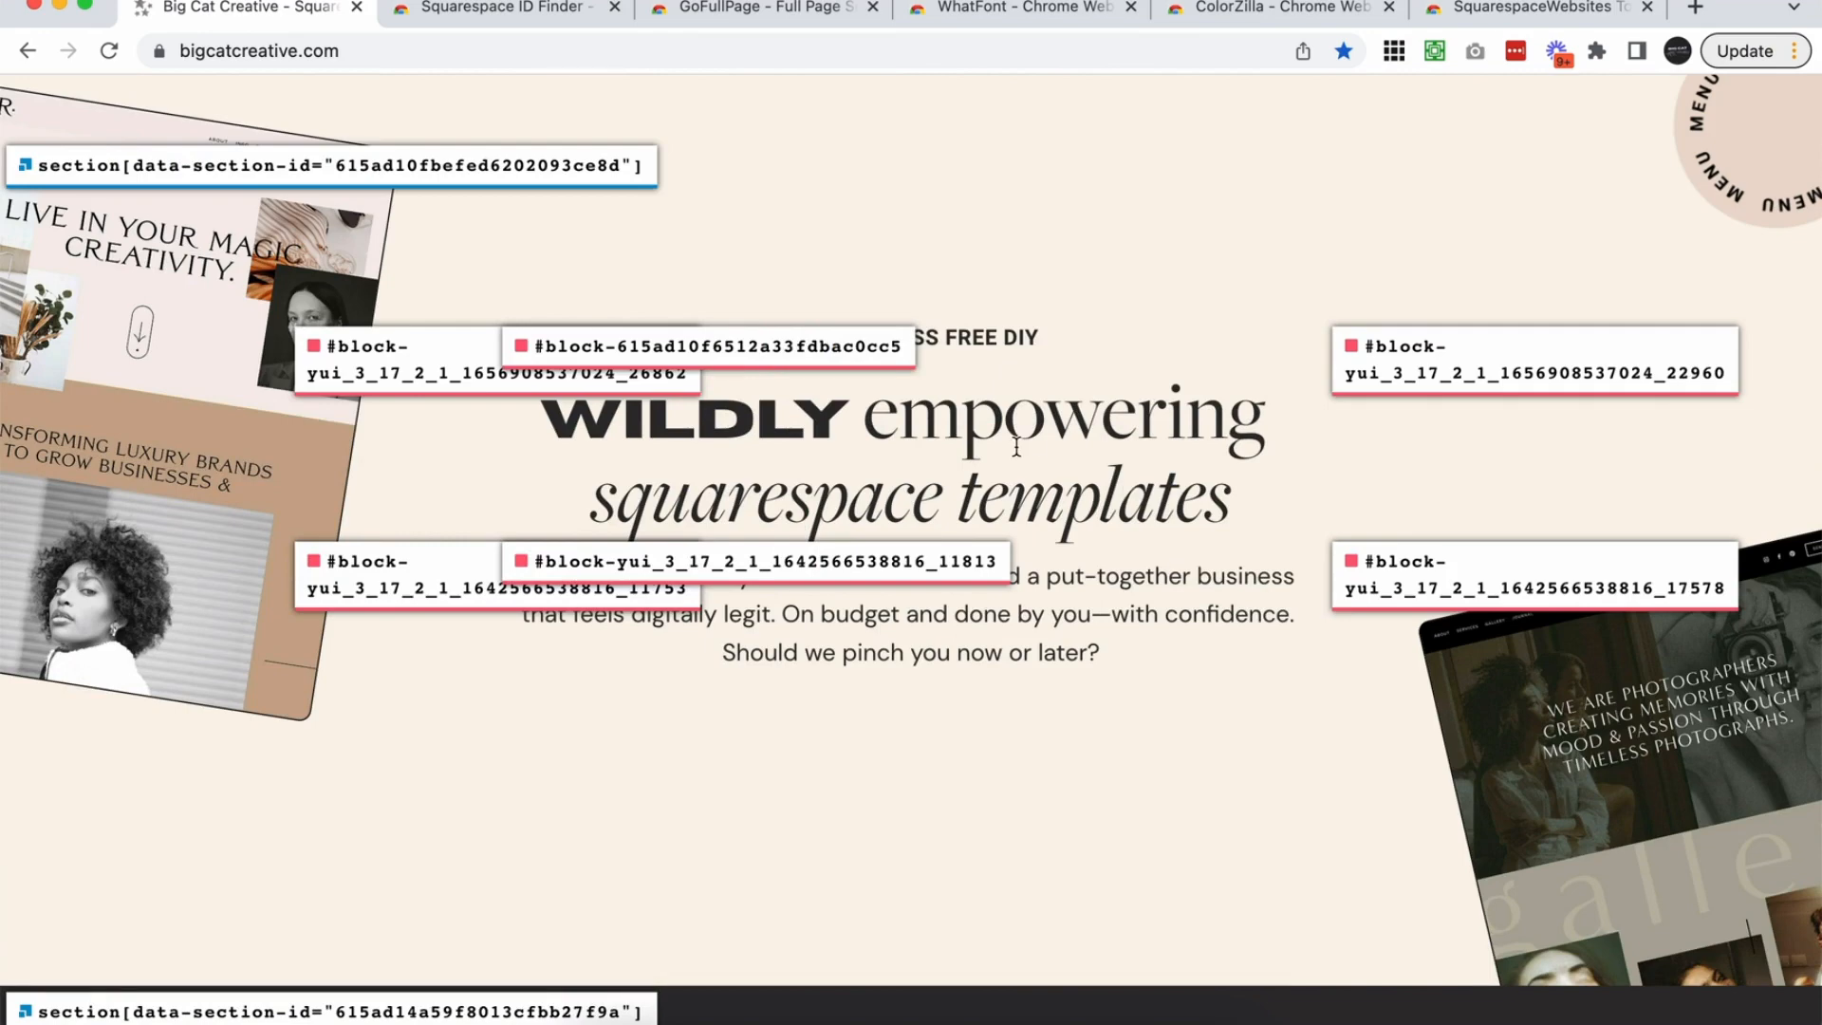
click(759, 8)
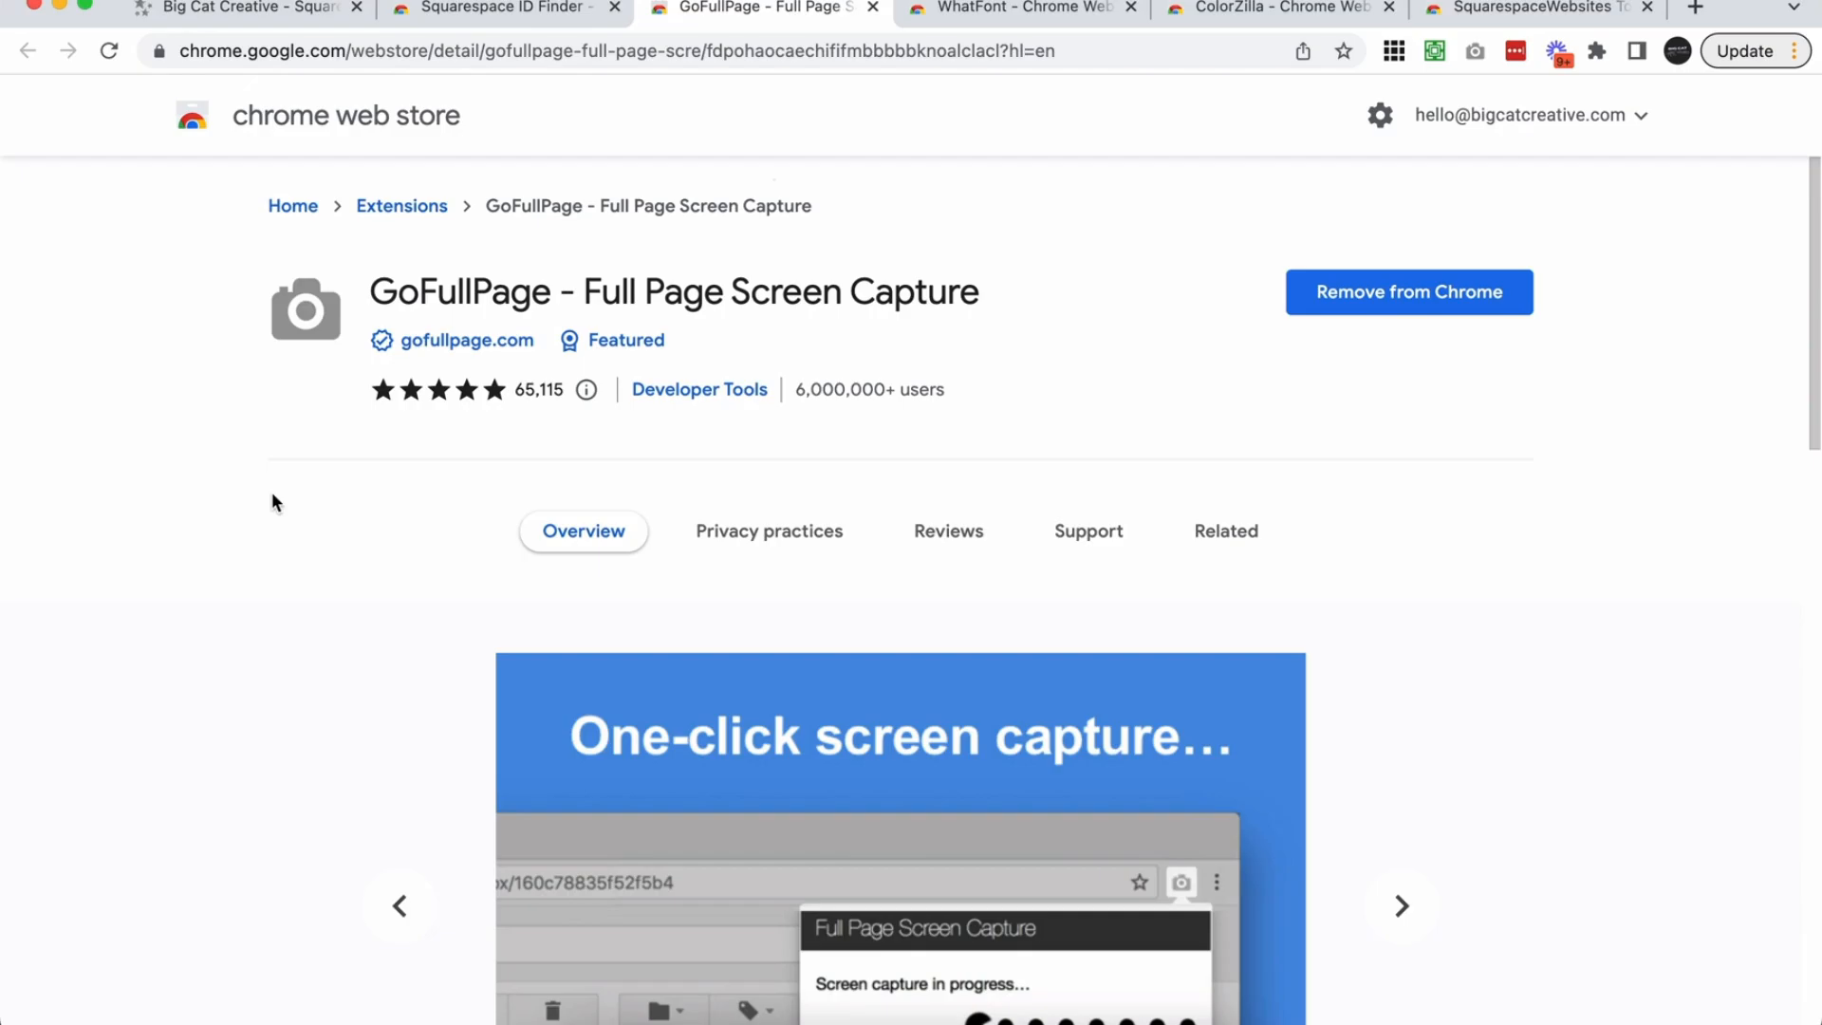
mouse_move(1266, 215)
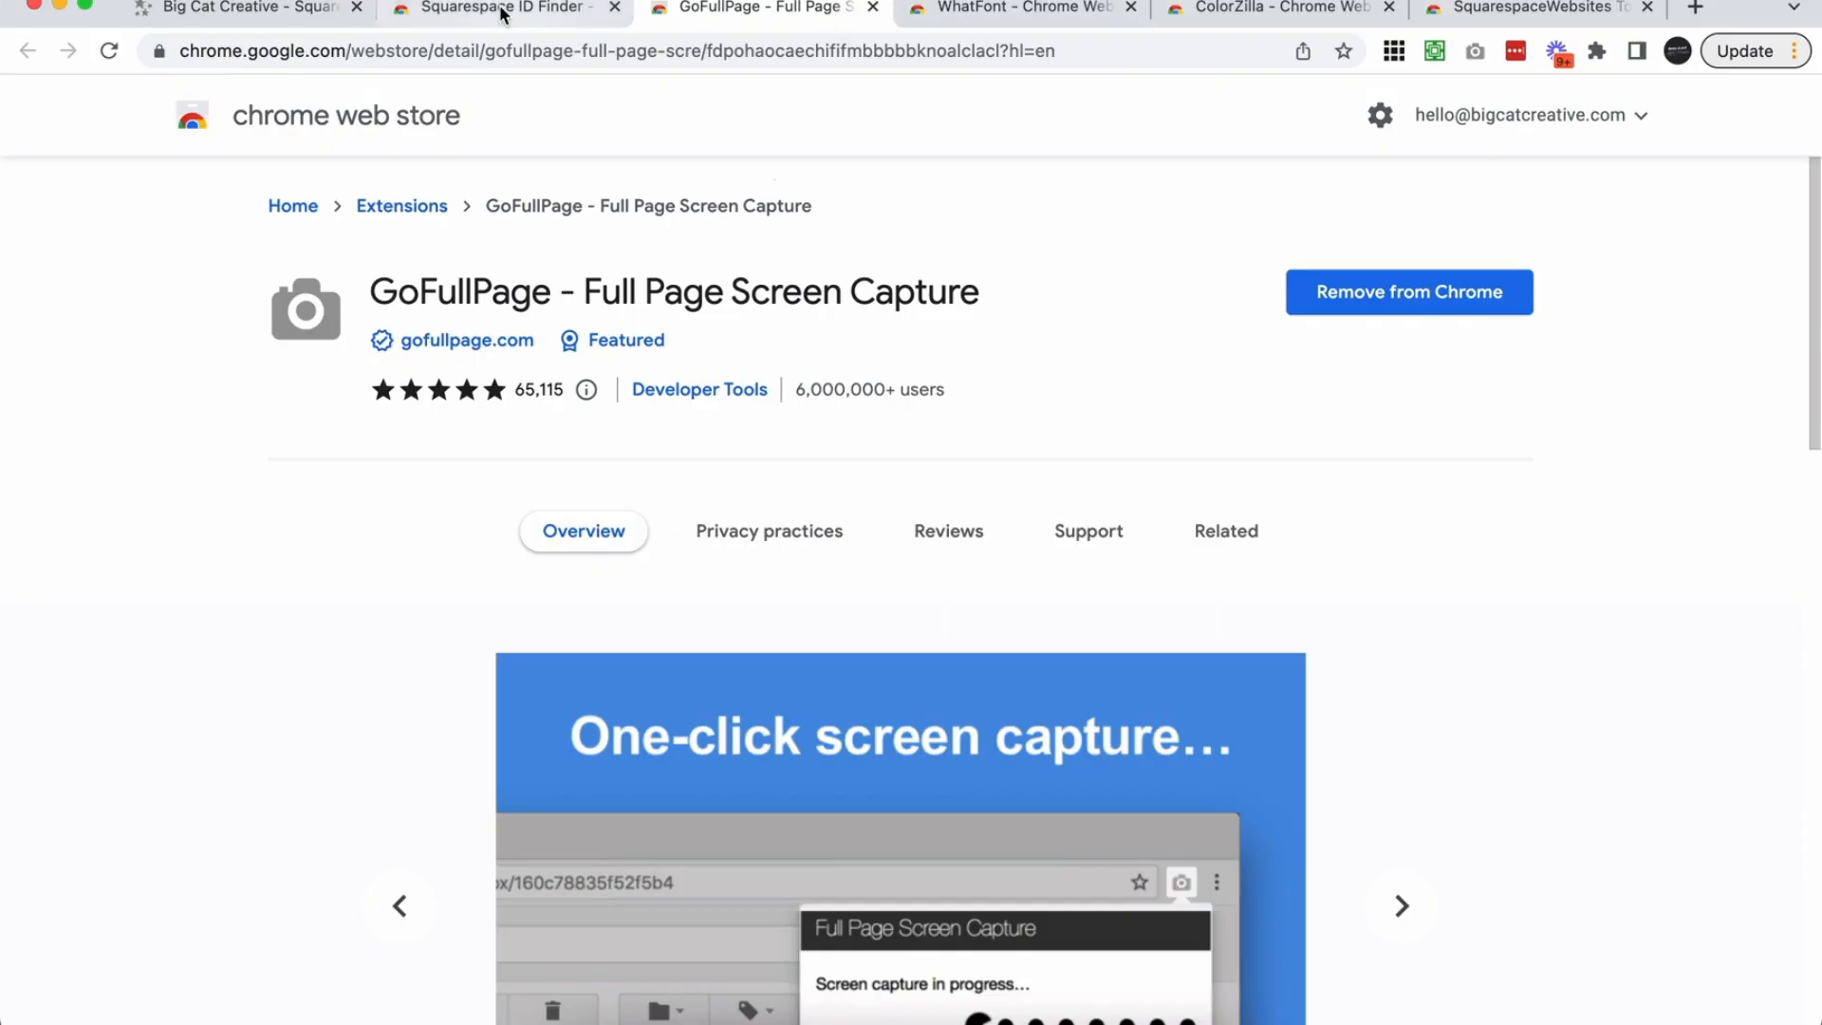
Step: Return from the GoFullPage store listing to the Big Cat Creative home page
click(245, 9)
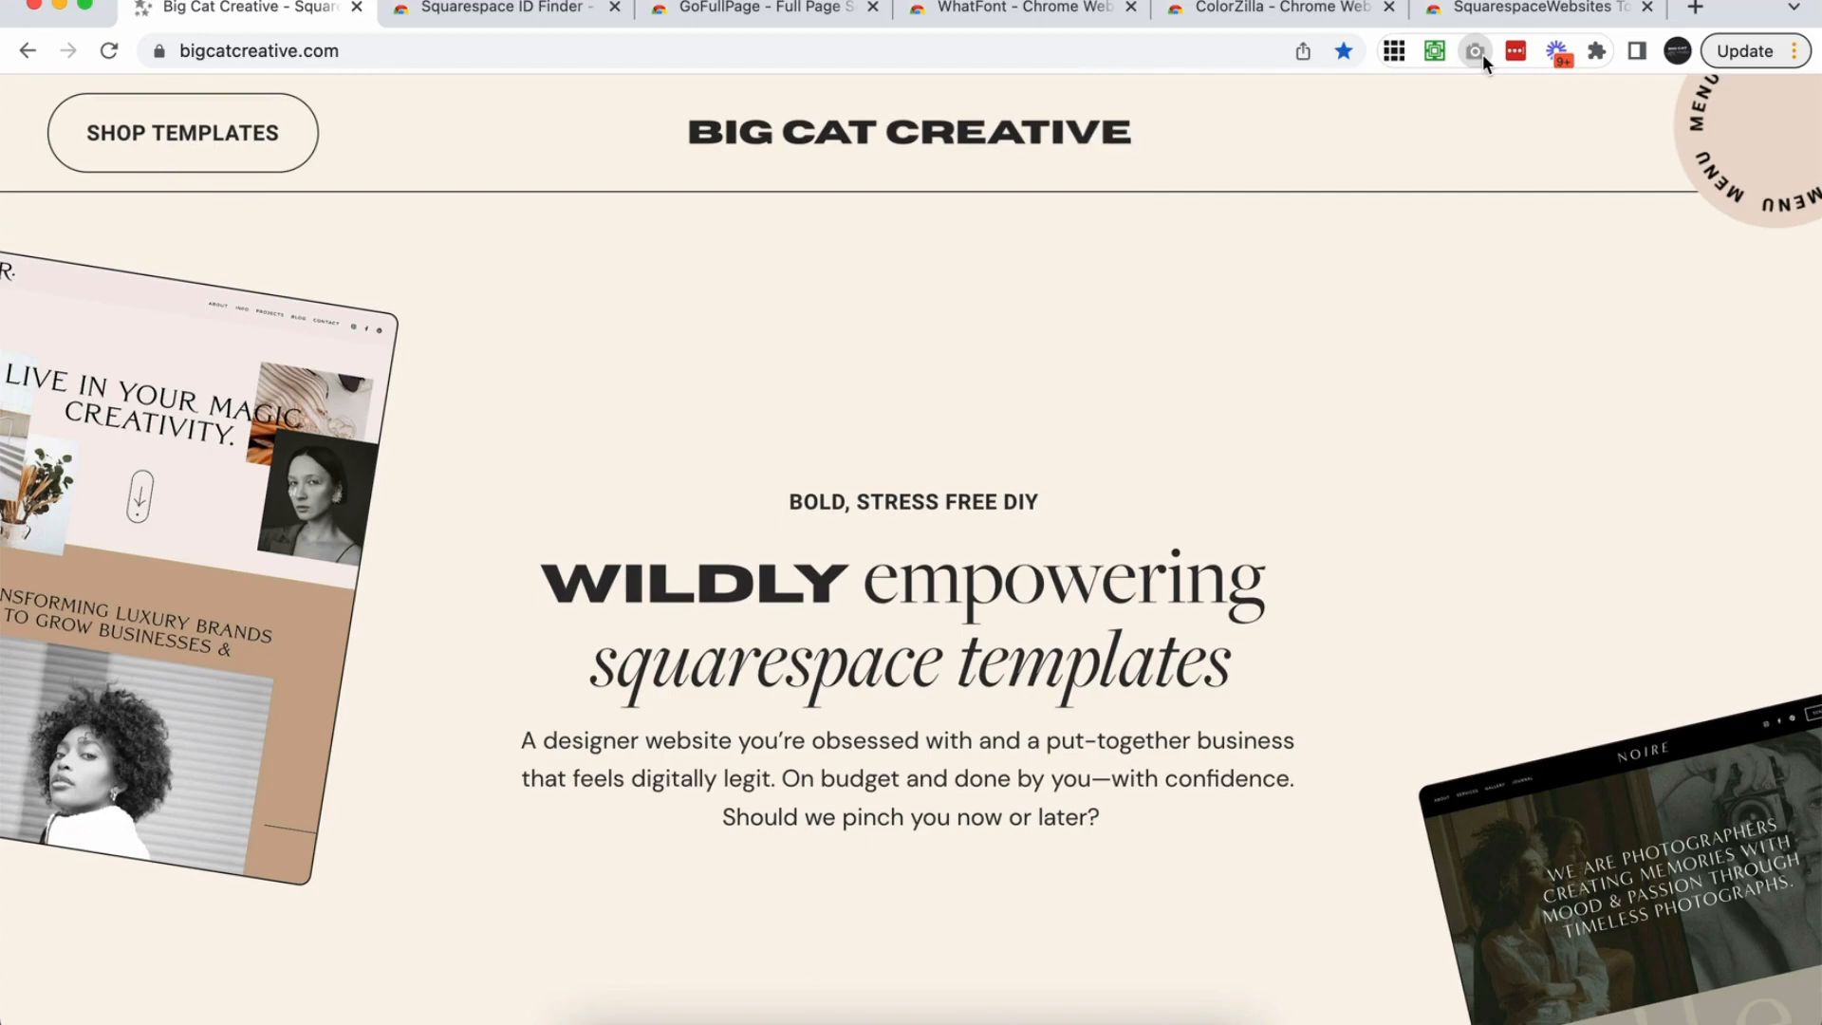
Step: Capture the whole Big Cat Creative home page as one long GoFullPage screenshot and view it
click(1472, 49)
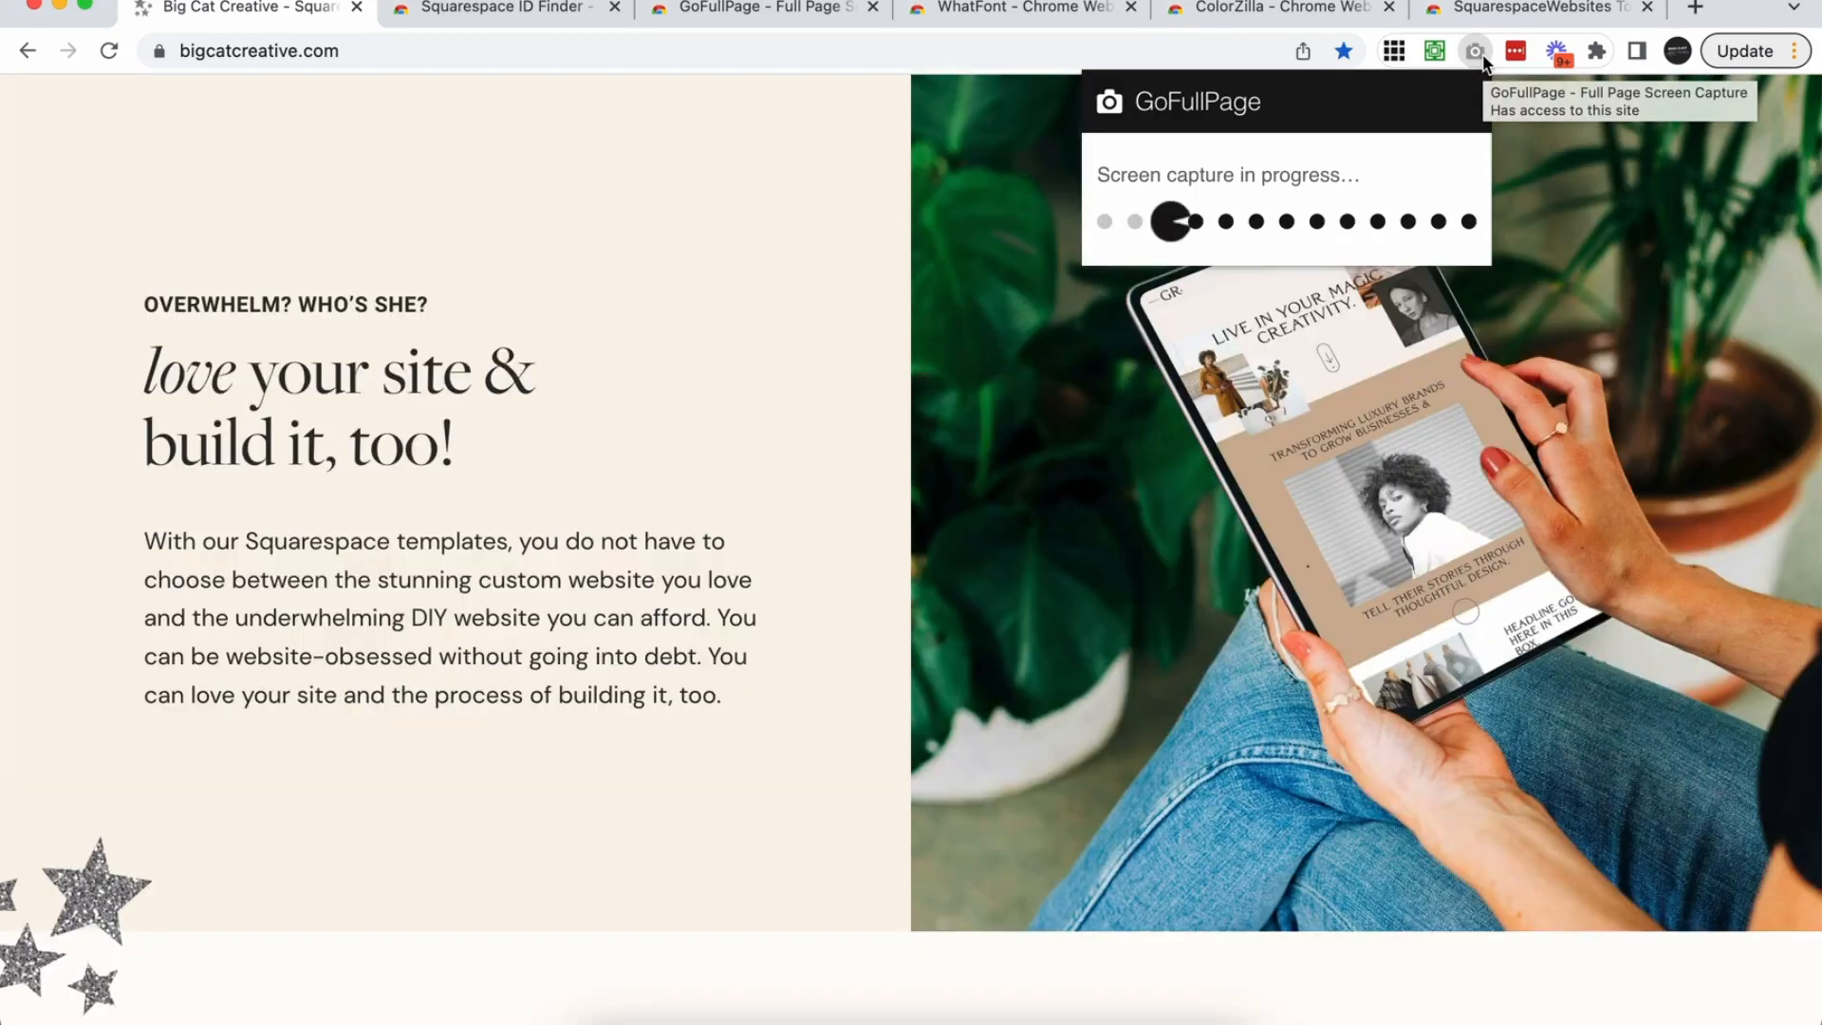
scroll(down, 3)
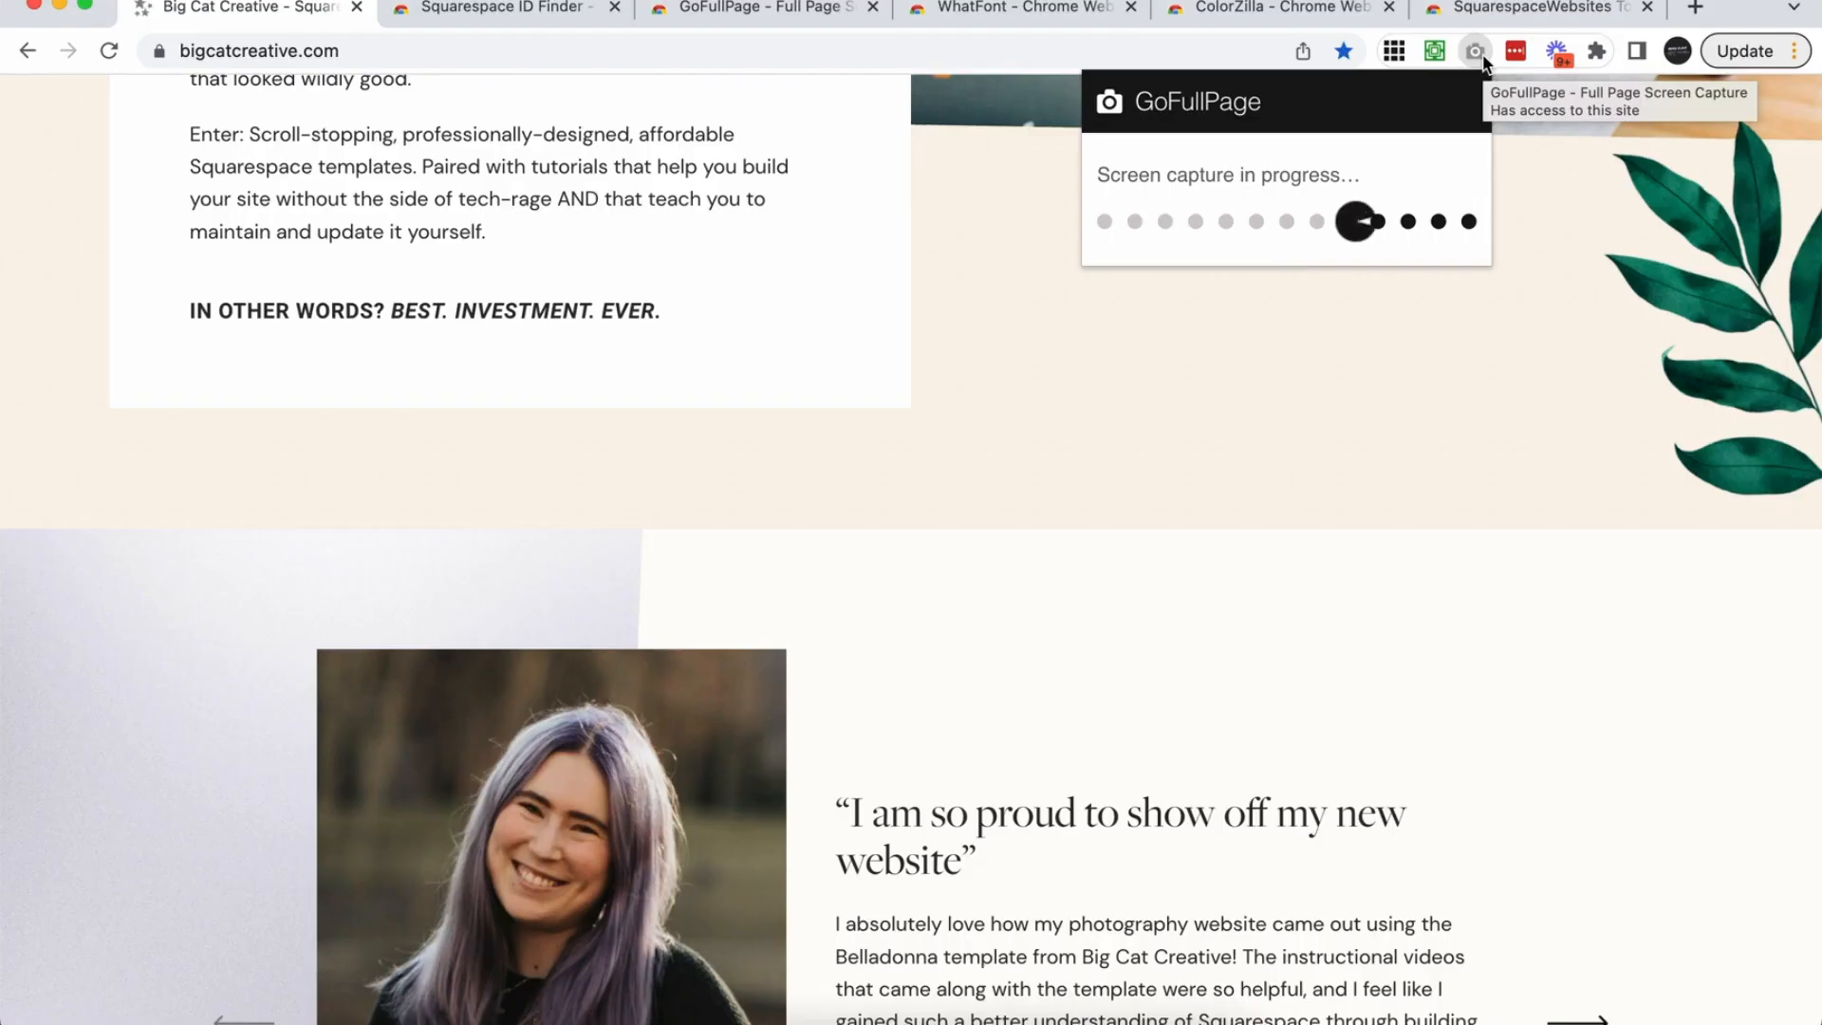
scroll(down, 3)
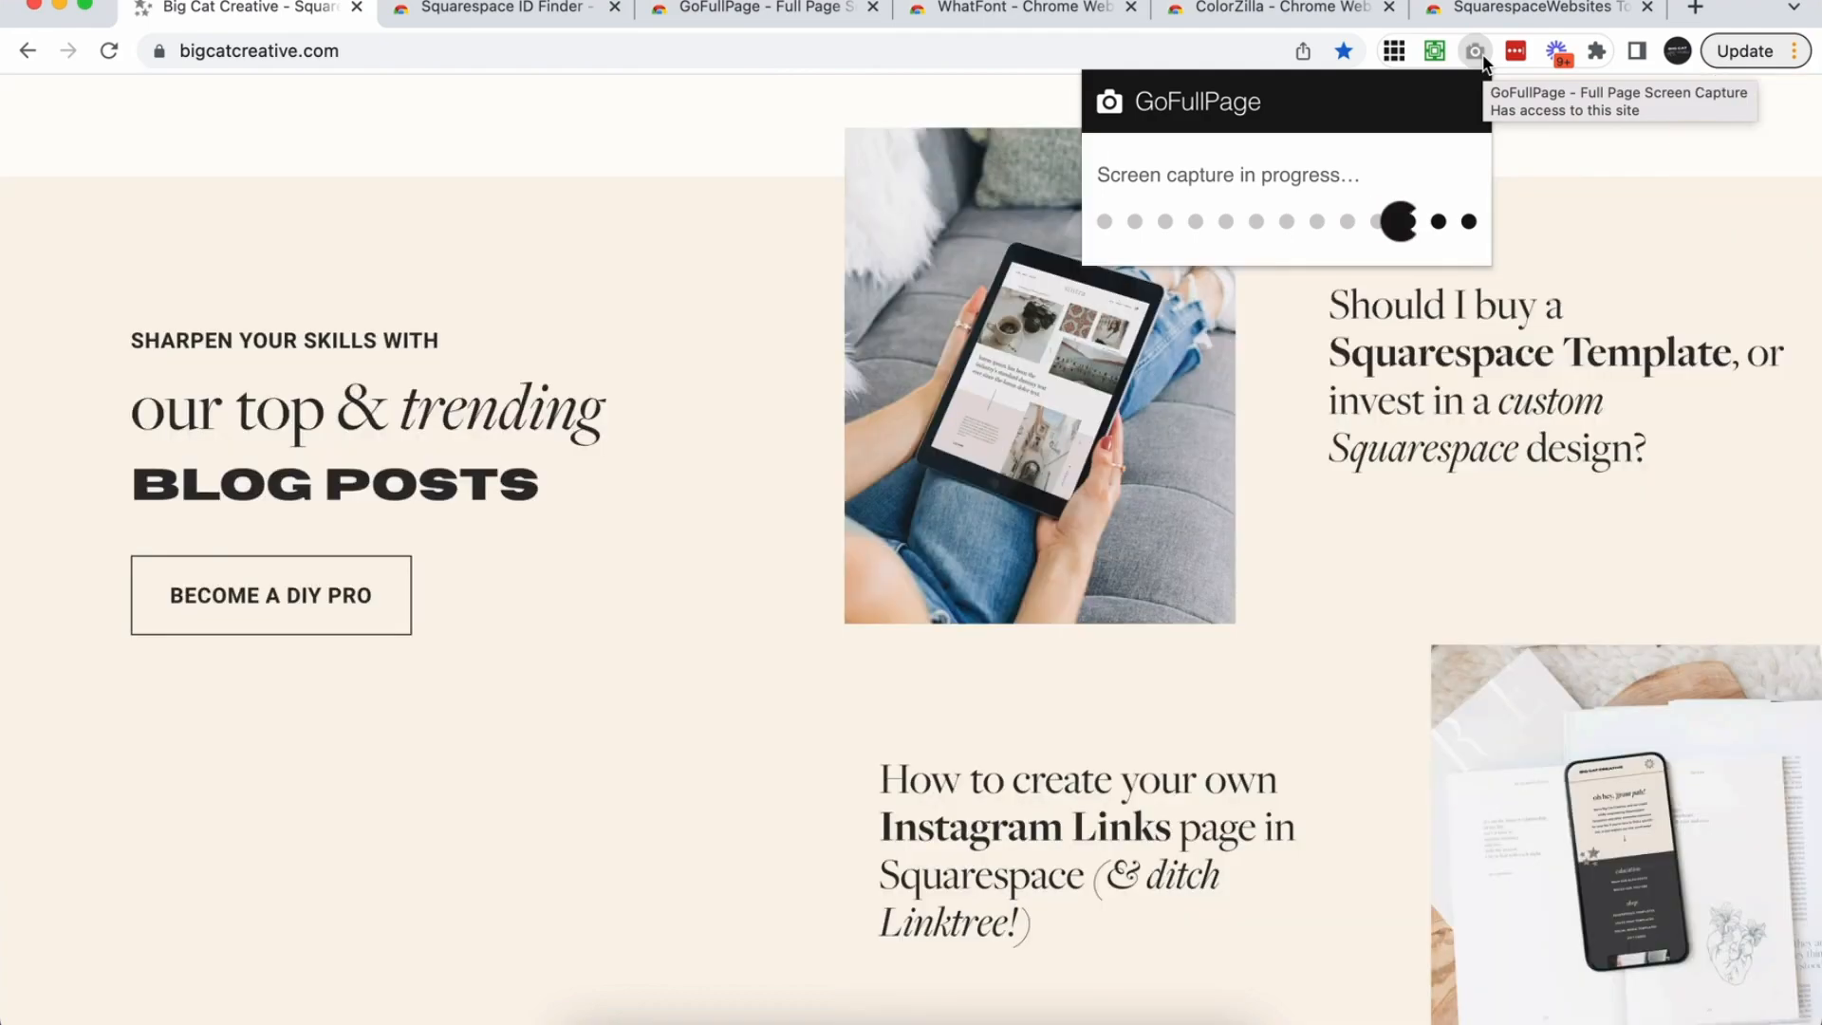
scroll(down, 3)
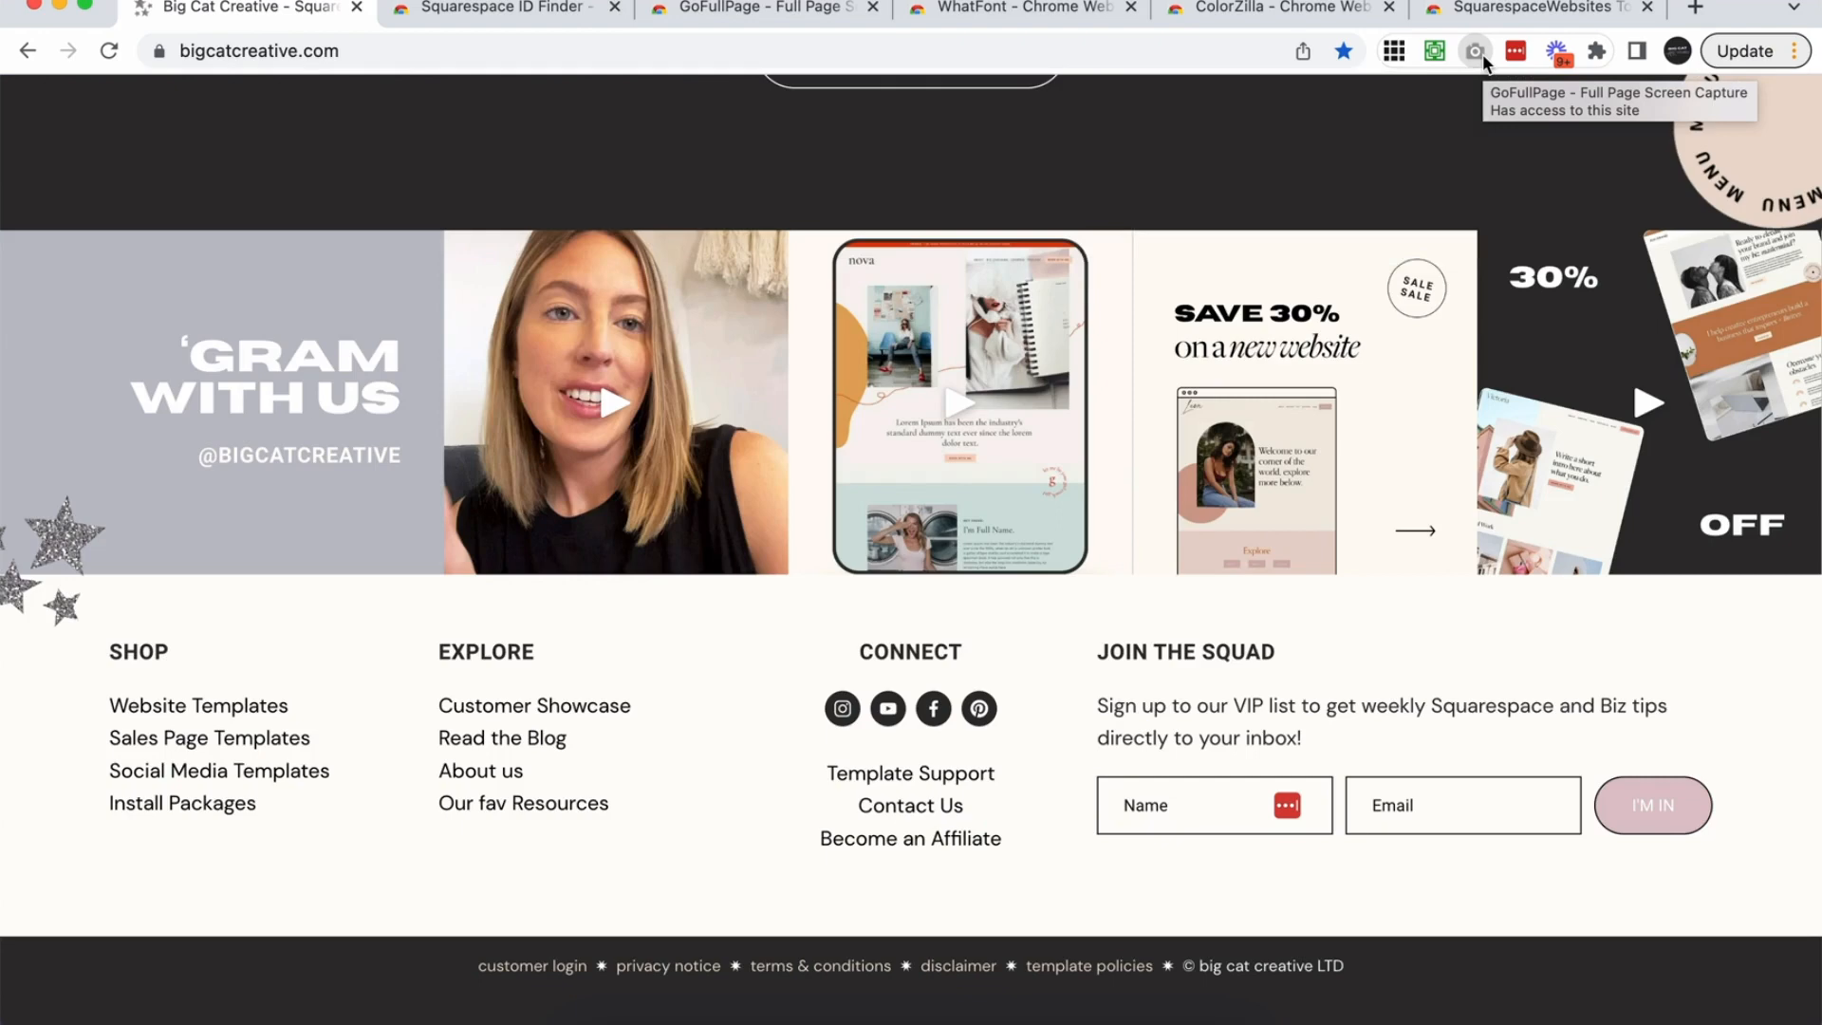
click(1474, 49)
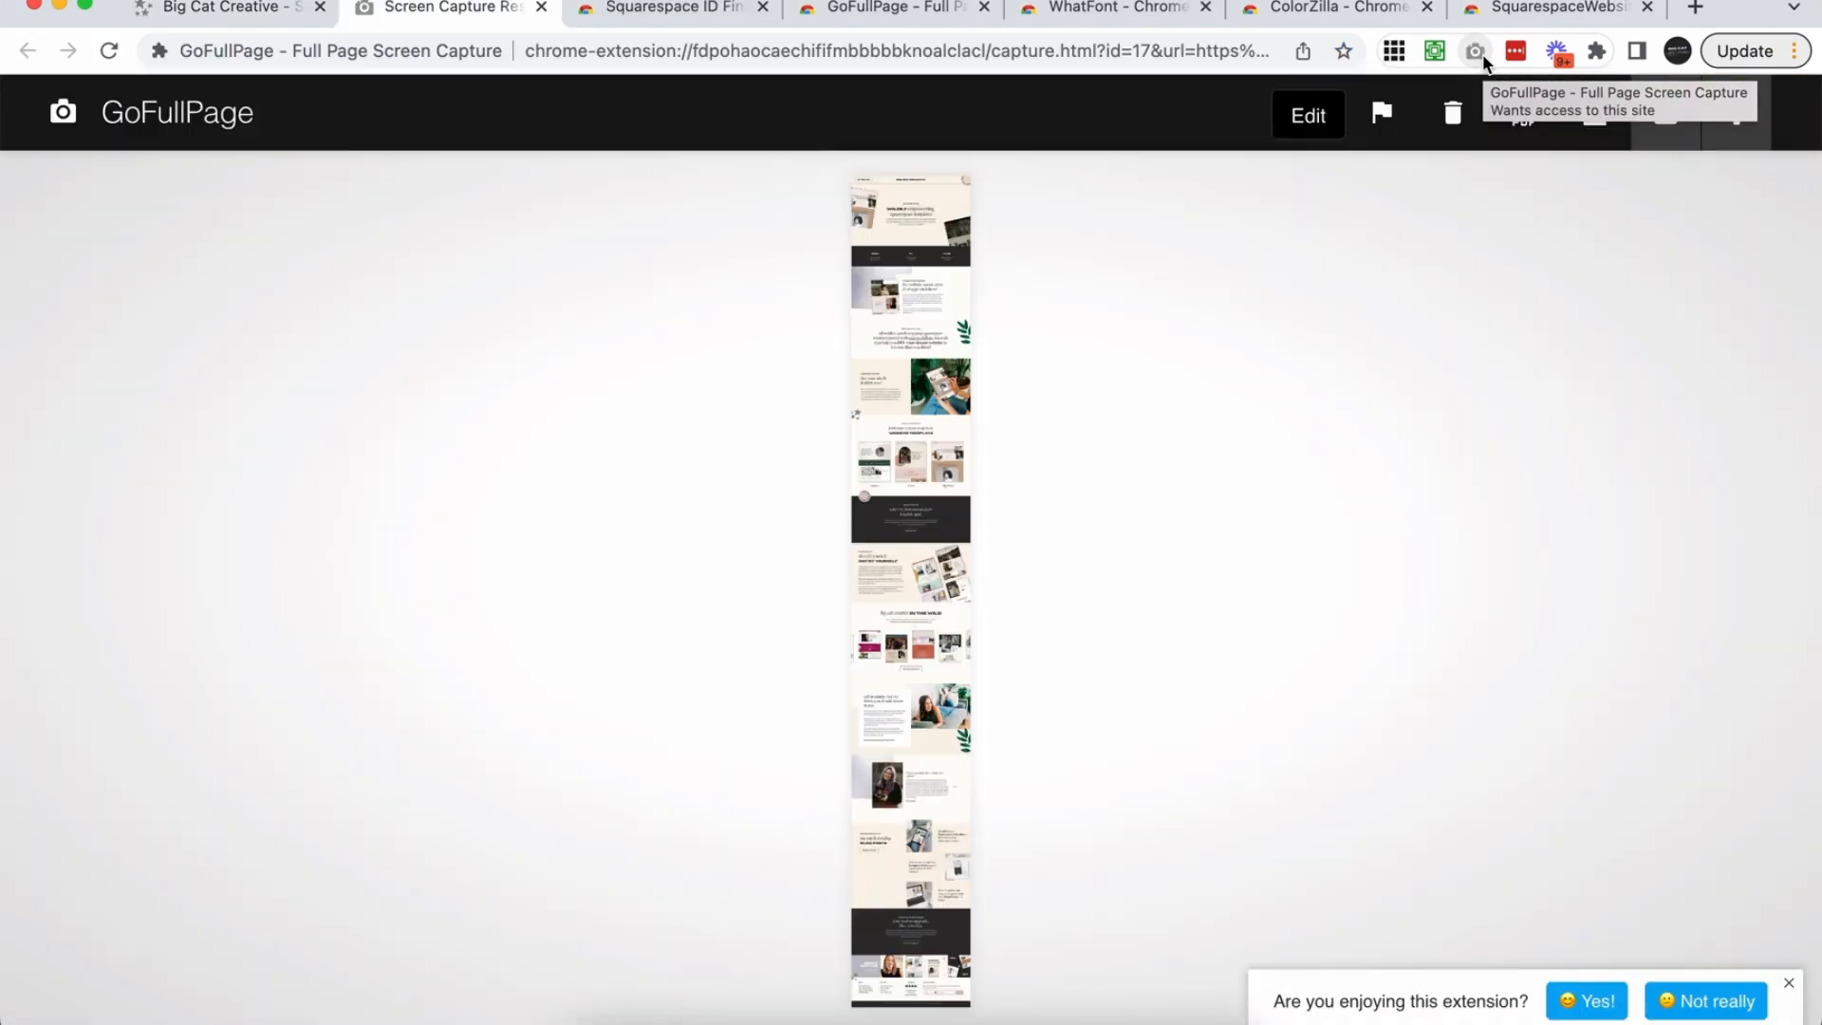
mouse_move(1469, 300)
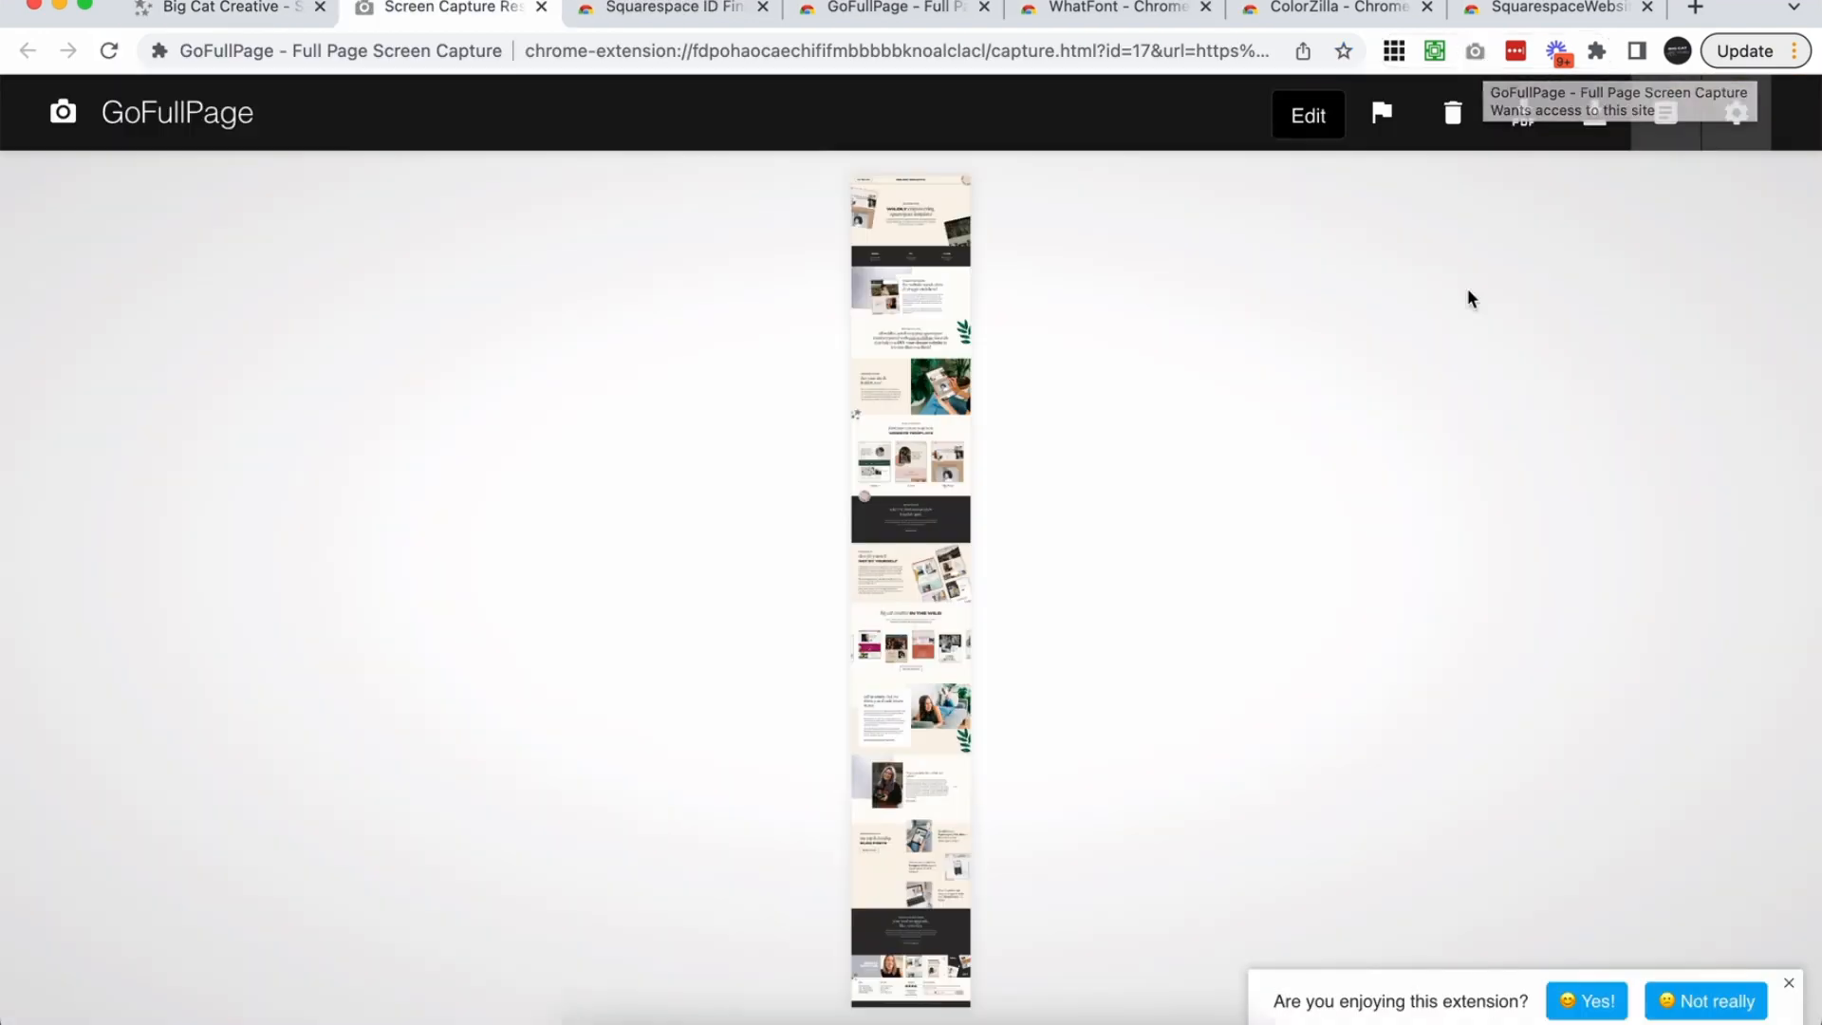
click(1591, 112)
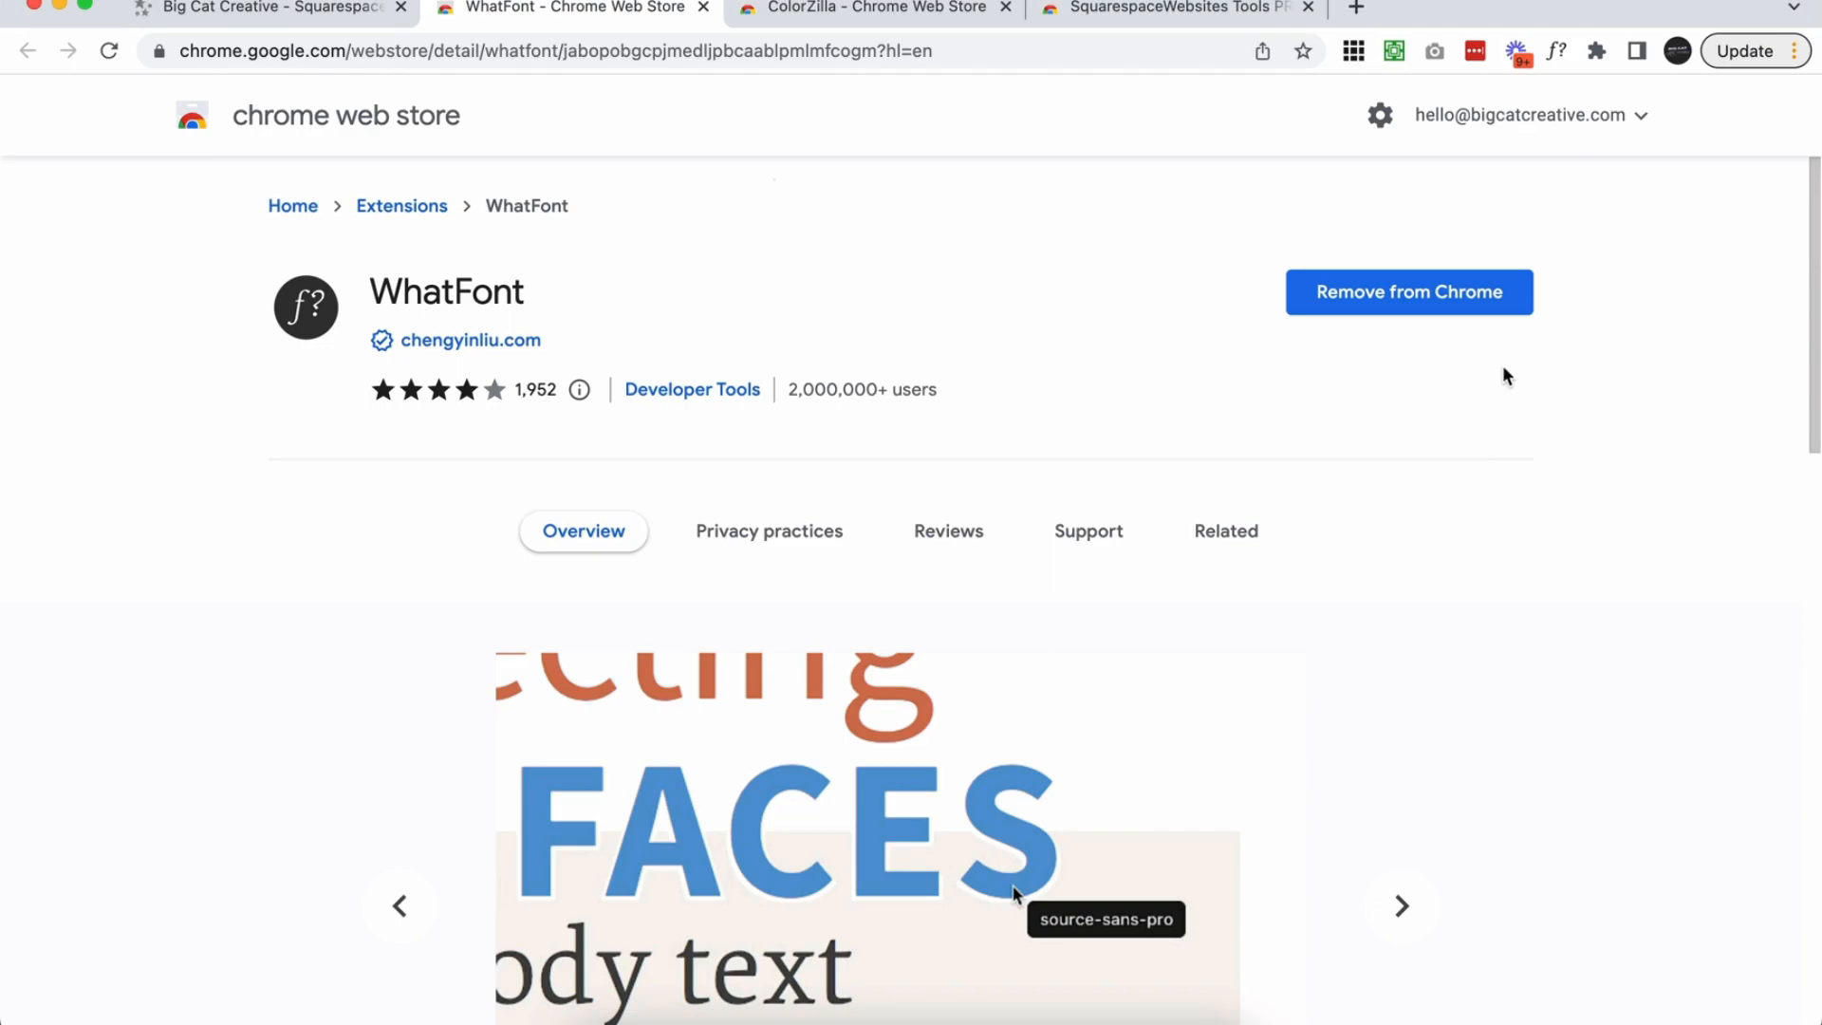
Step: Identify the Big Cat Creative headline font as freight-big-pro 400 with WhatFont, then move to the ColorZilla listing
click(268, 11)
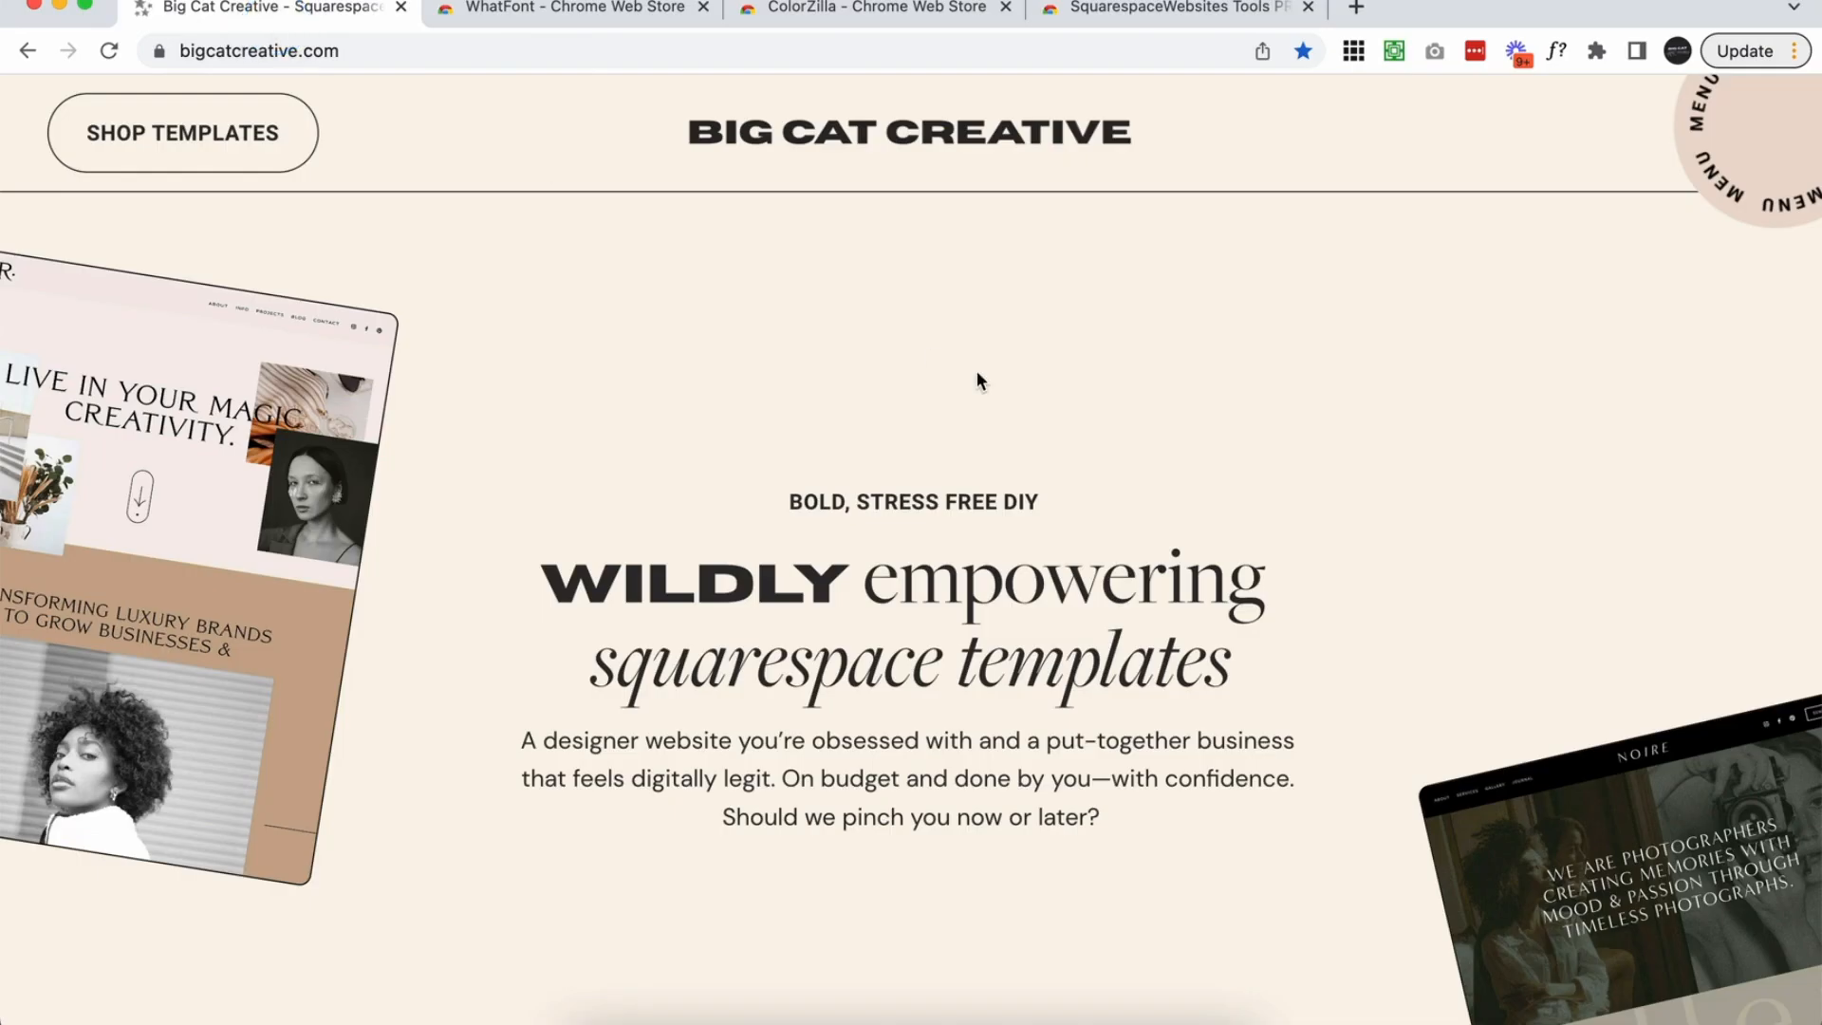
mouse_move(1594, 43)
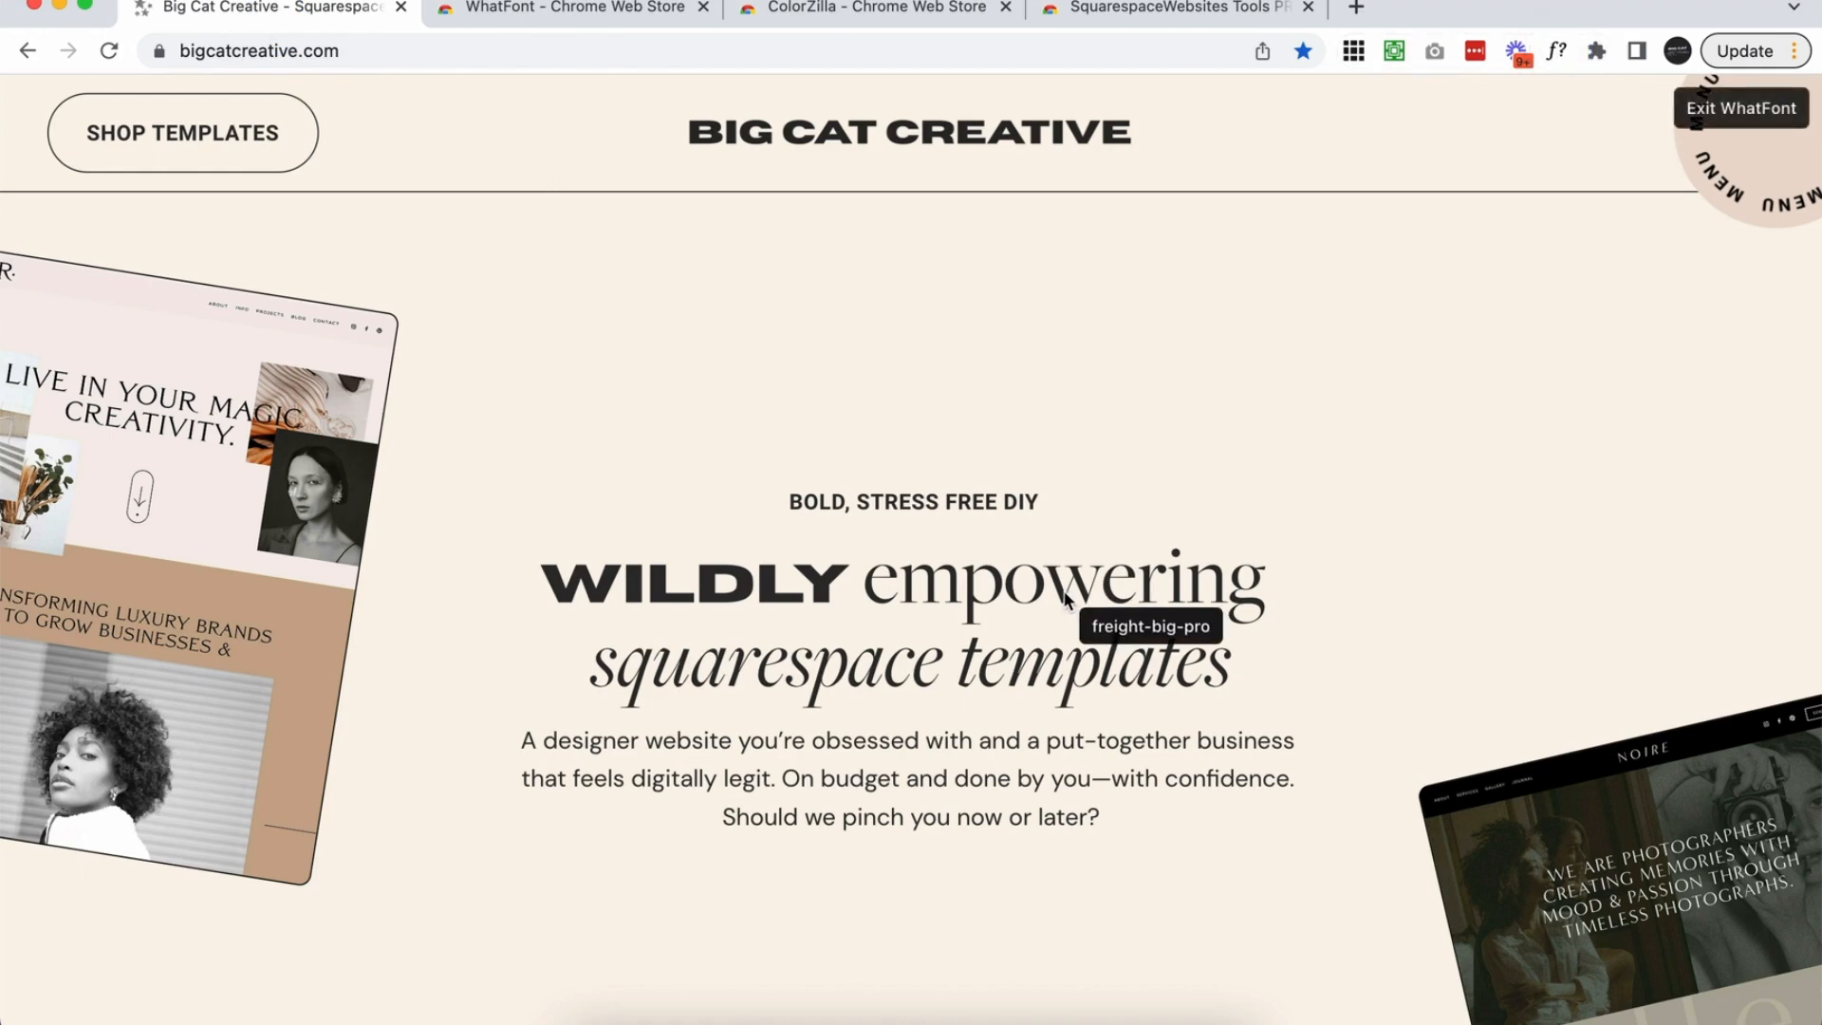
mouse_move(968, 501)
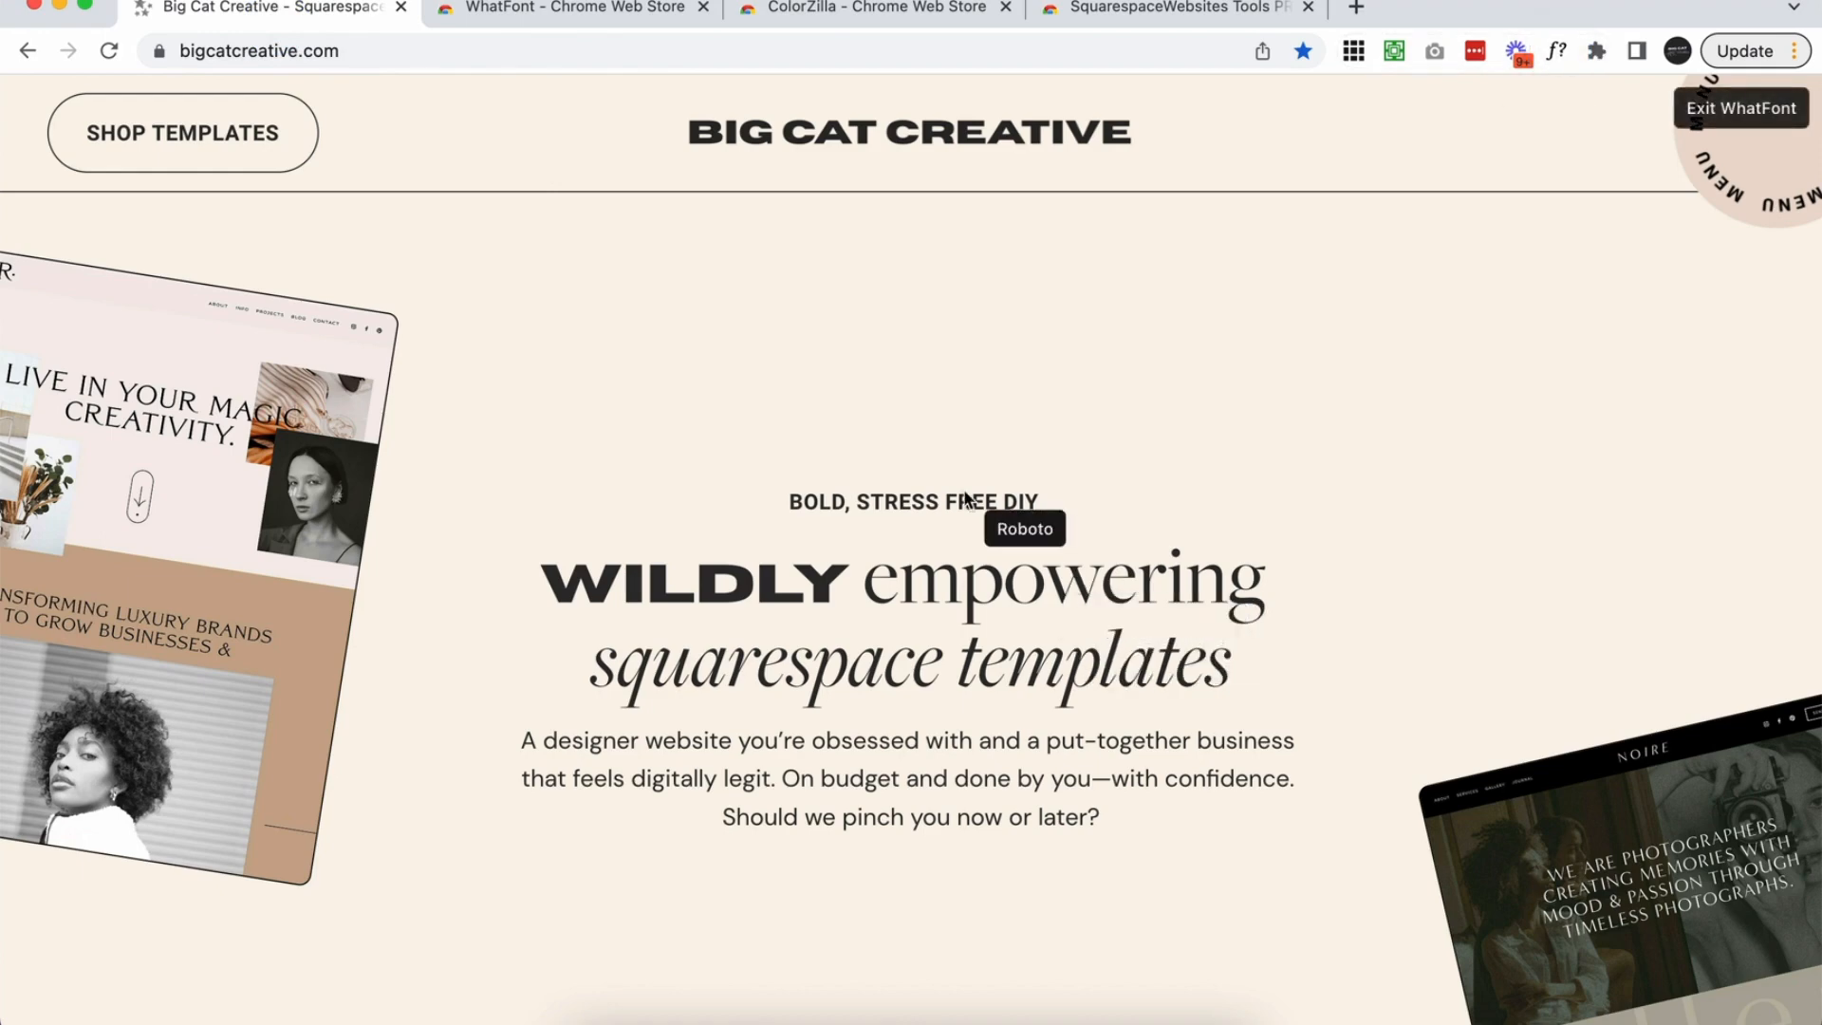
mouse_move(1006, 594)
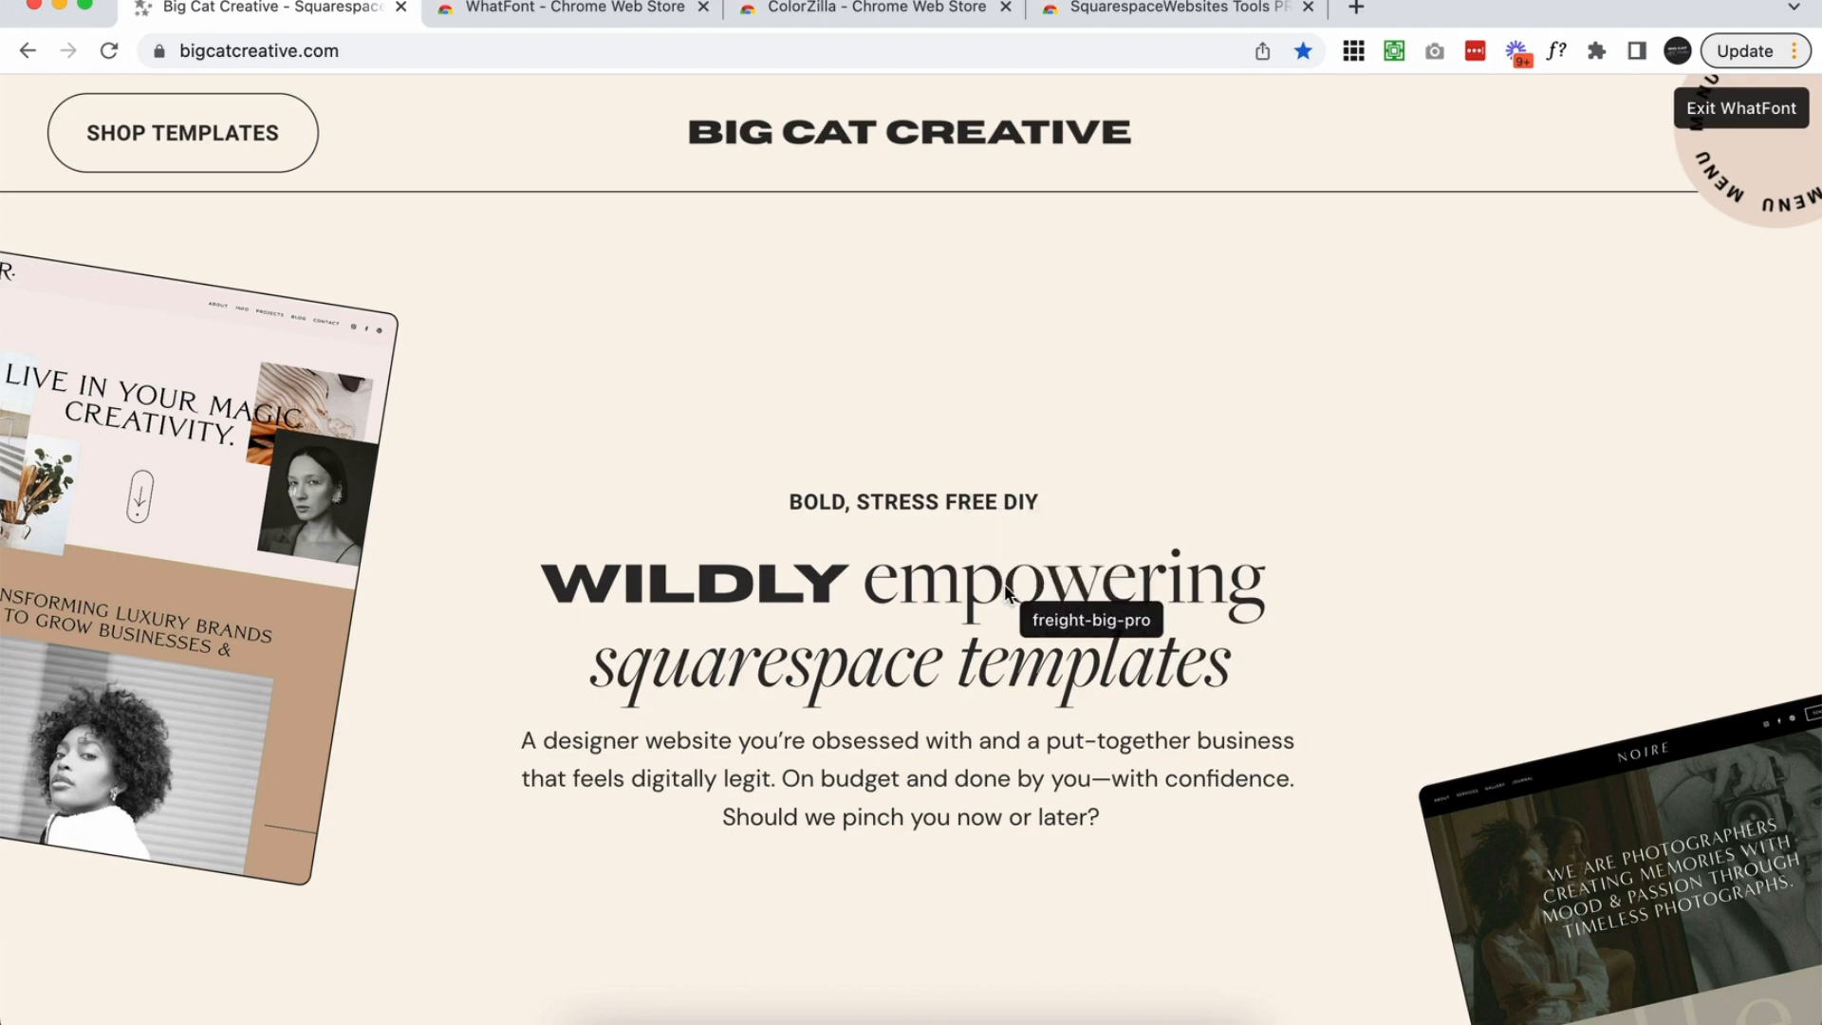
mouse_move(1023, 776)
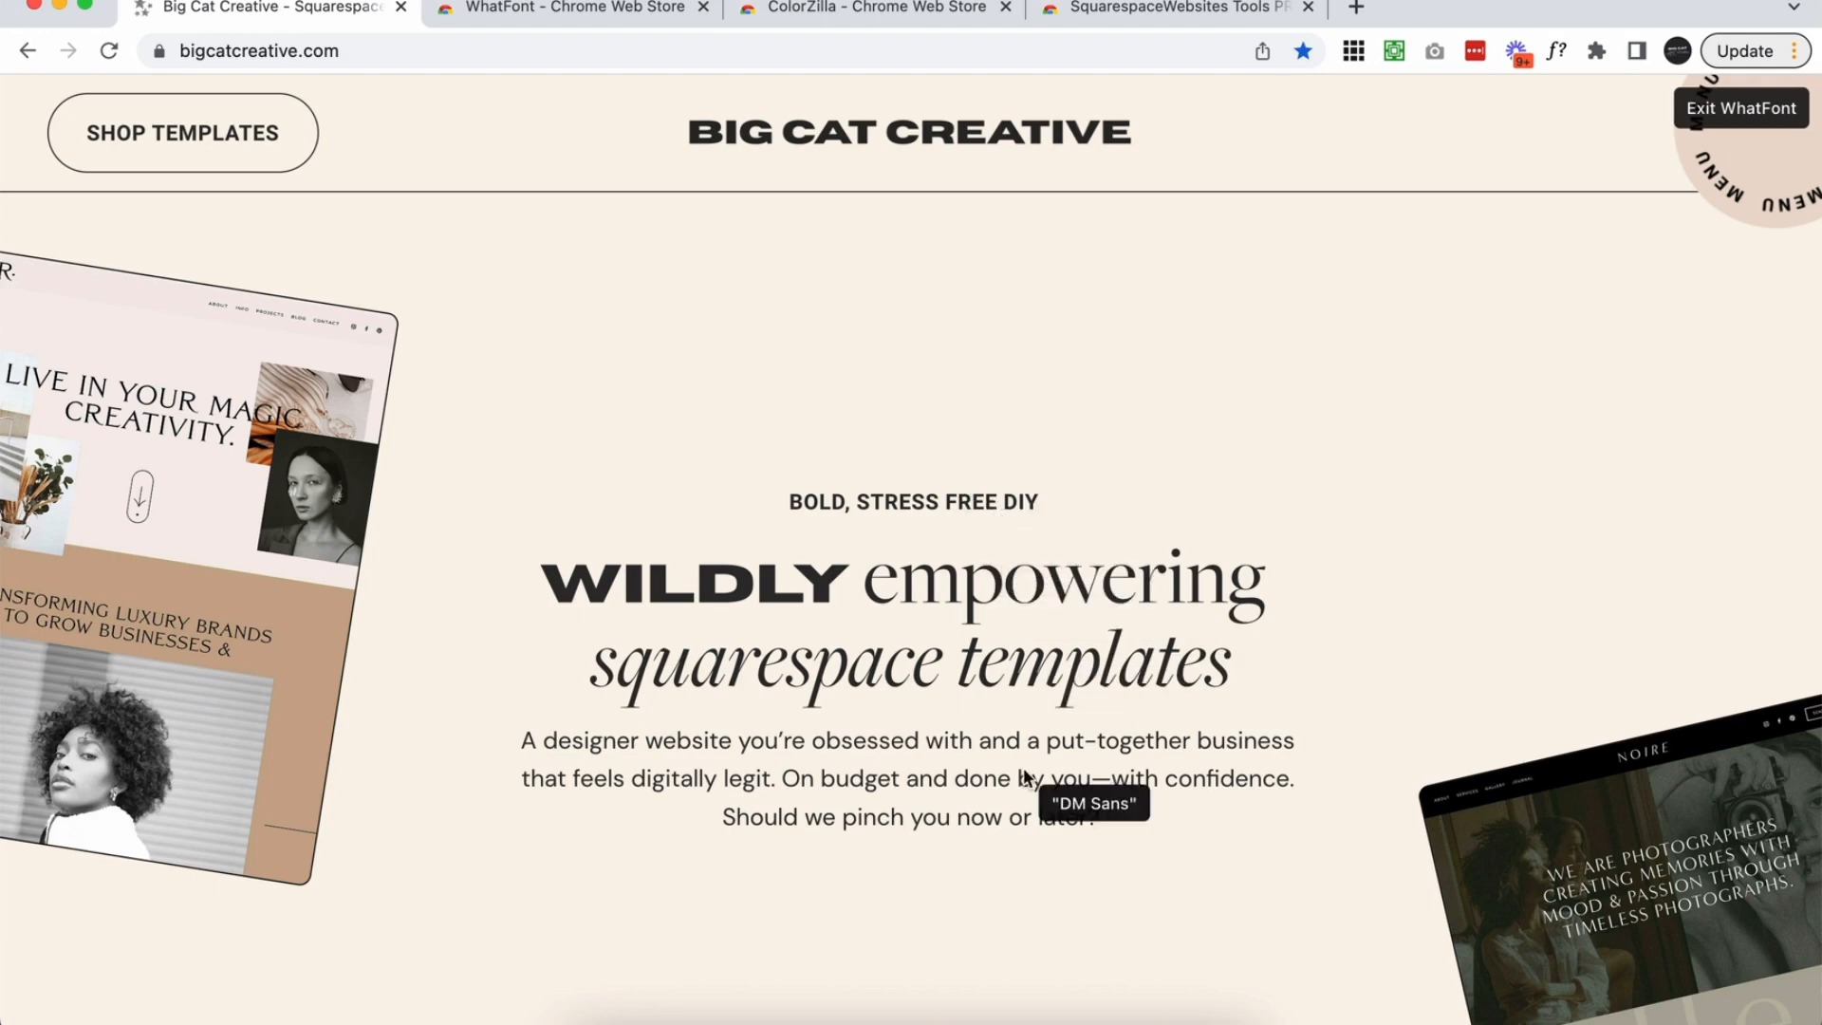
scroll(down, 3)
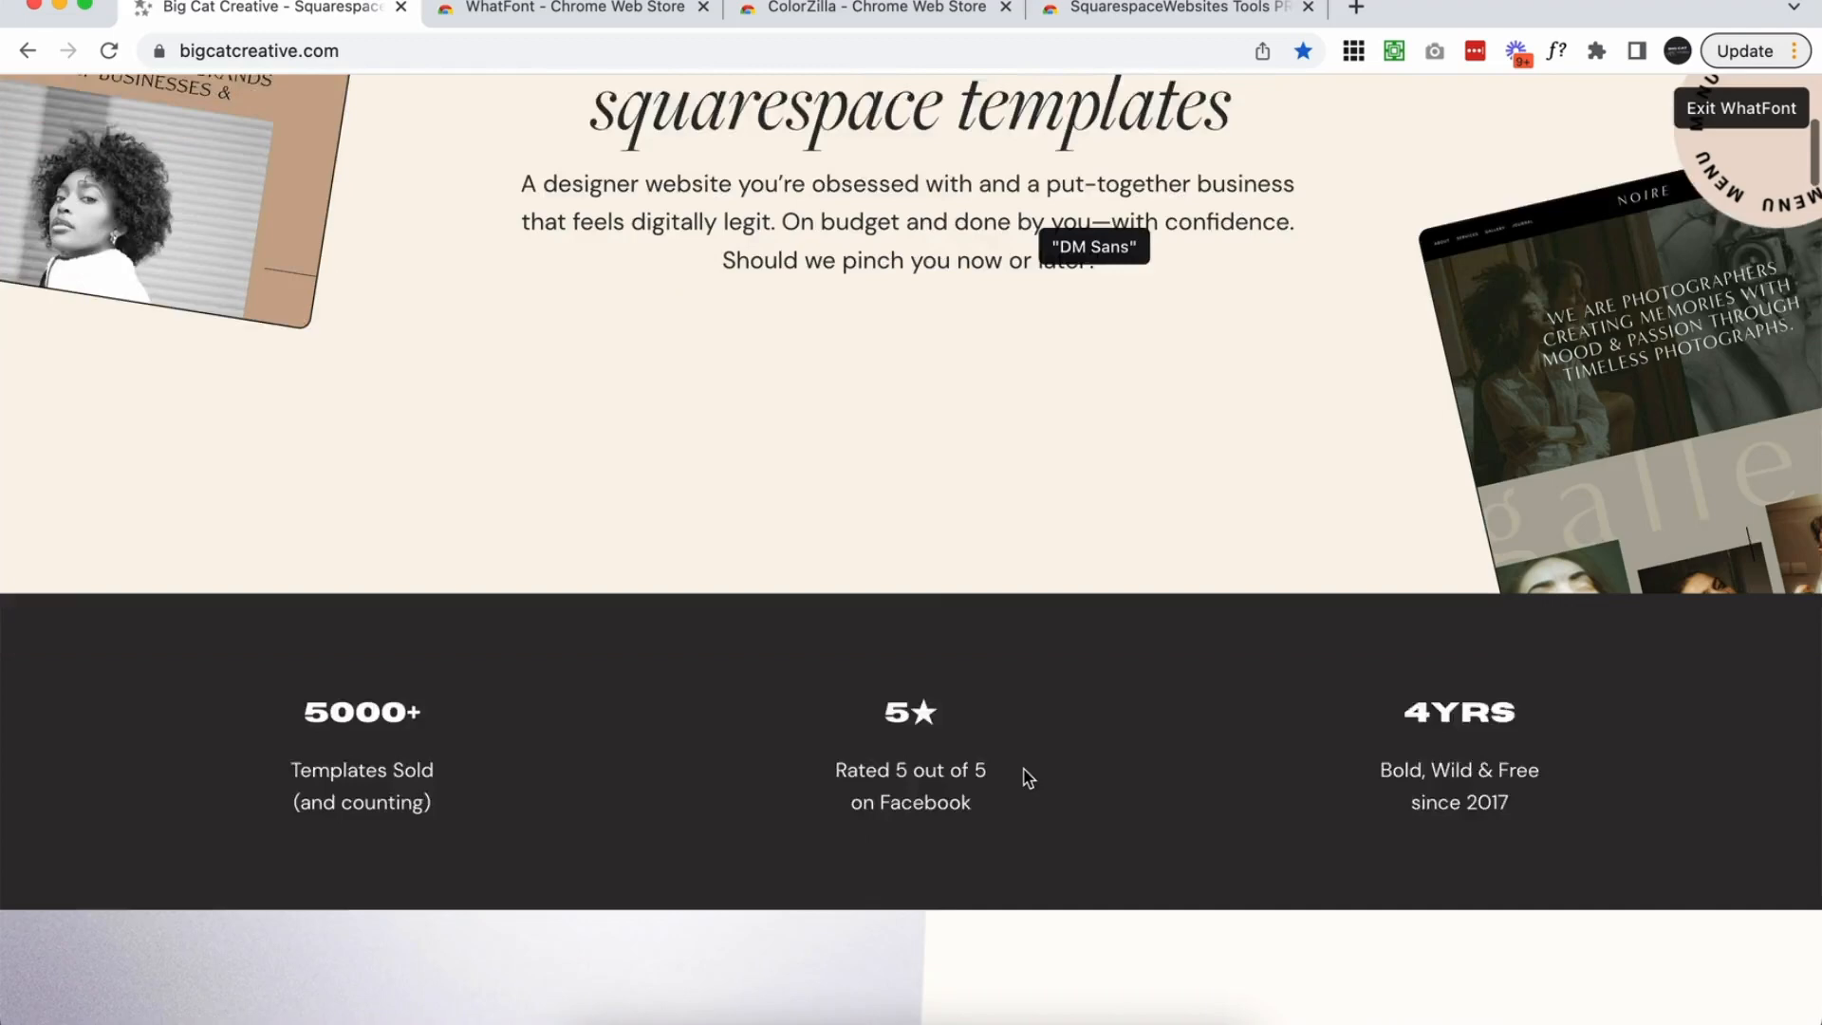
scroll(down, 3)
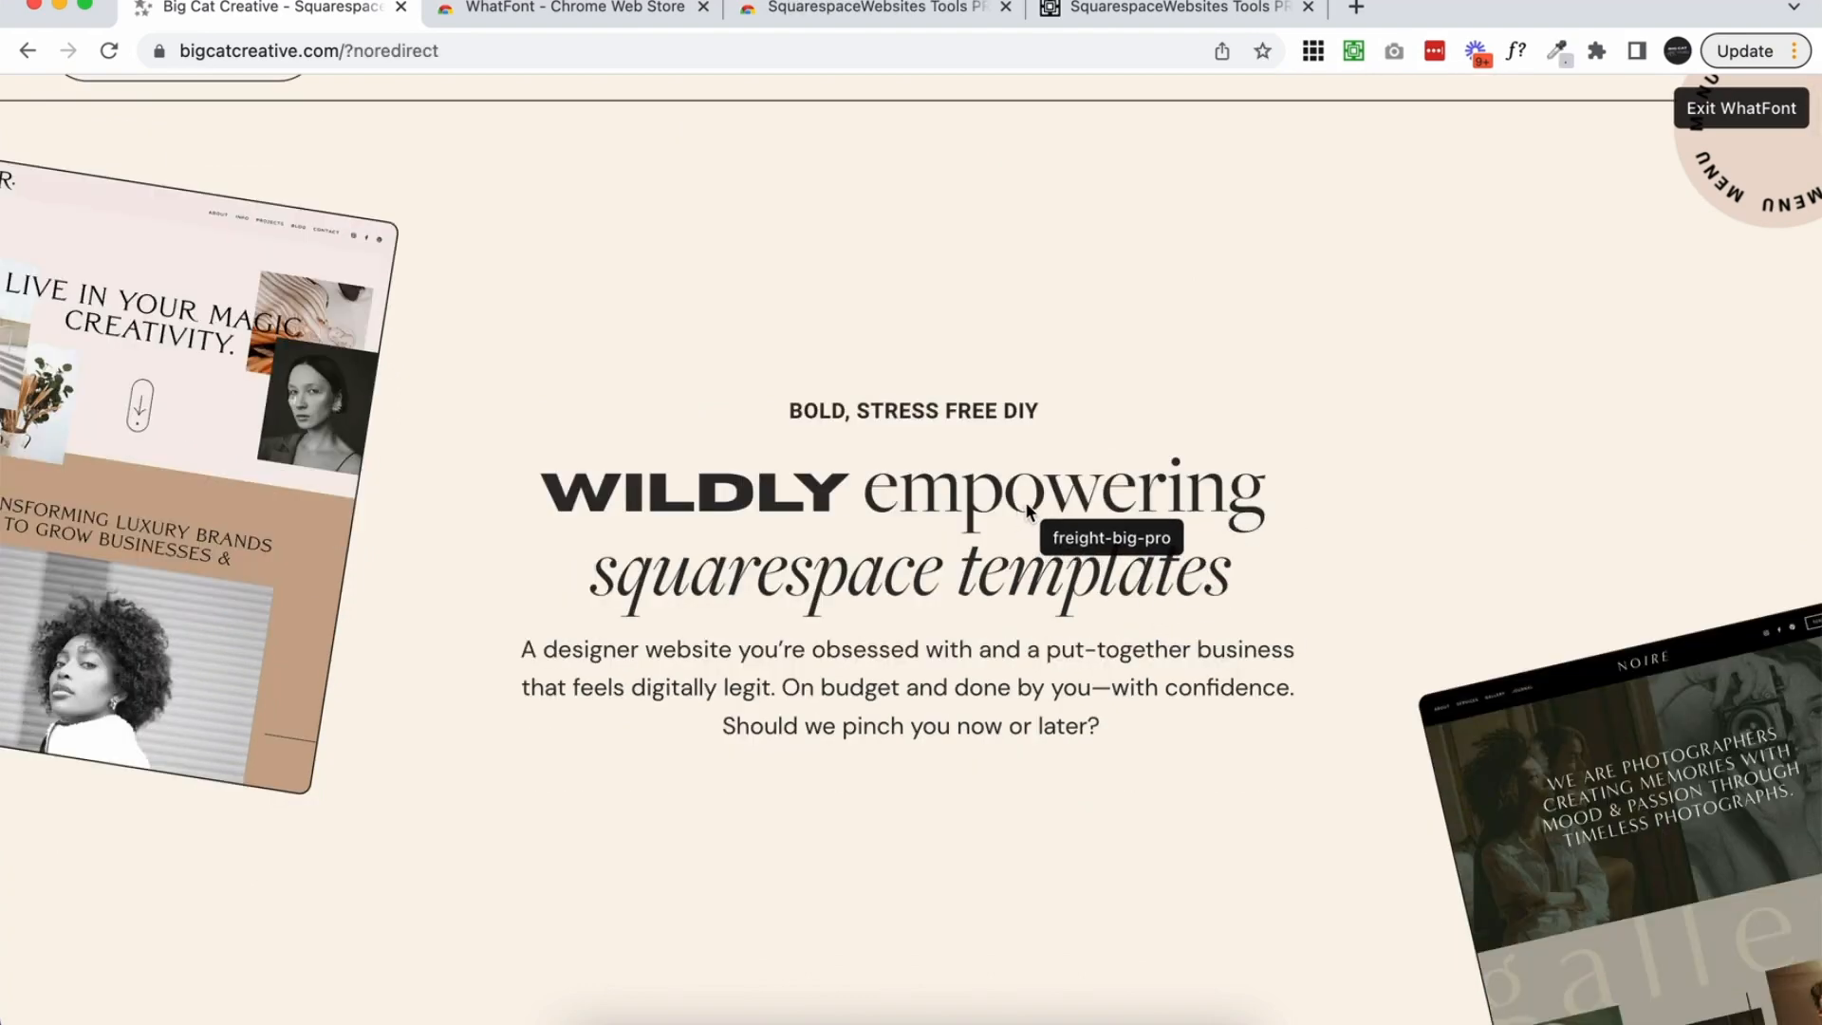
click(1059, 488)
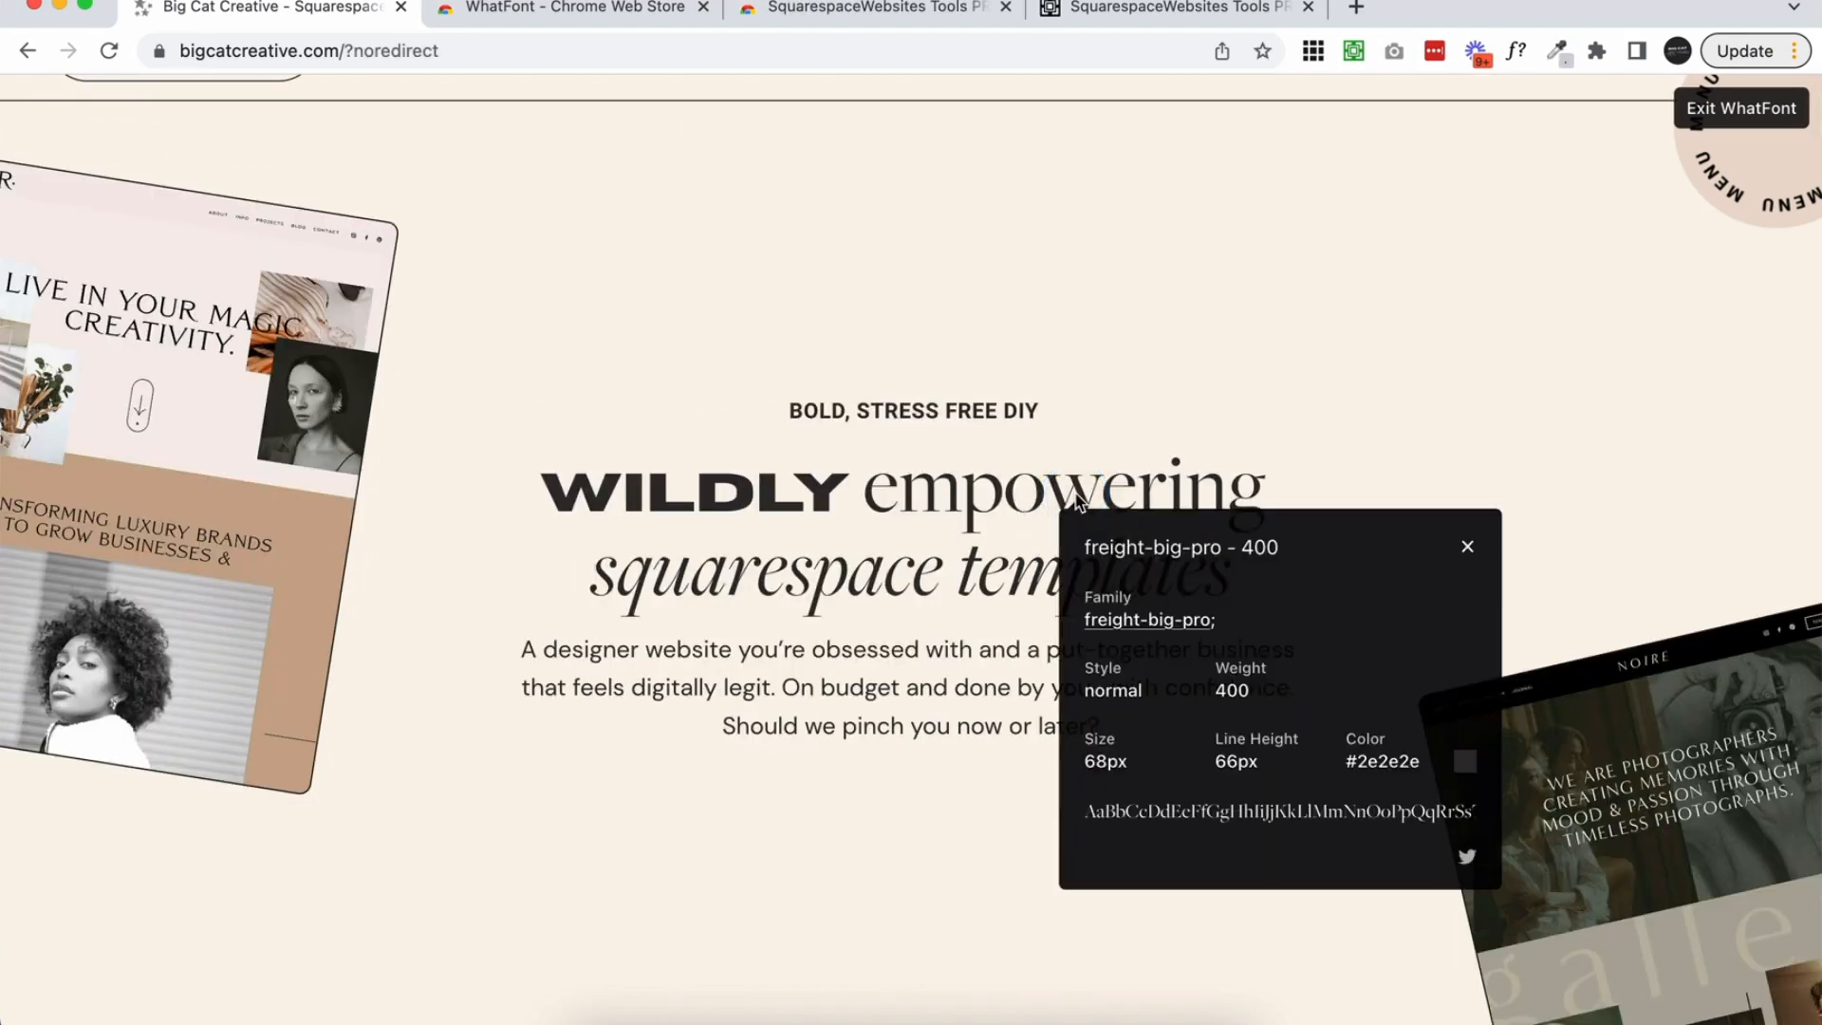
double_click(1181, 546)
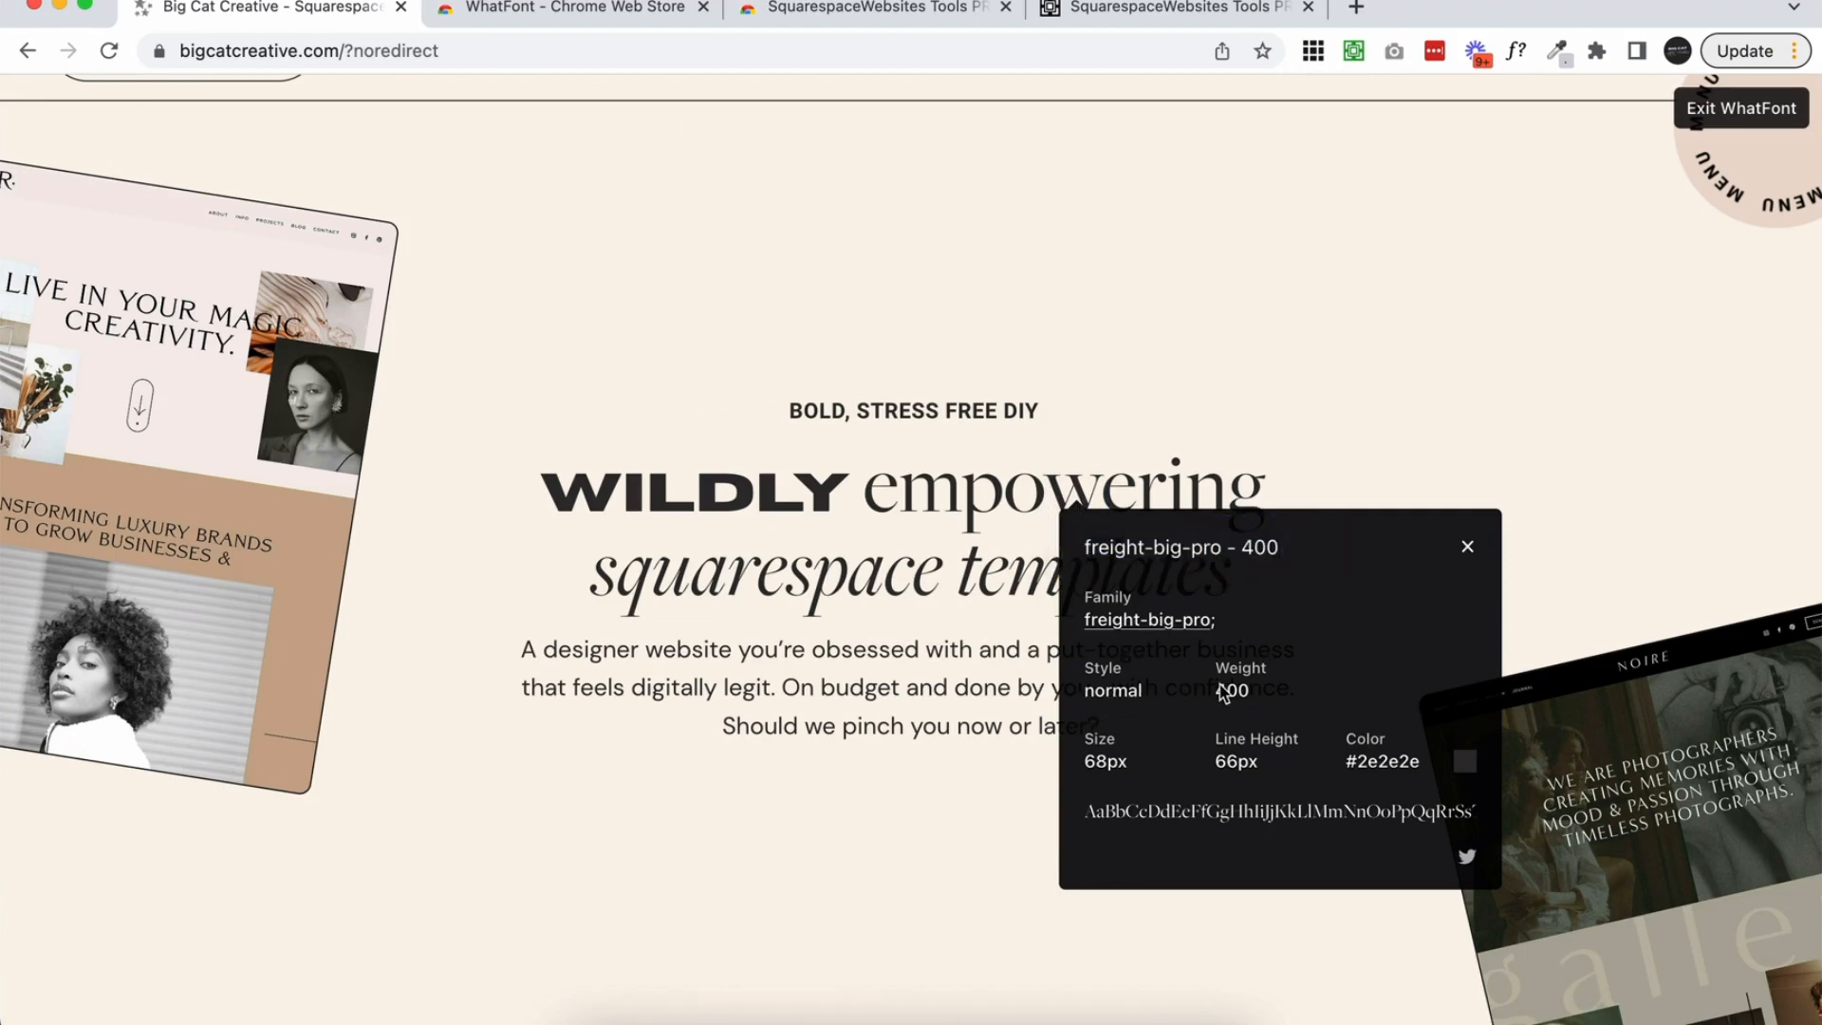
mouse_move(1247, 770)
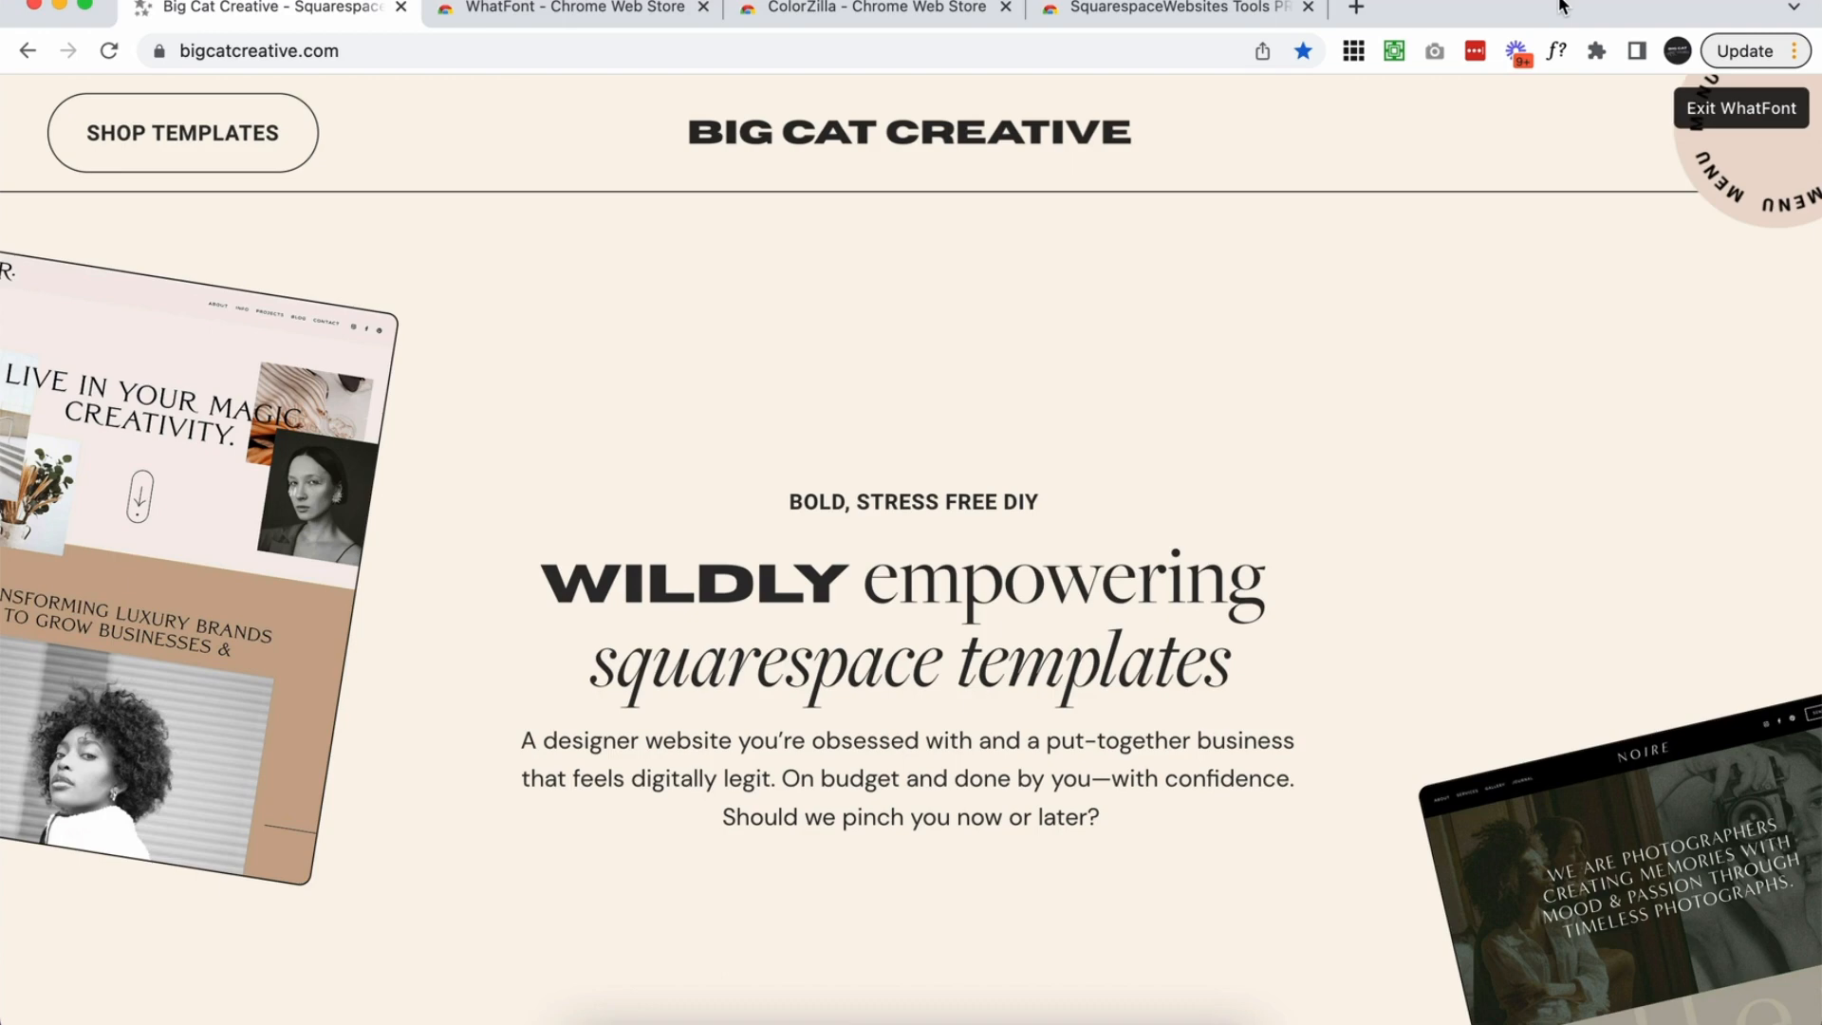
click(865, 9)
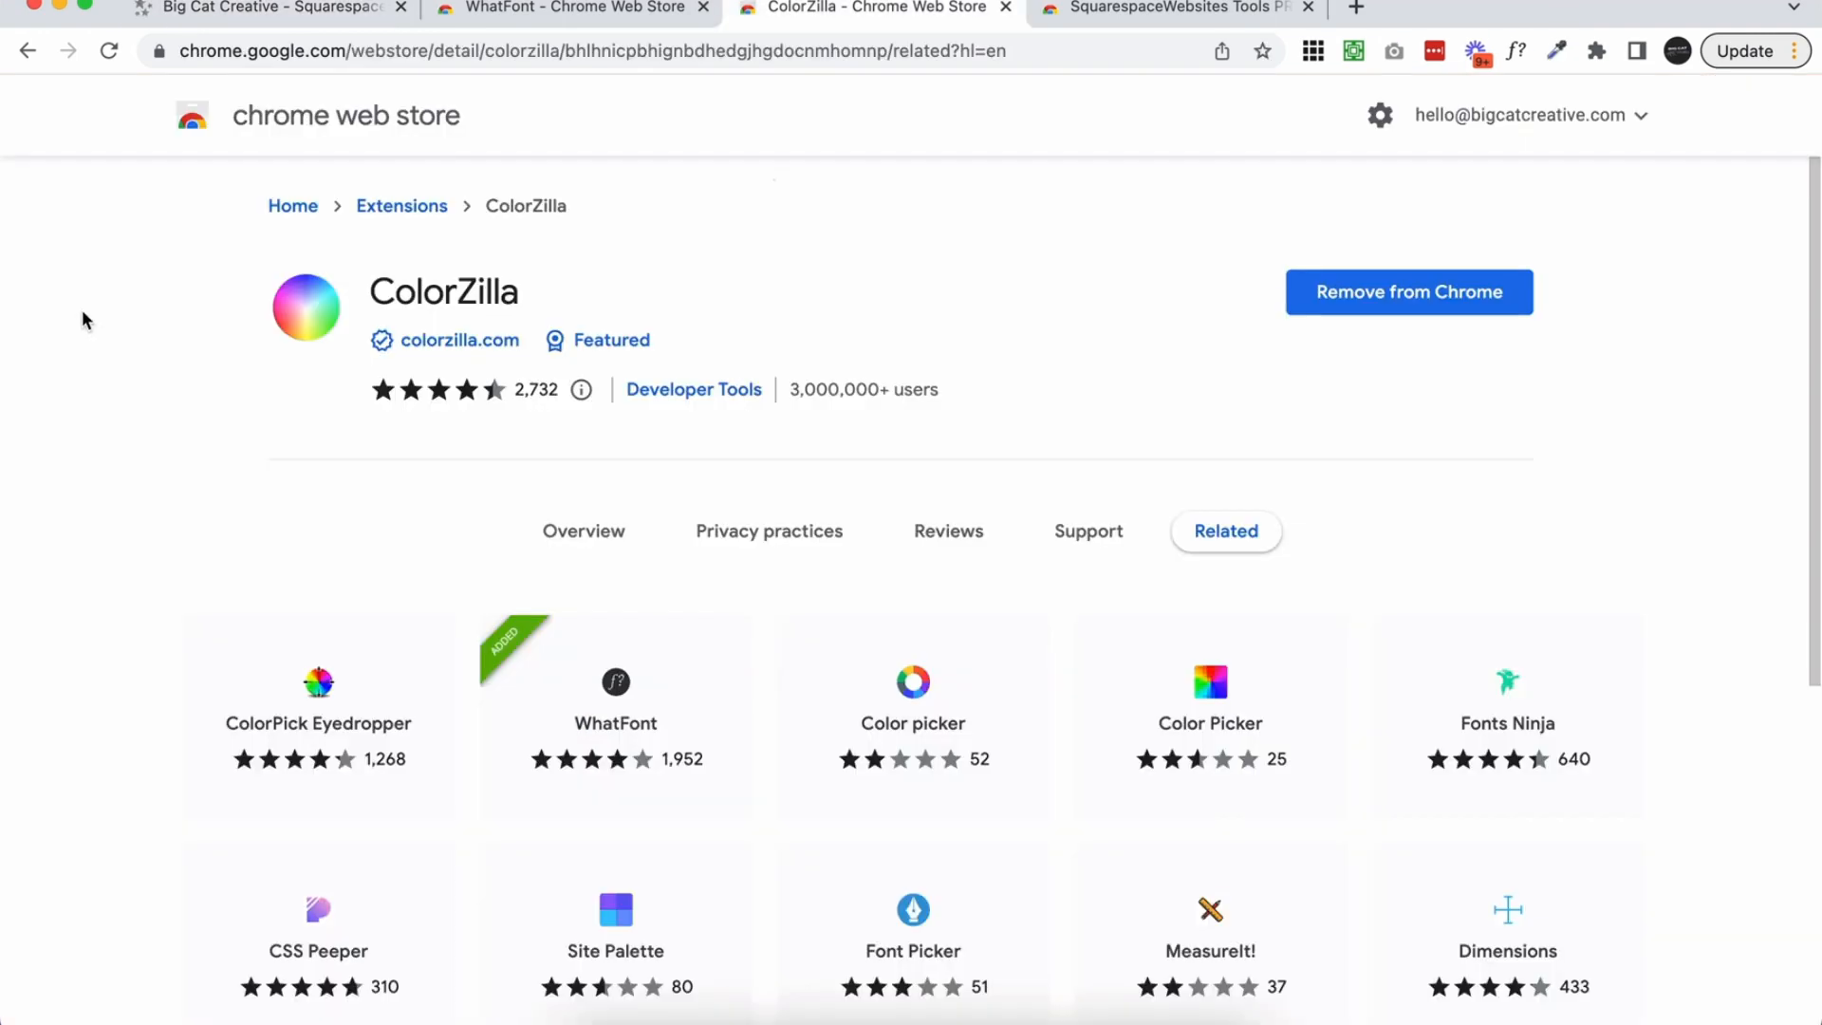
mouse_move(116, 303)
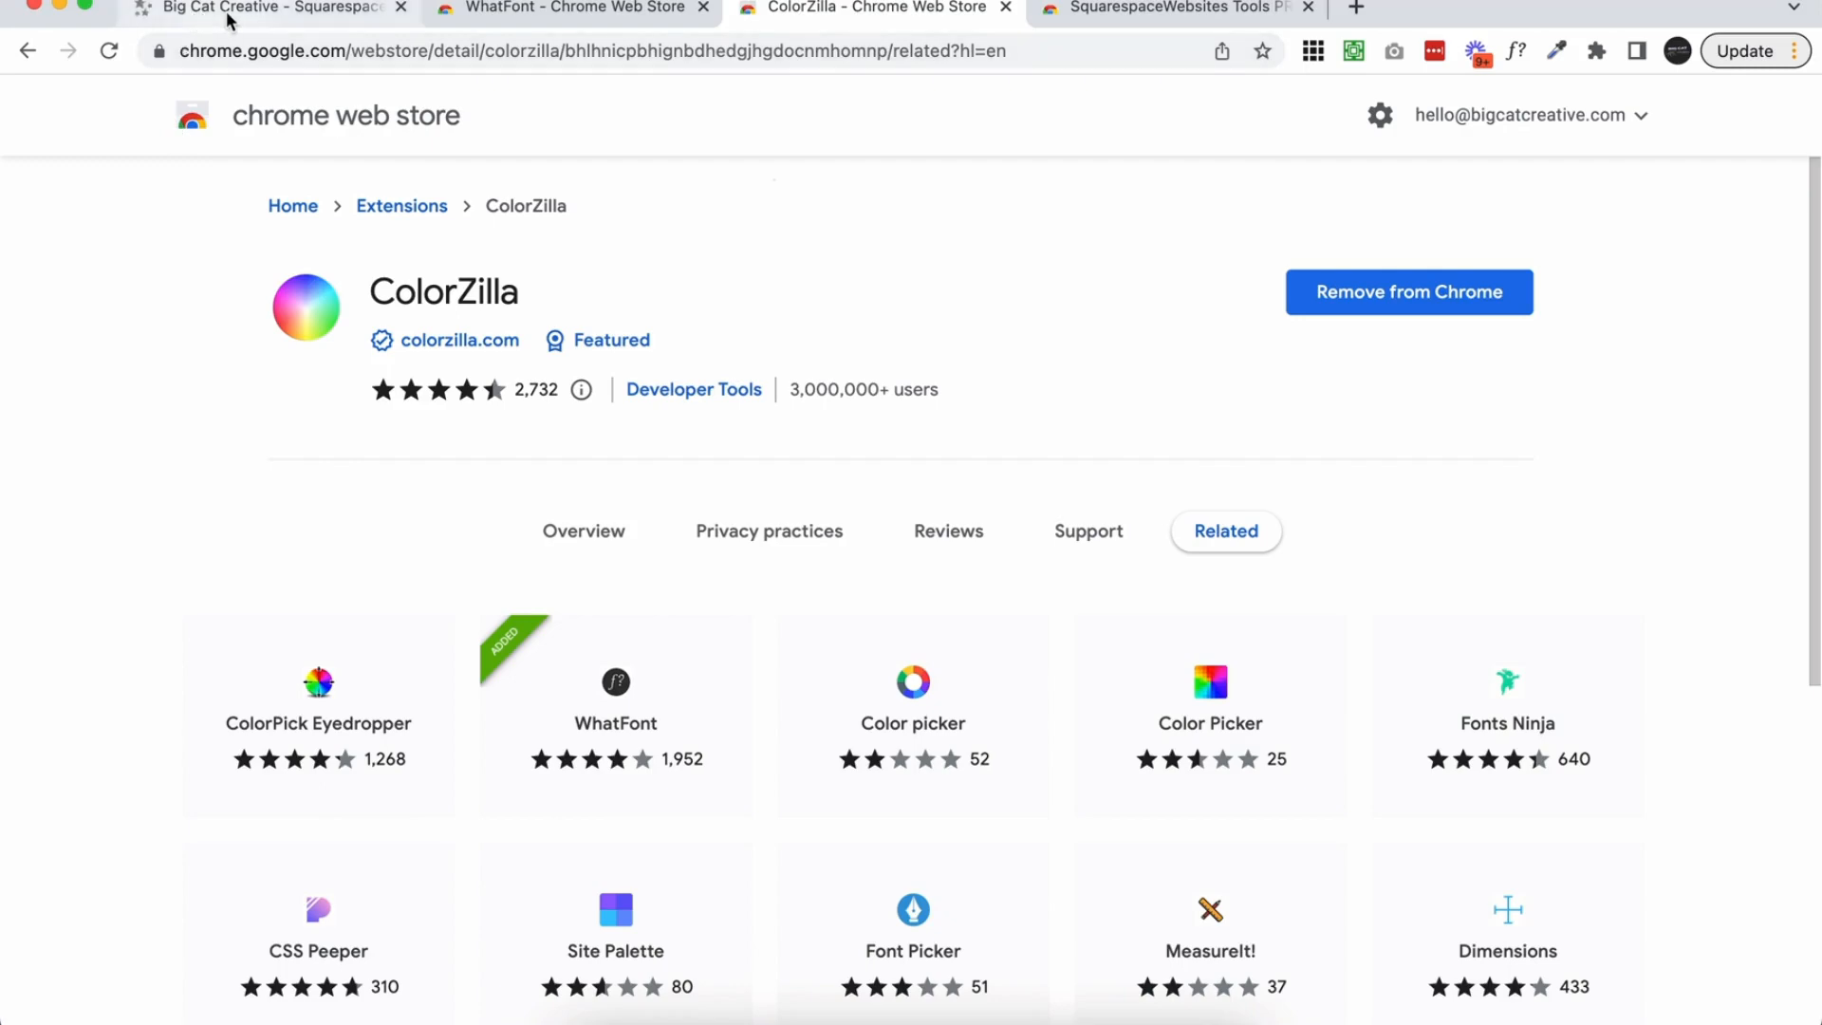
Step: Scroll the Big Cat Creative home page past the stats bar to the 'We're here to help with' section
click(268, 9)
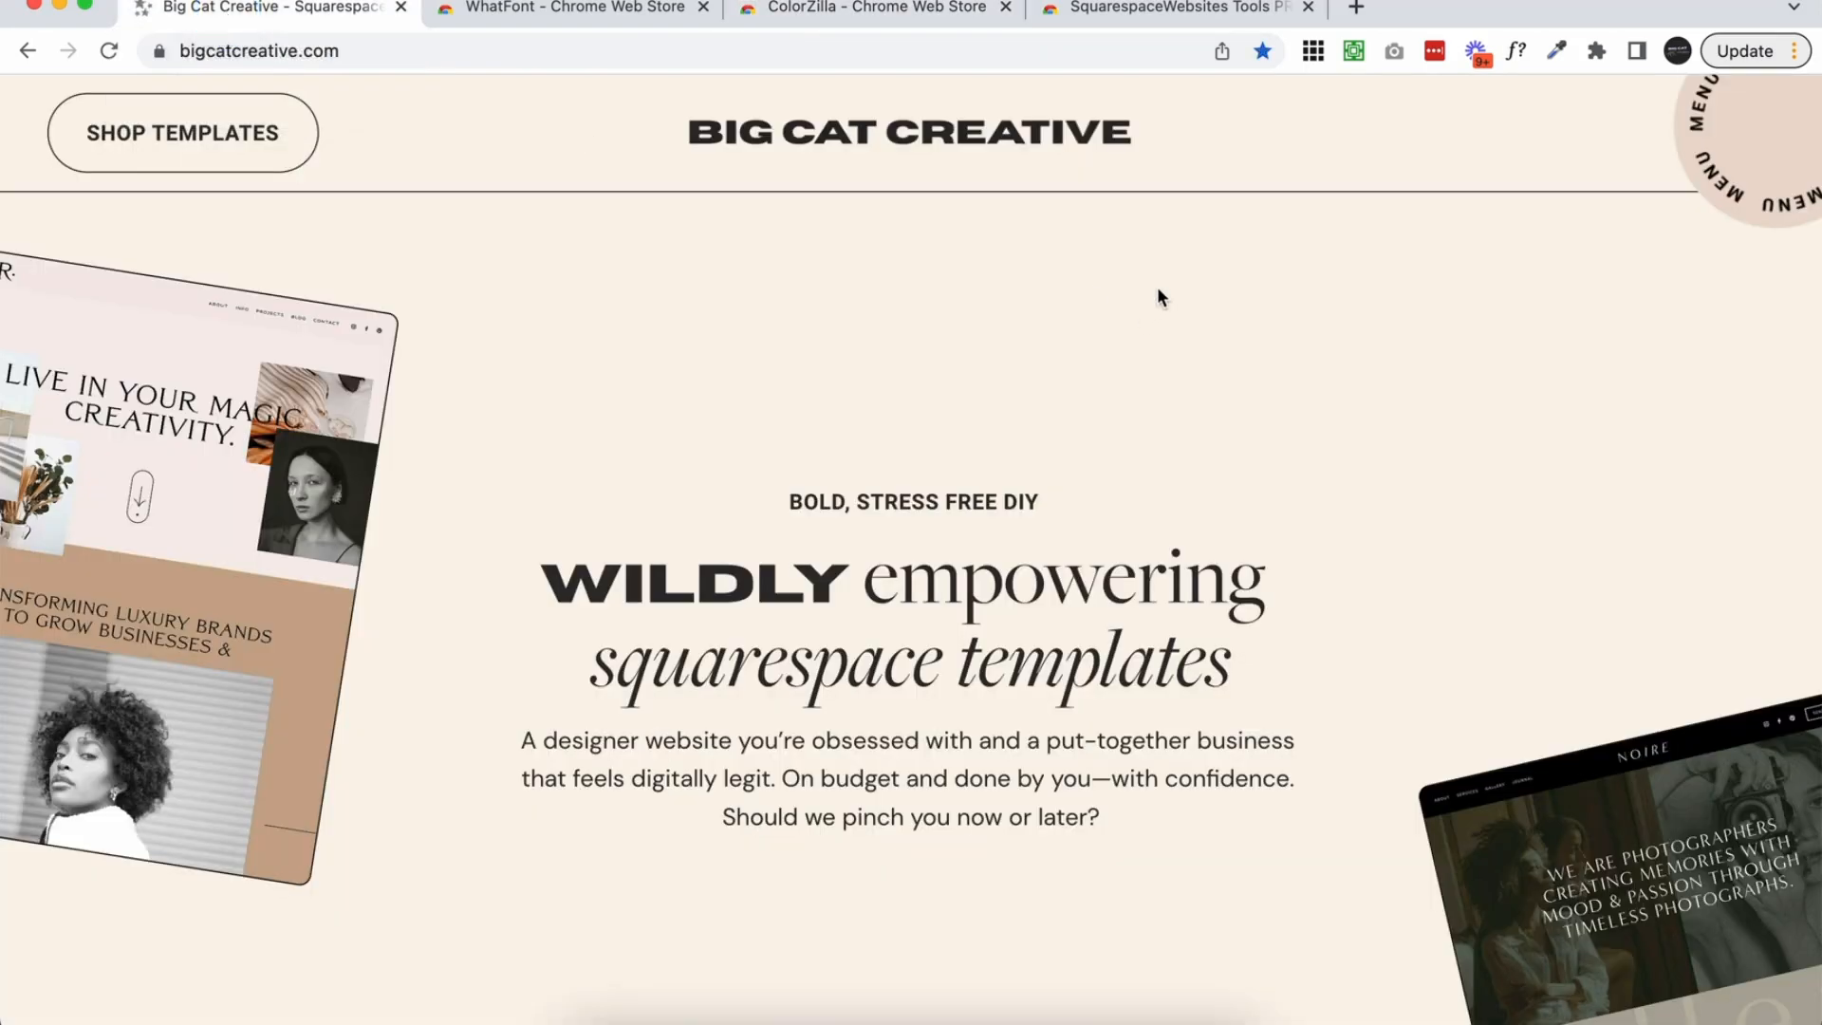
scroll(down, 3)
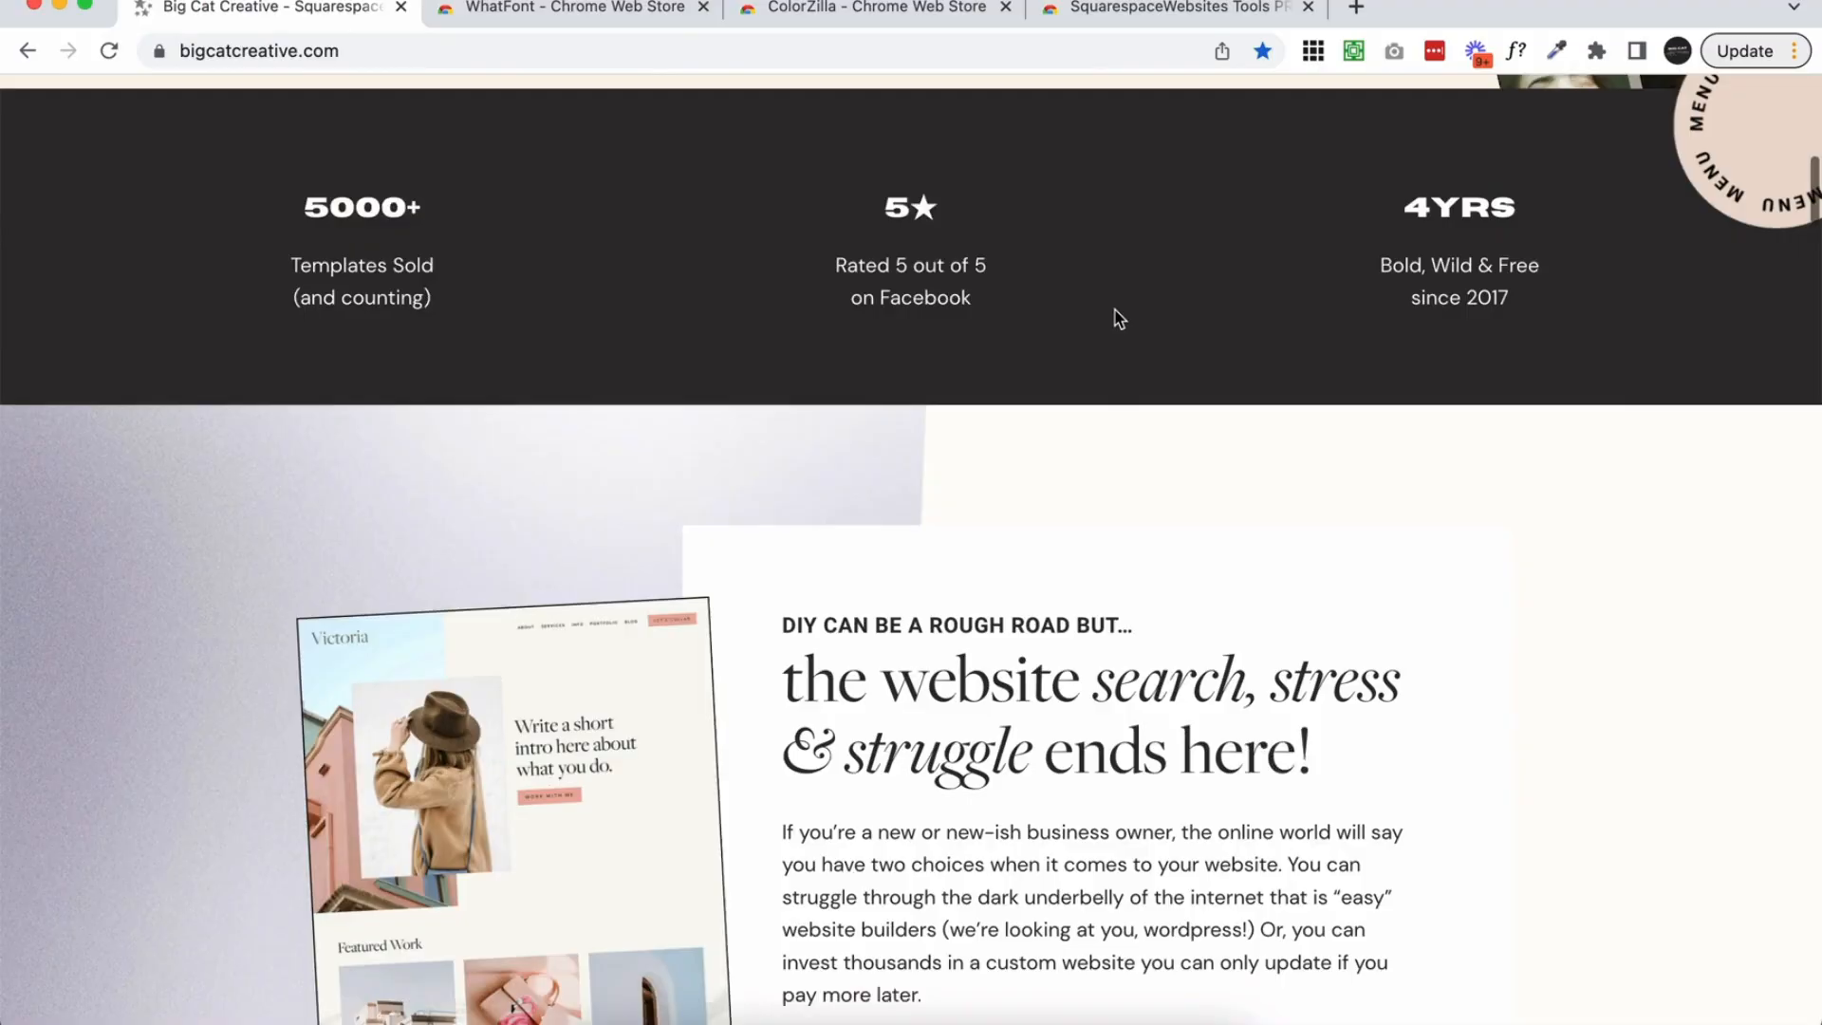
scroll(down, 3)
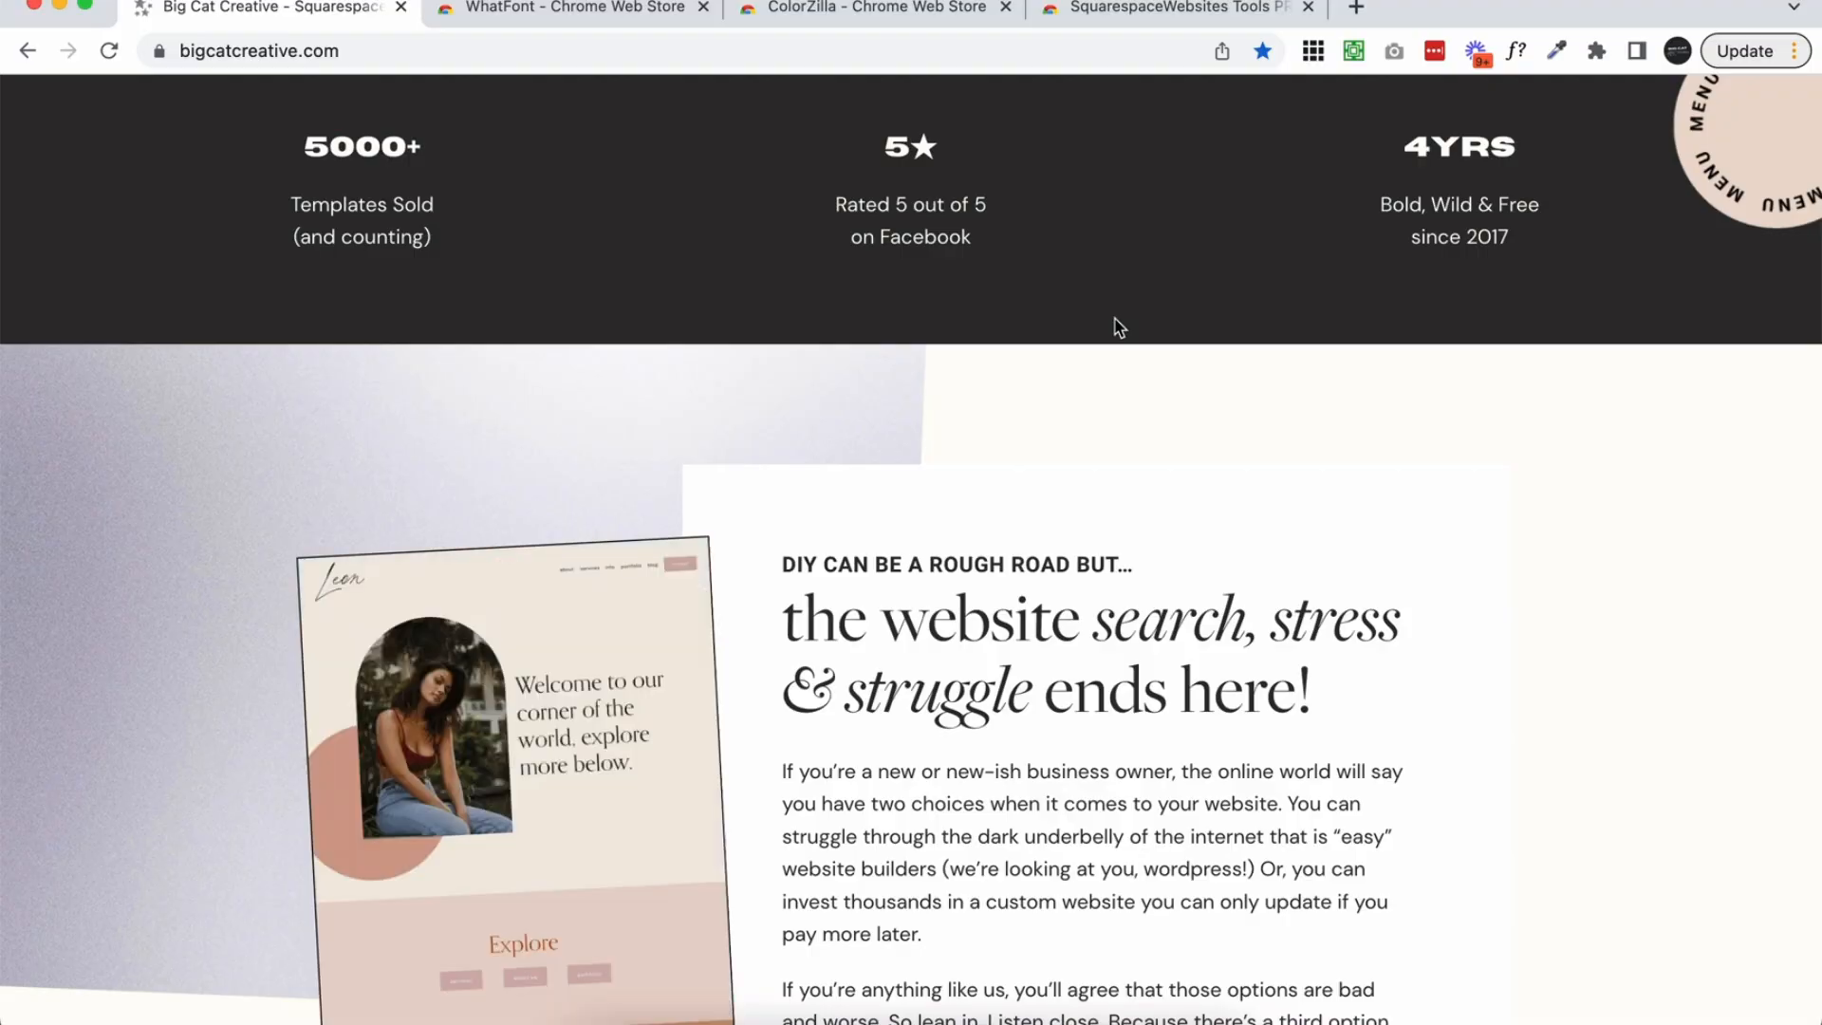
scroll(down, 3)
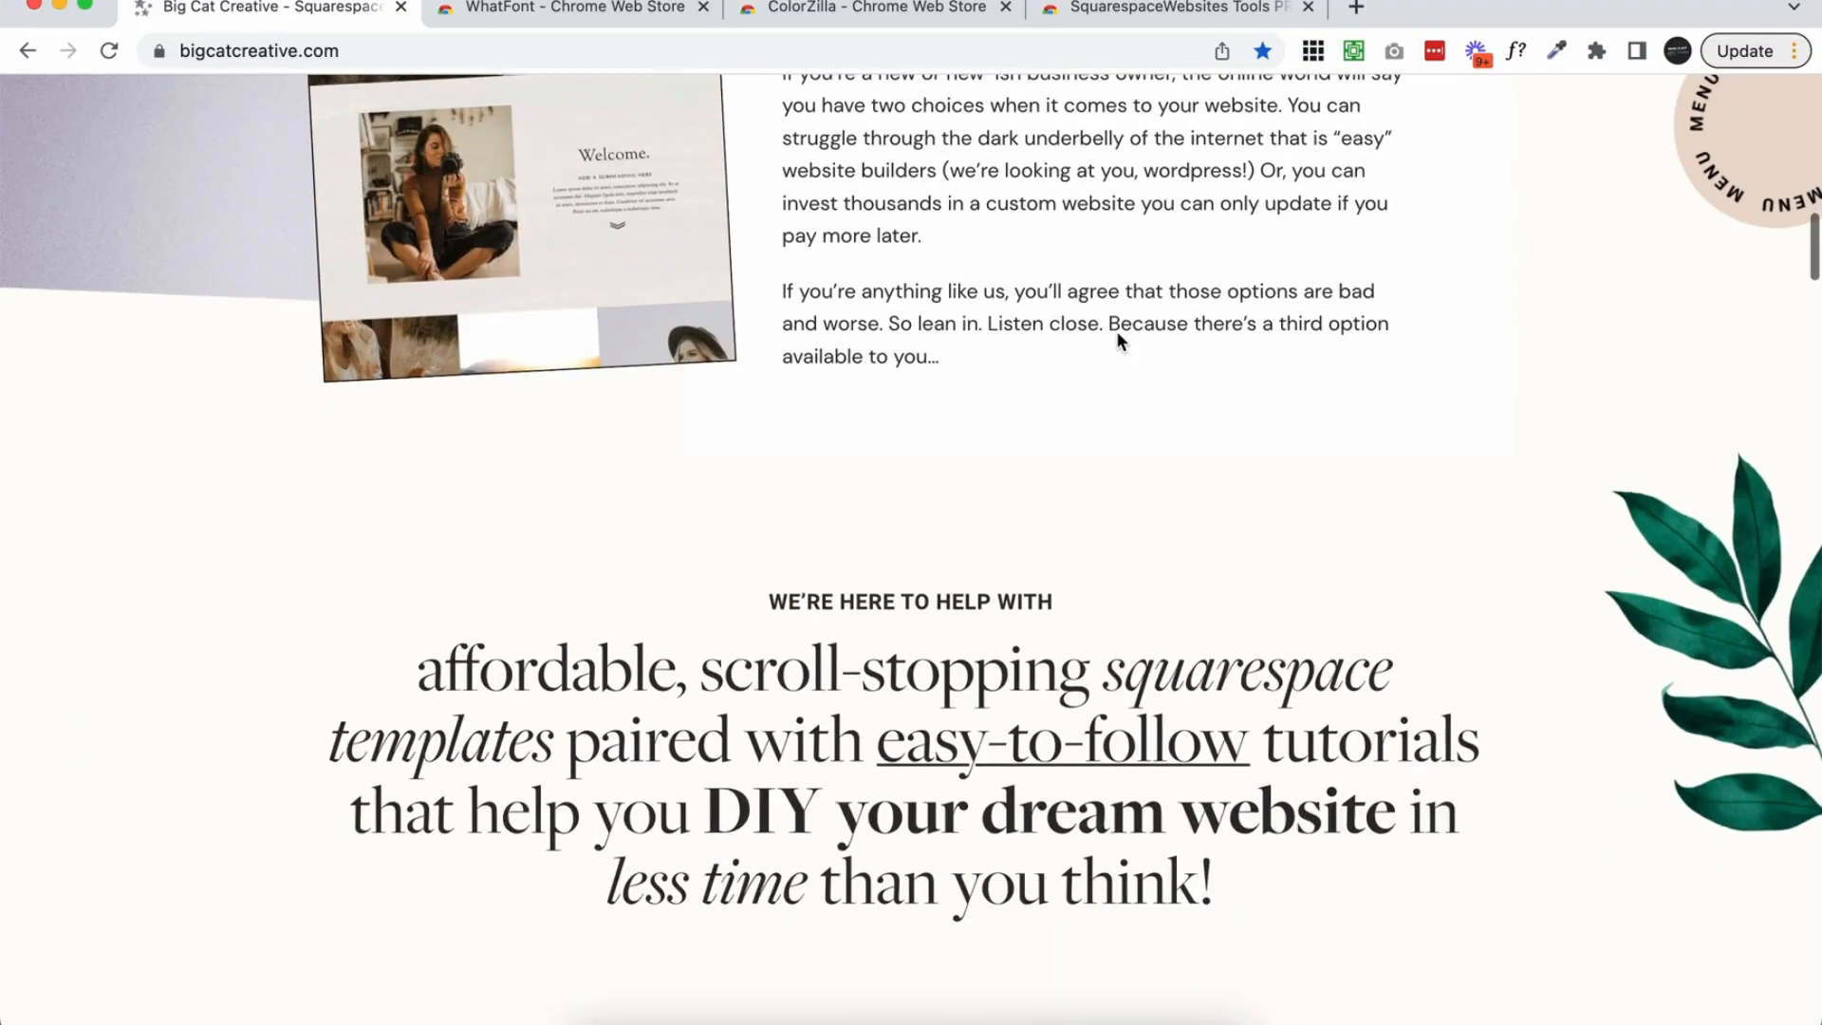
scroll(down, 3)
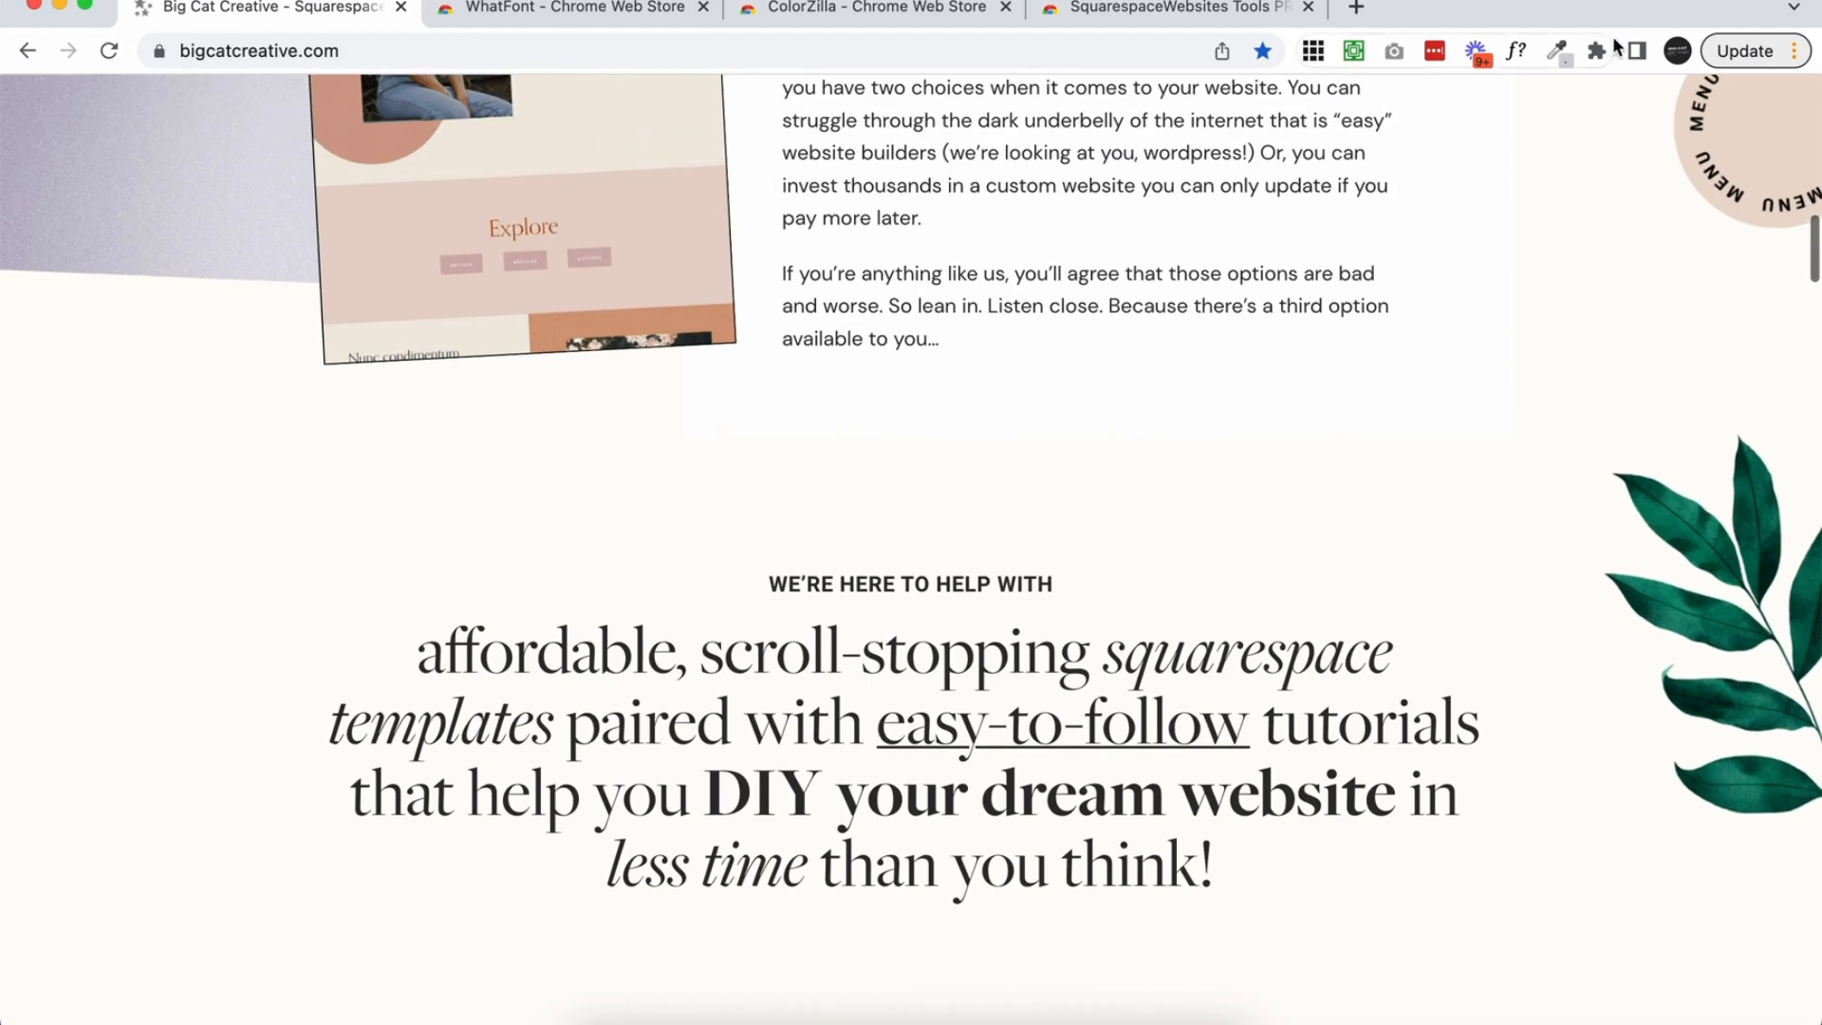
Step: Show ColorZilla's menu of colour tools over the Big Cat Creative home page
click(1556, 49)
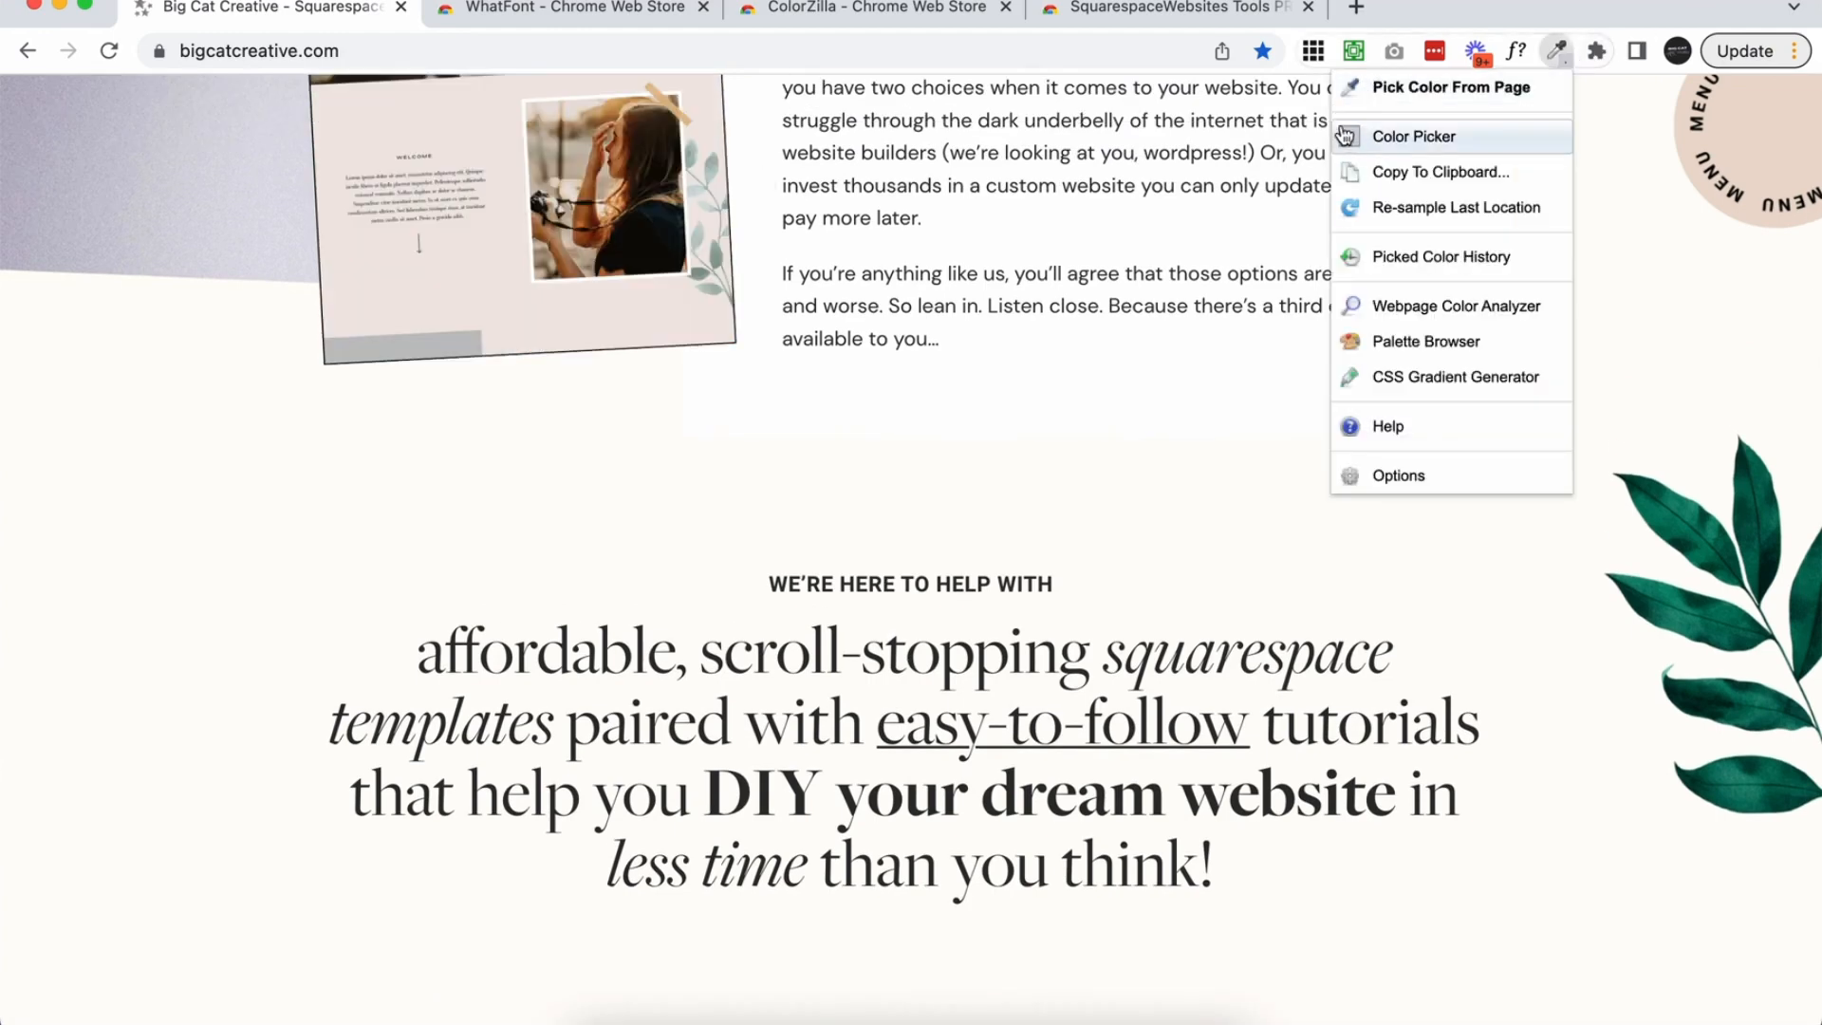
mouse_move(1402, 186)
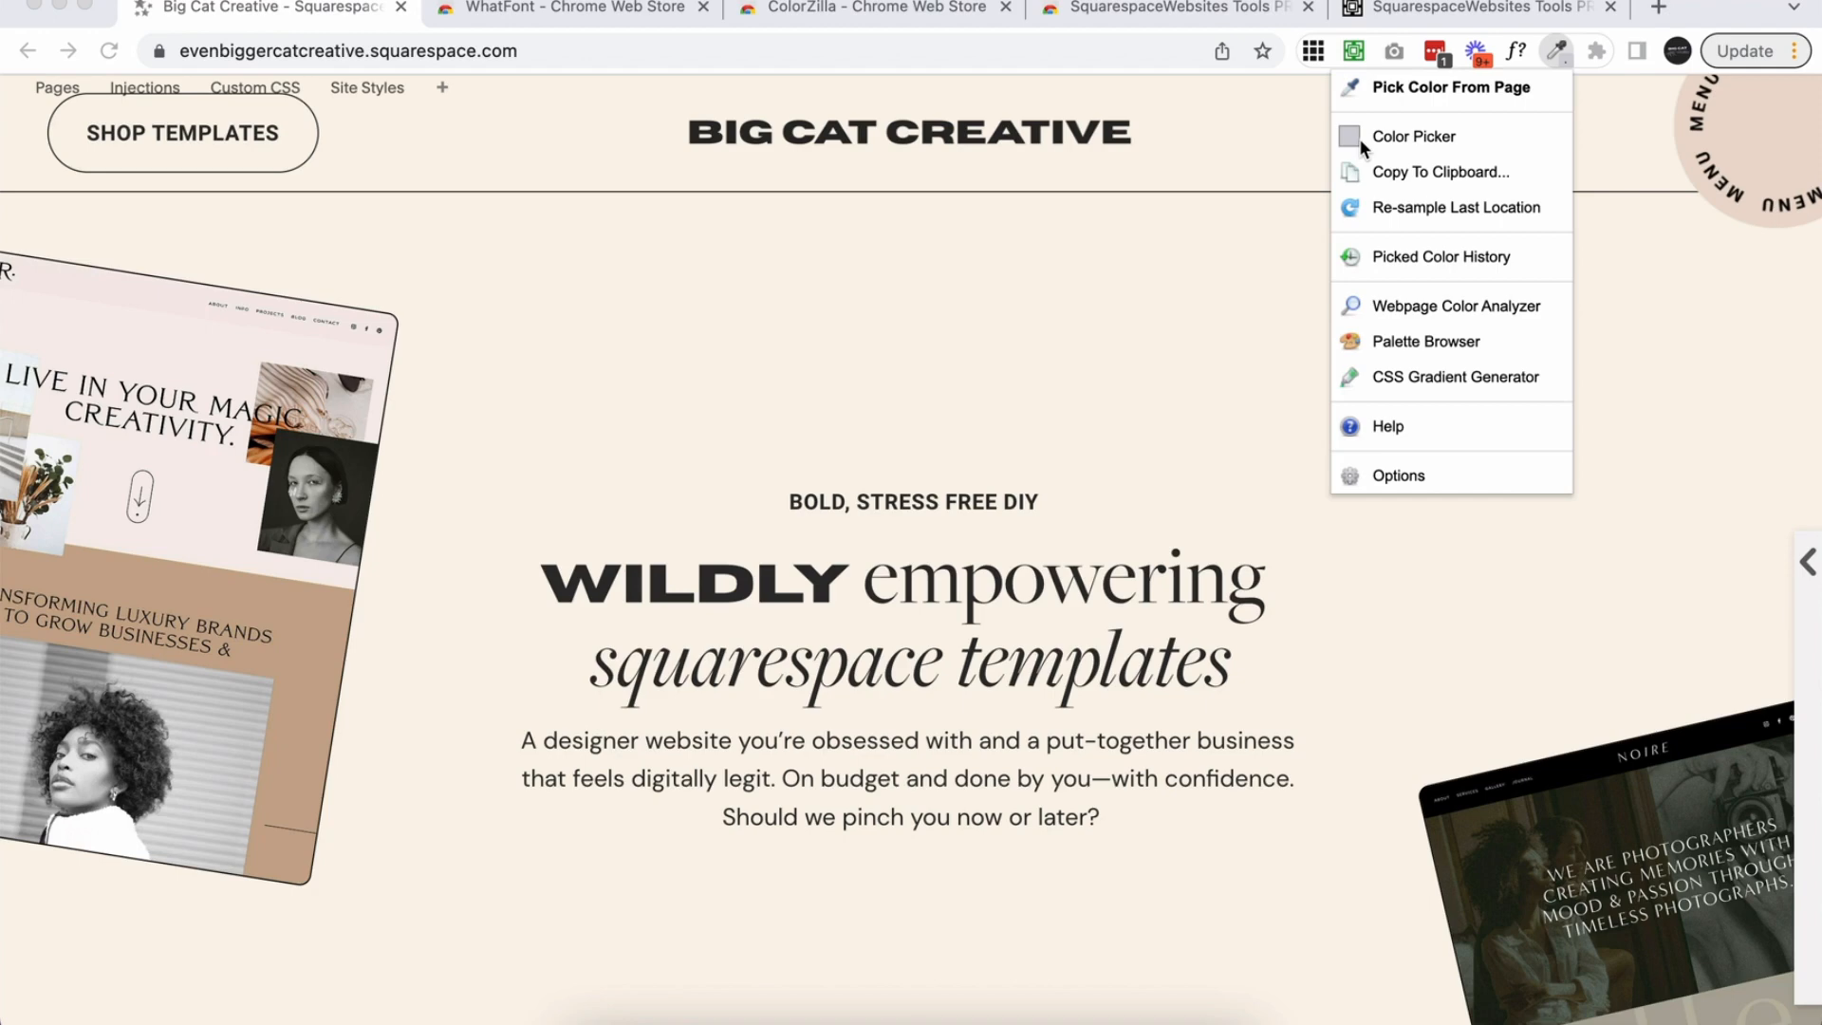
mouse_move(1157, 157)
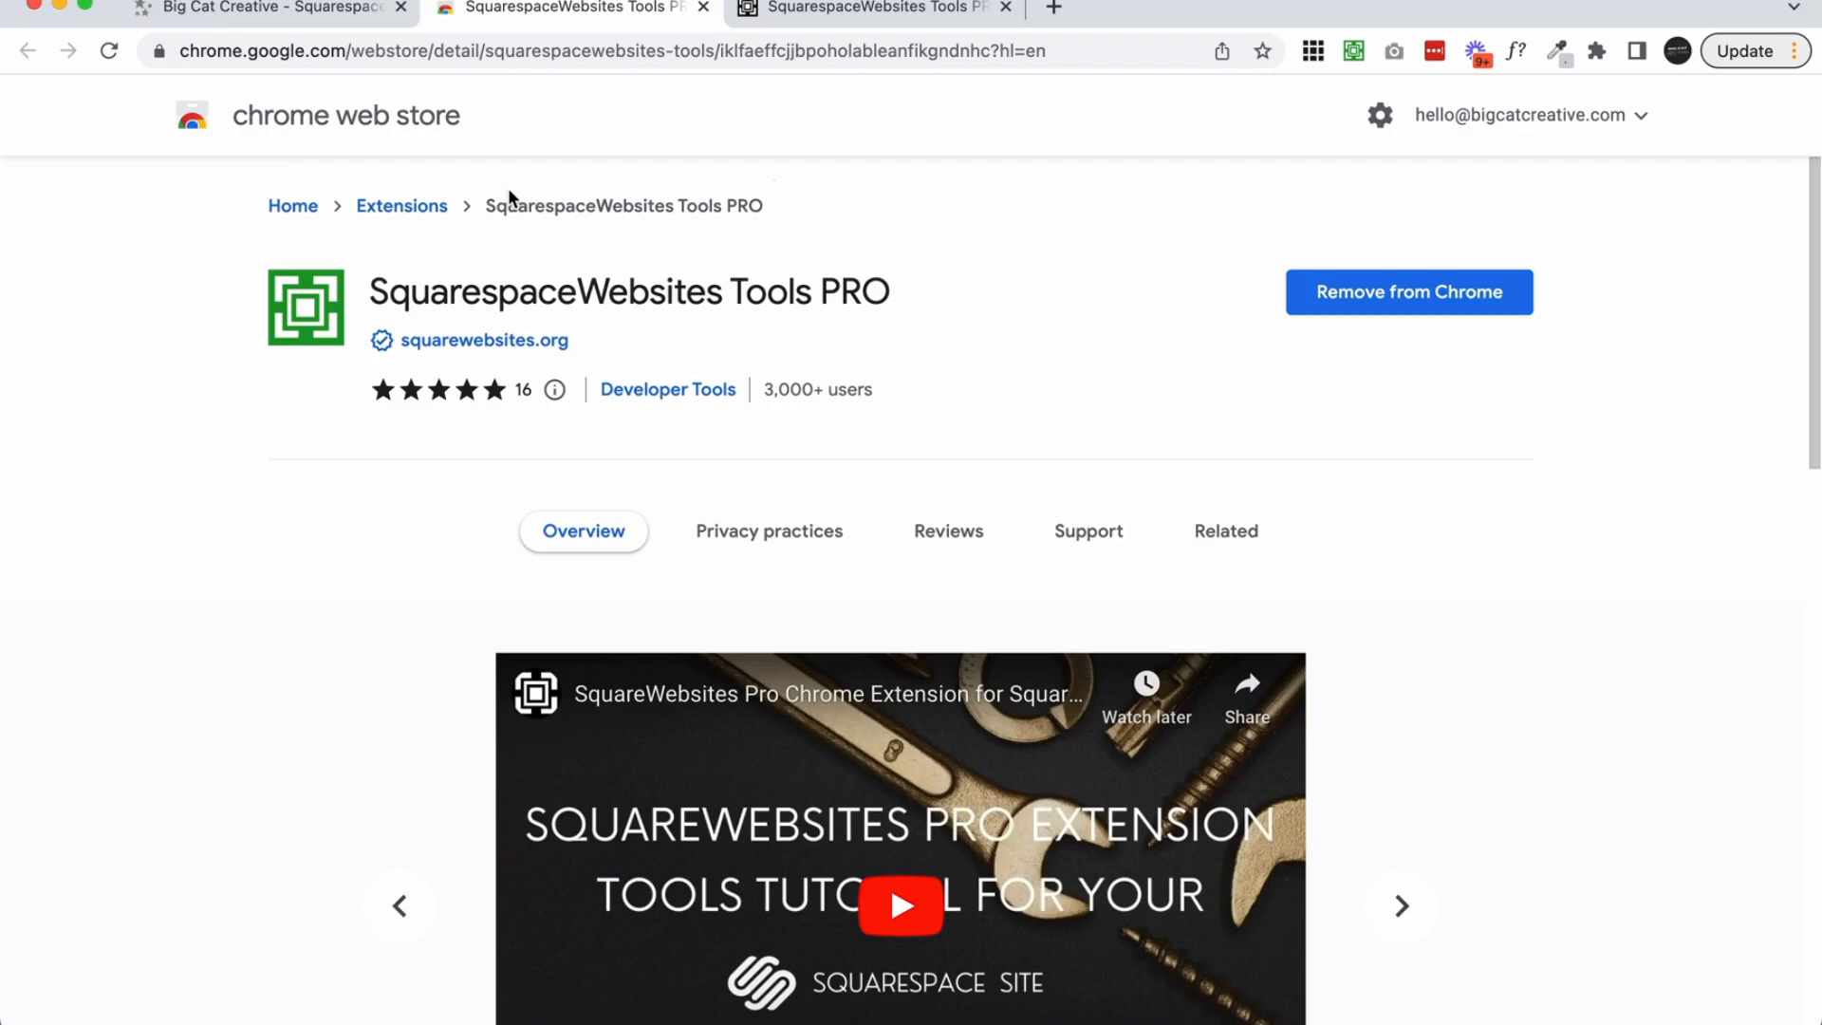
mouse_move(513, 197)
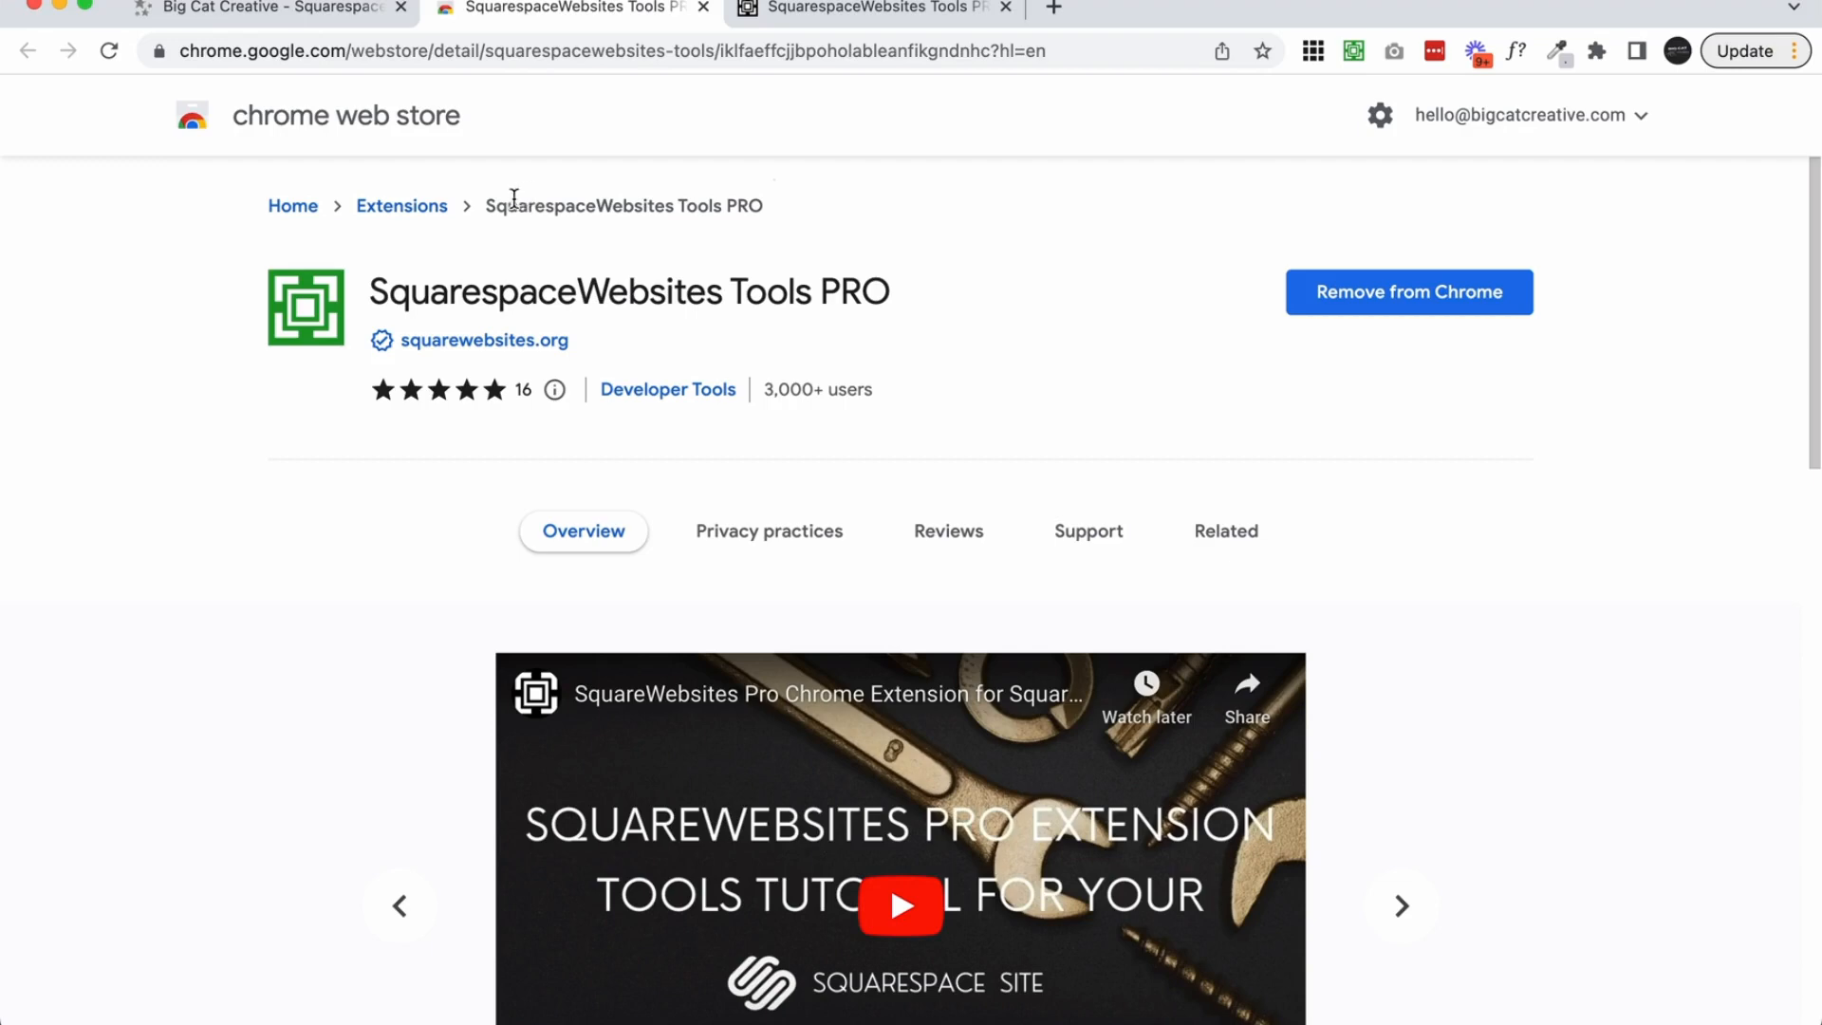
mouse_move(213, 262)
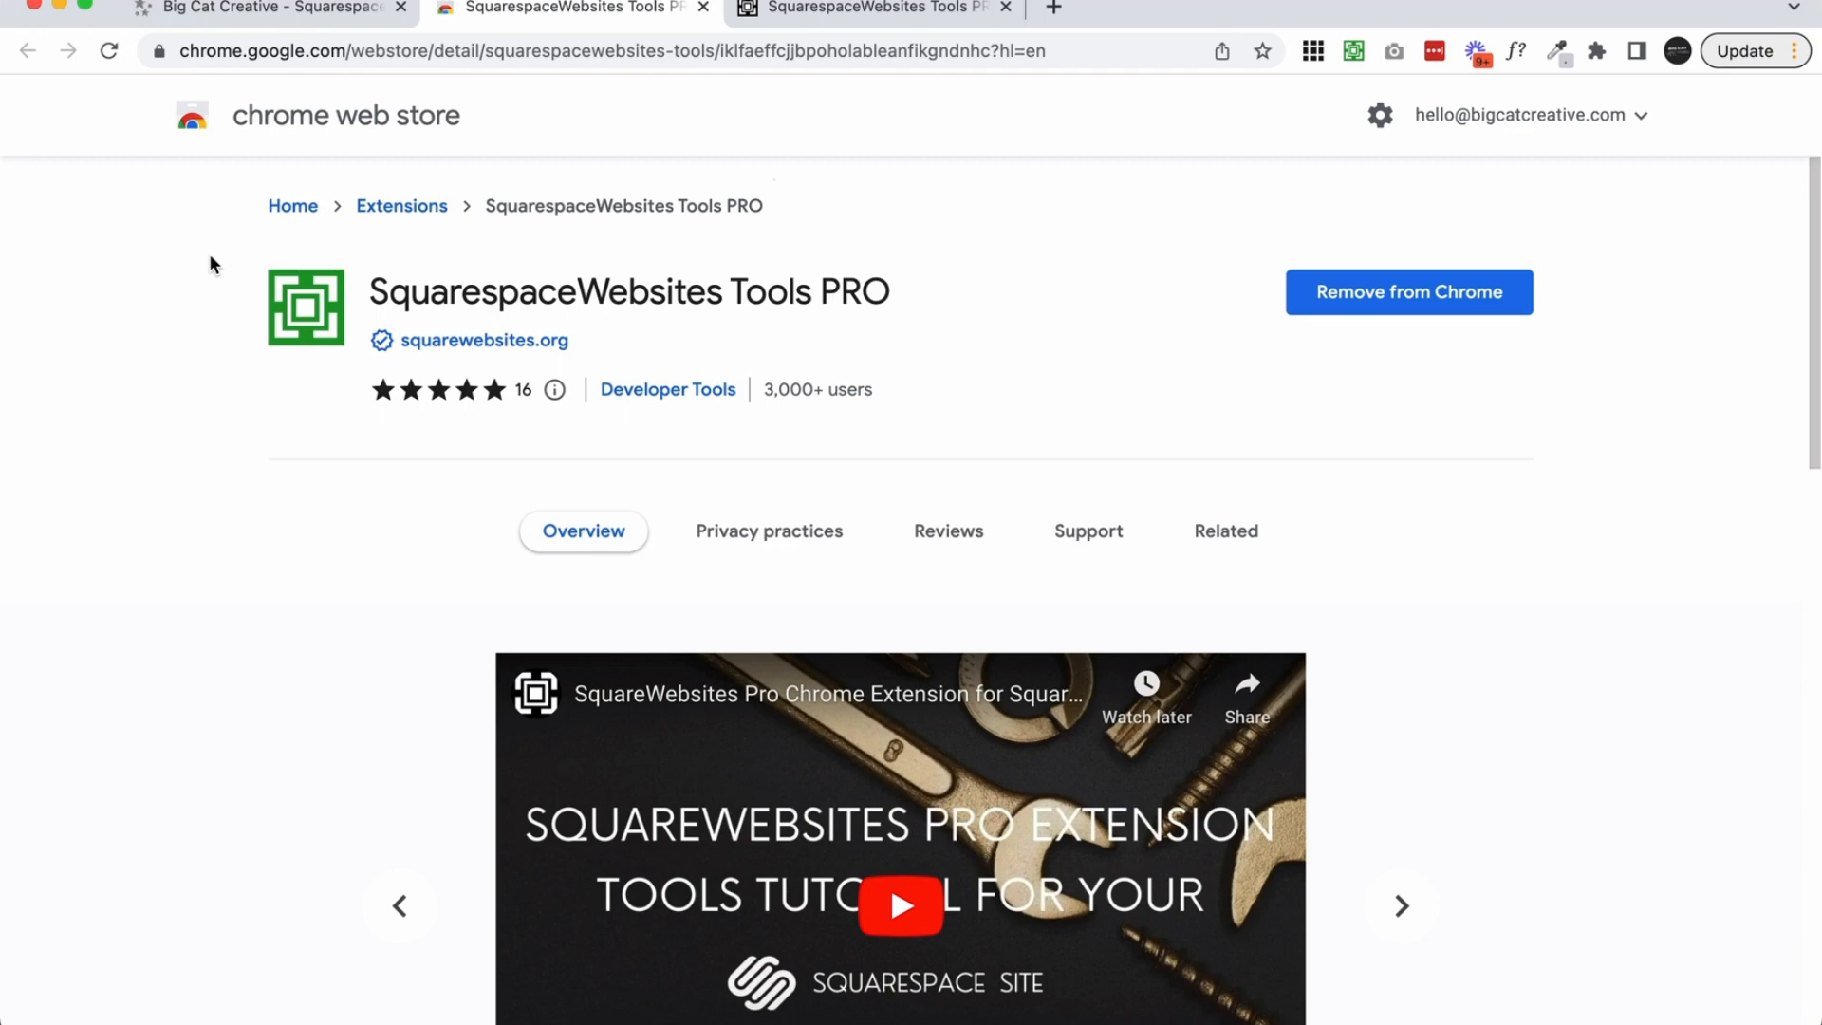
mouse_move(865, 10)
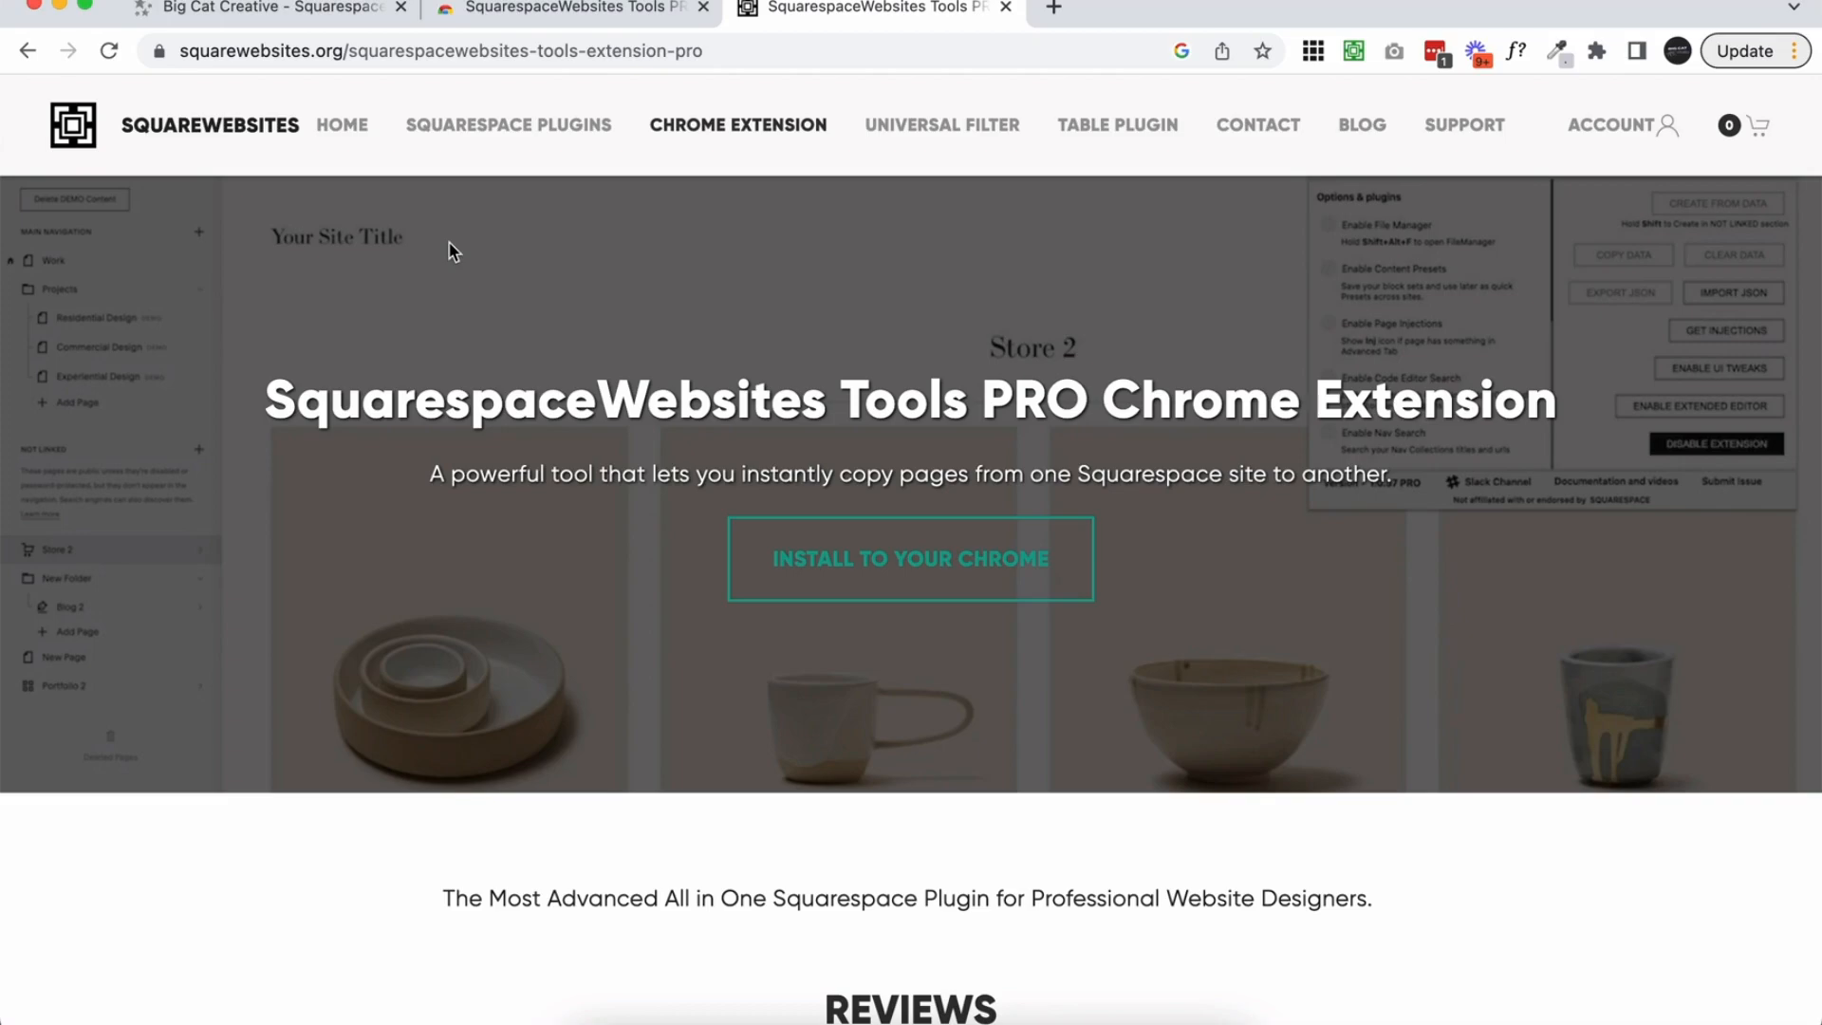
Step: Show the full Pages list for the Big Cat Creative site in the Squarespace editor
click(1353, 49)
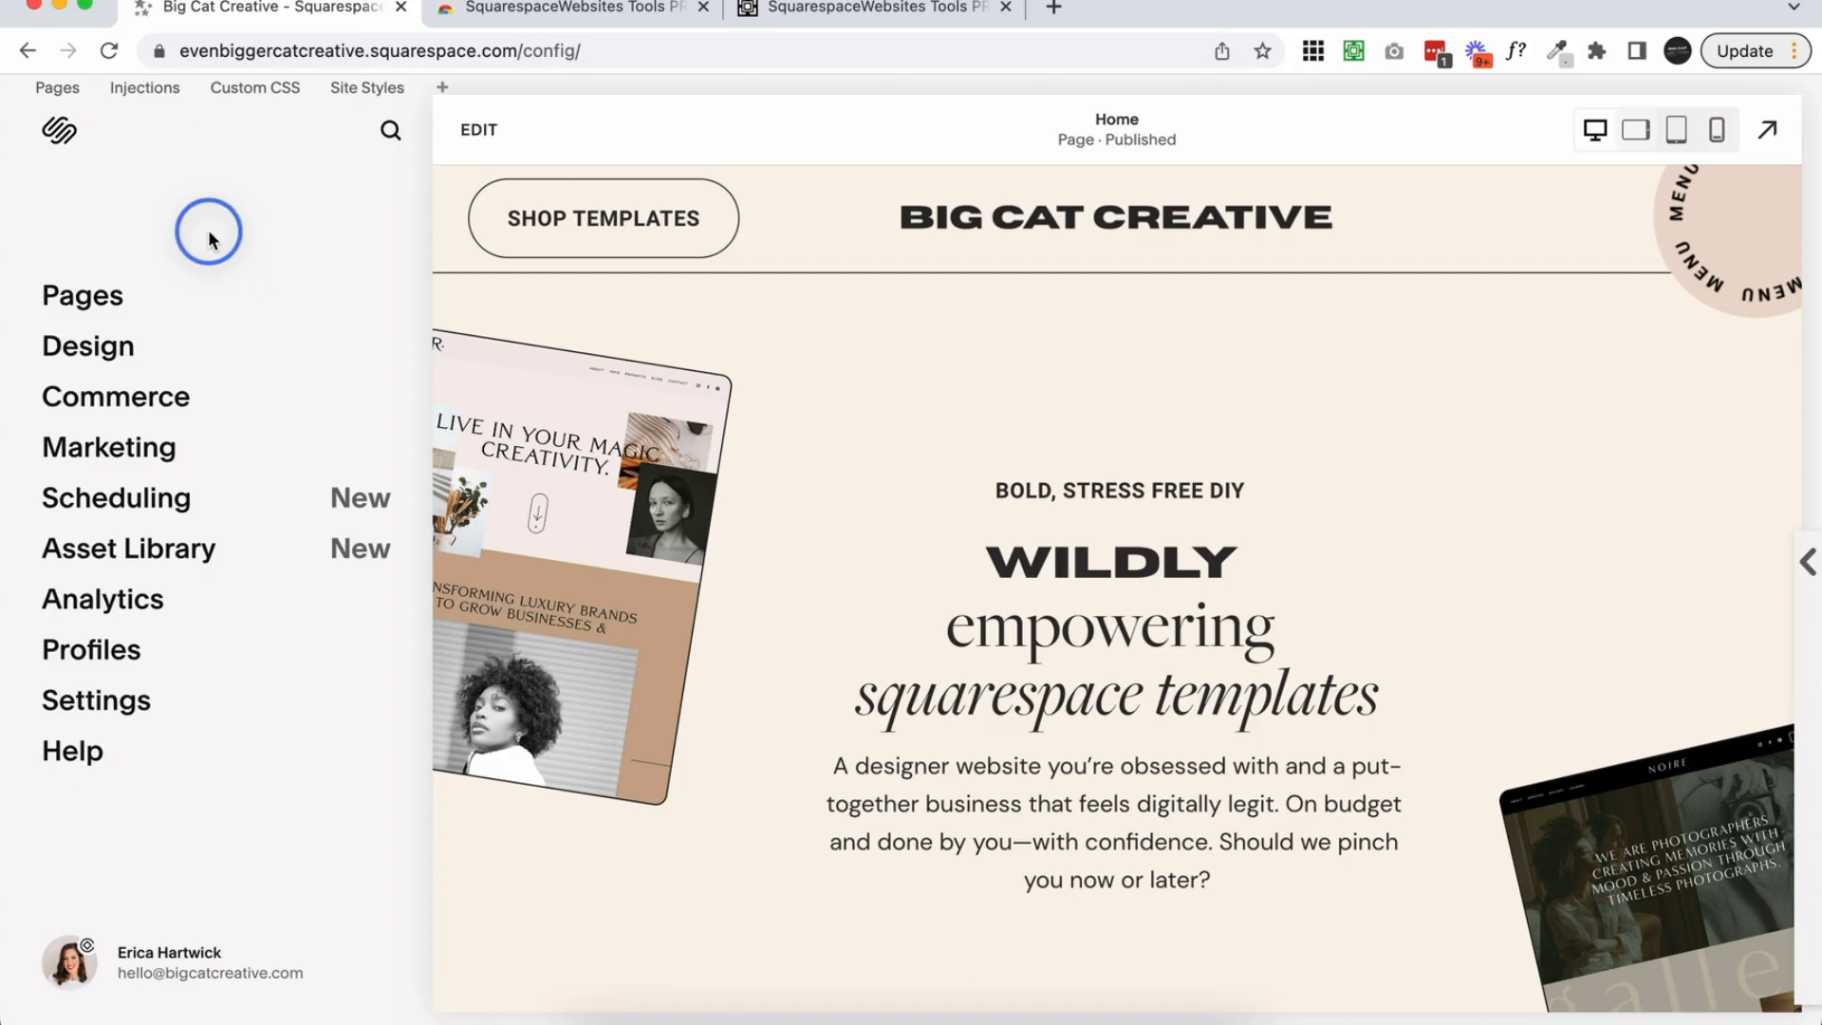
click(82, 294)
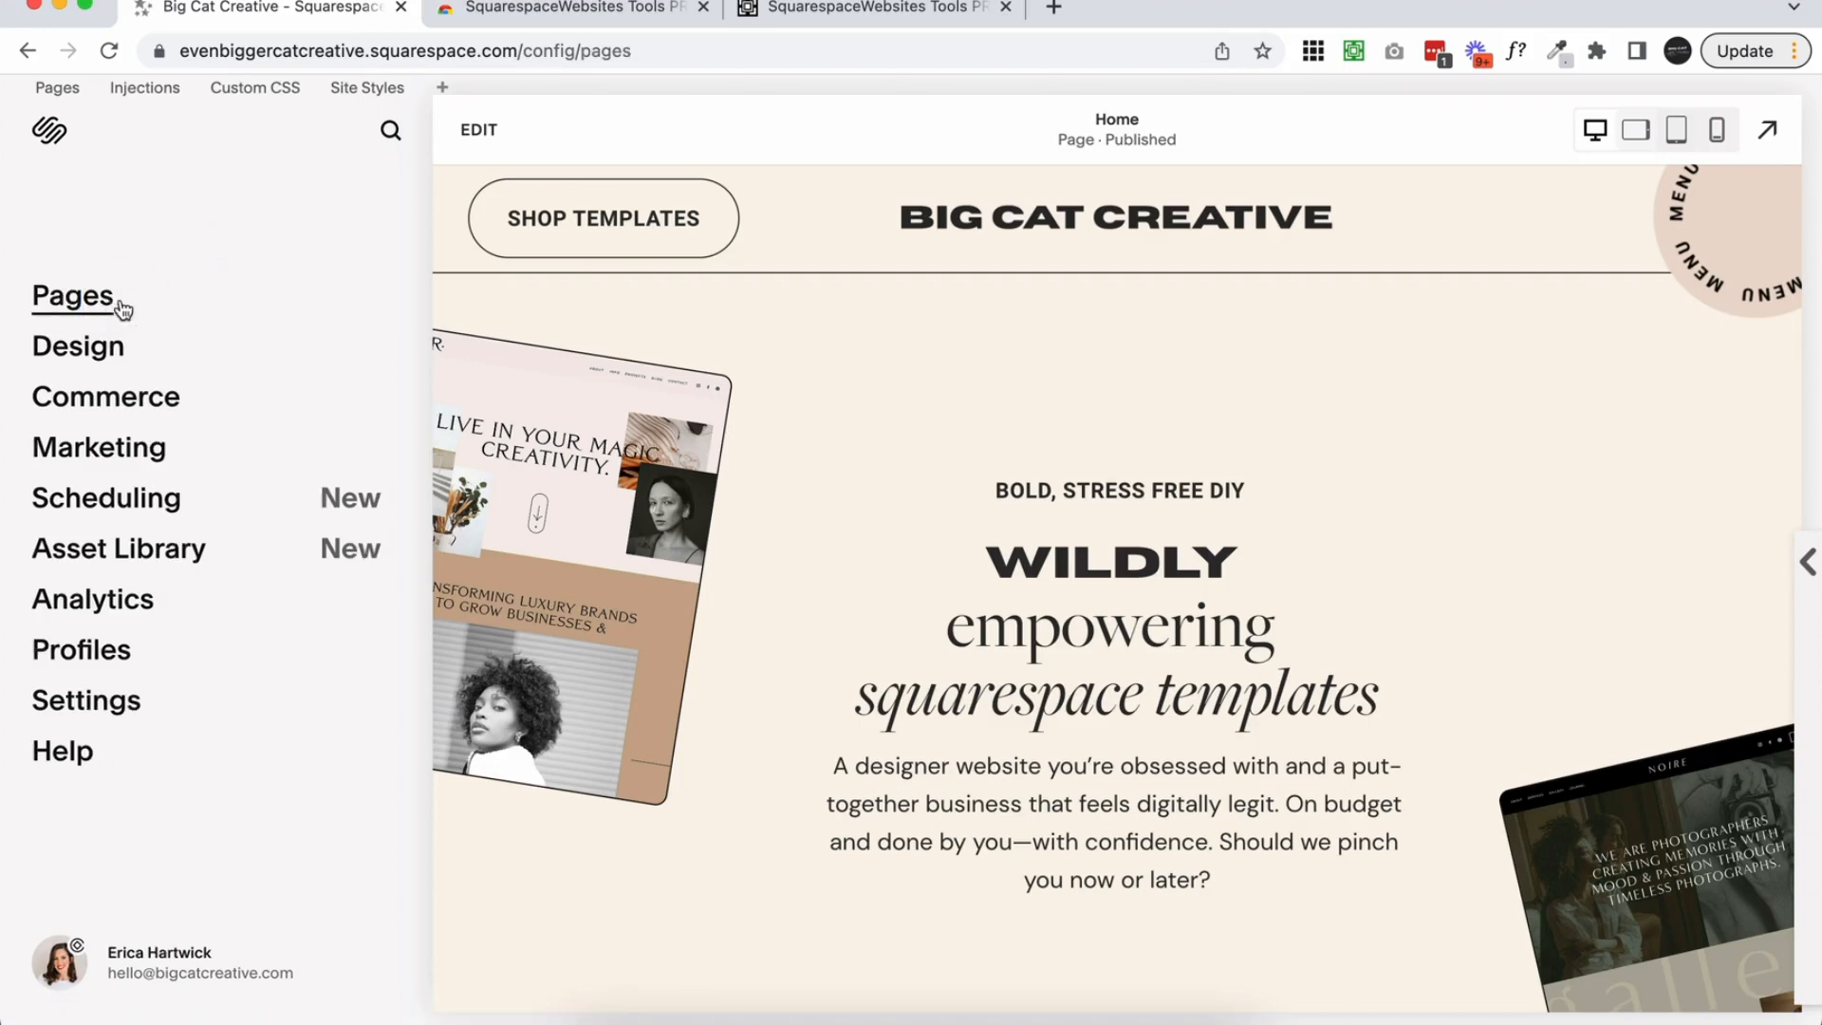
click(74, 296)
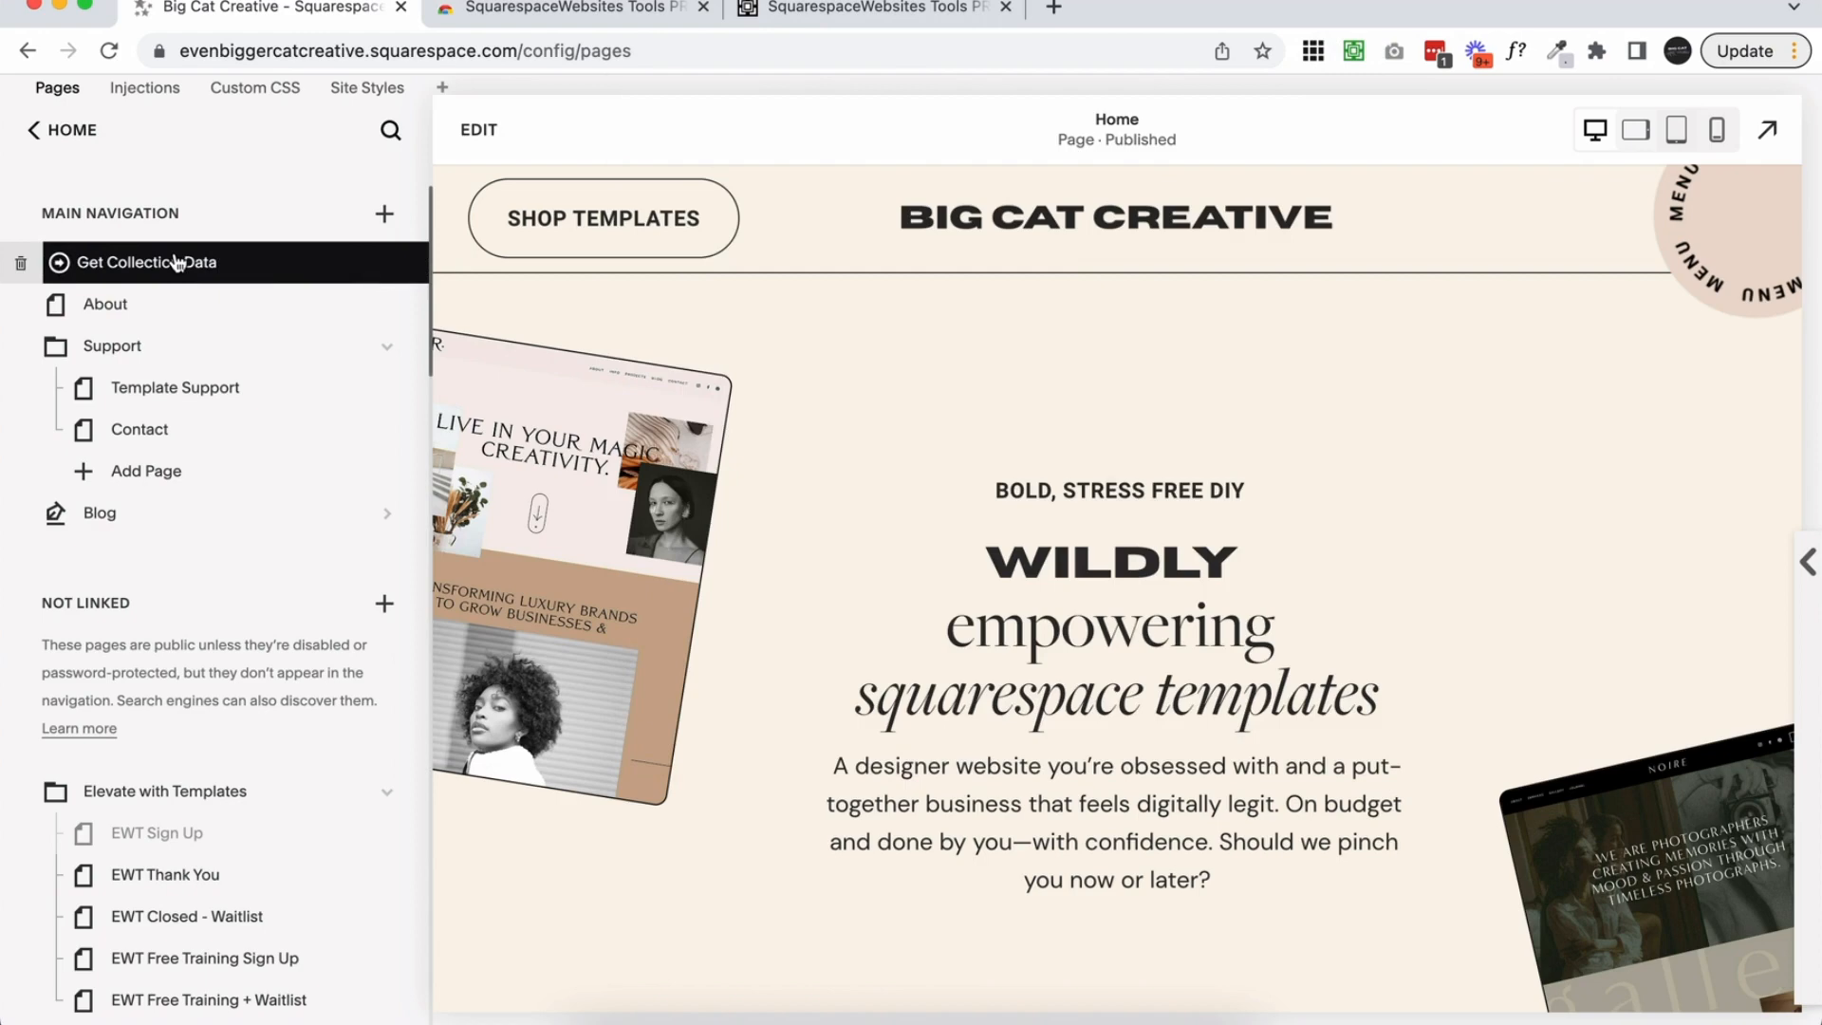
mouse_move(993, 343)
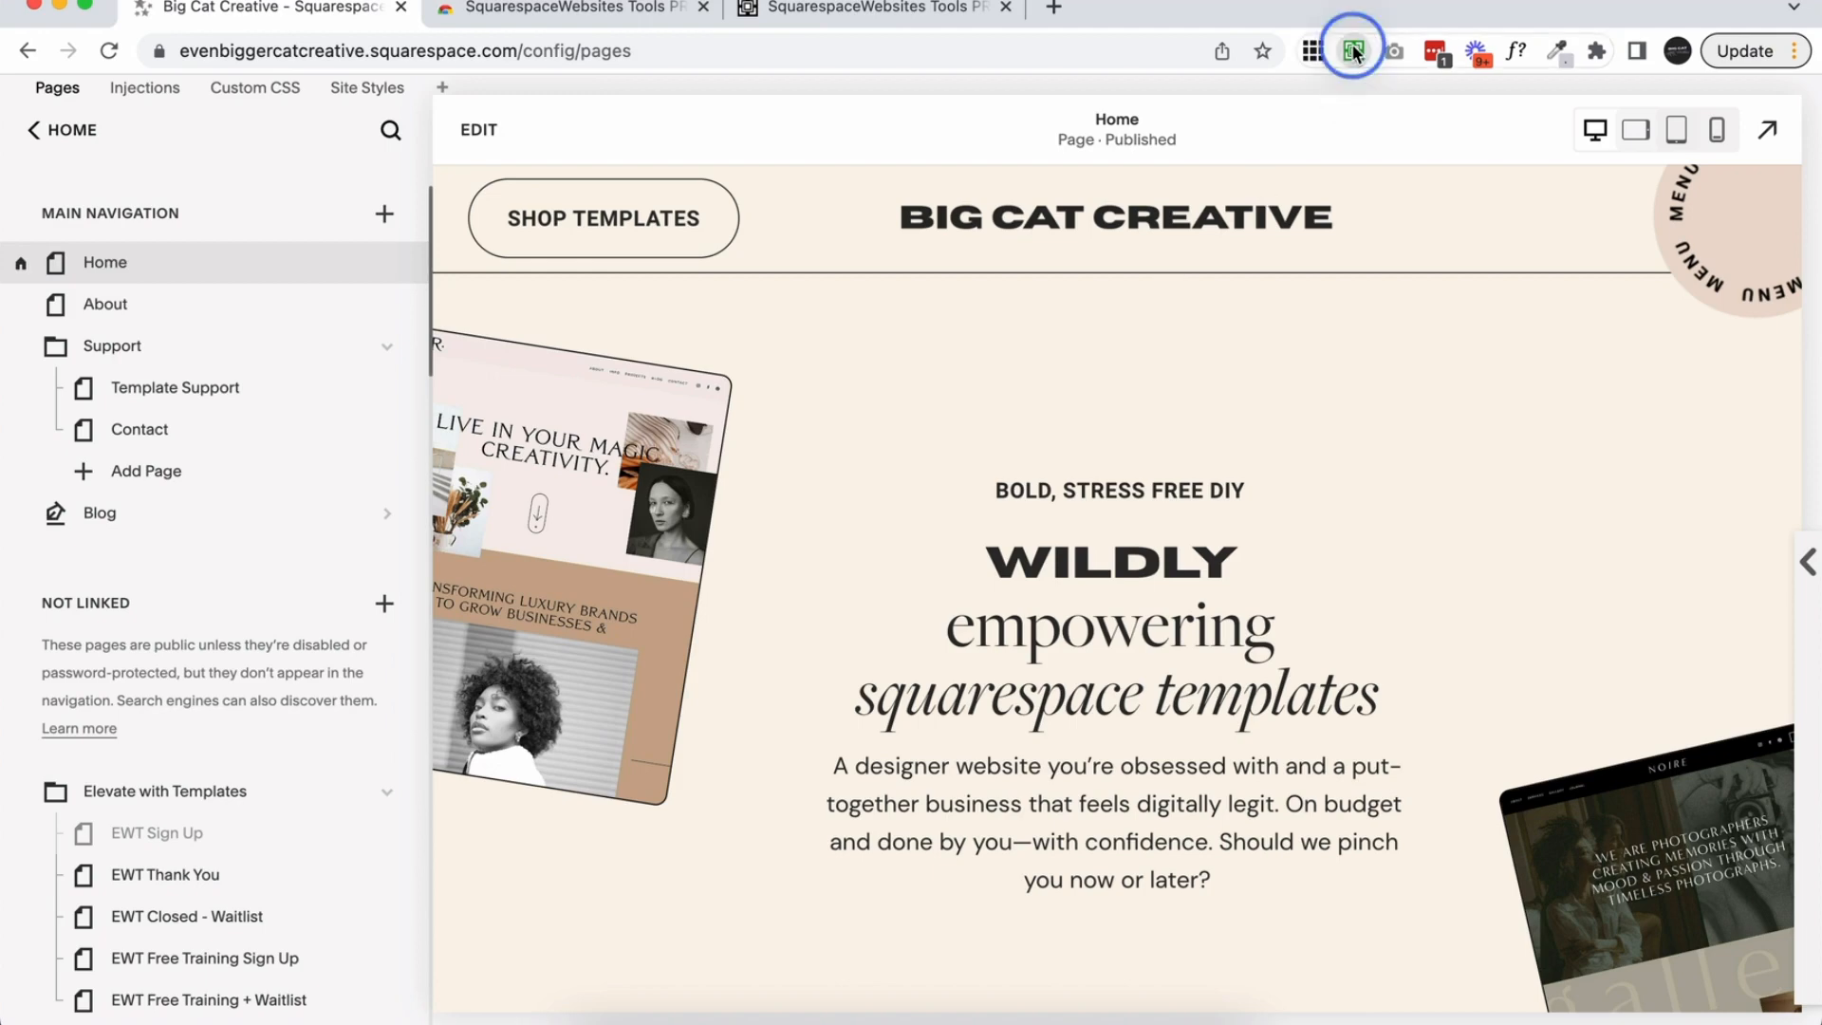
click(1351, 50)
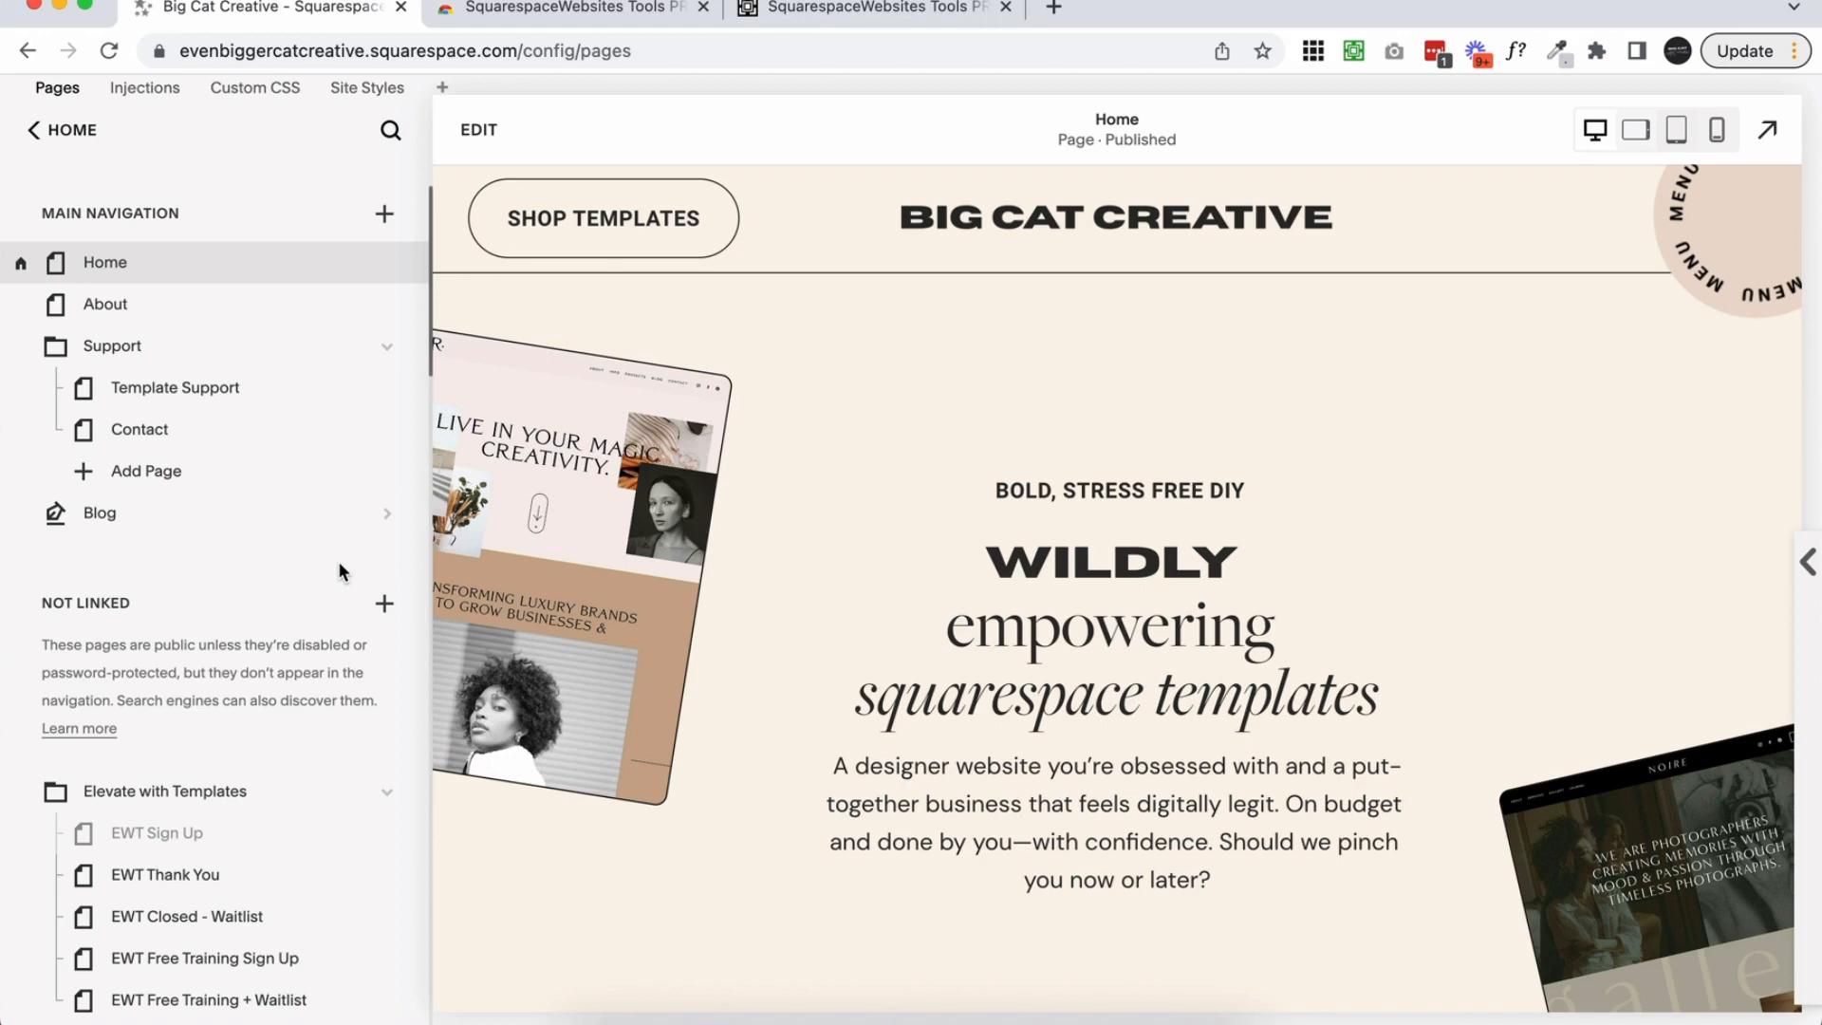
mouse_move(480, 545)
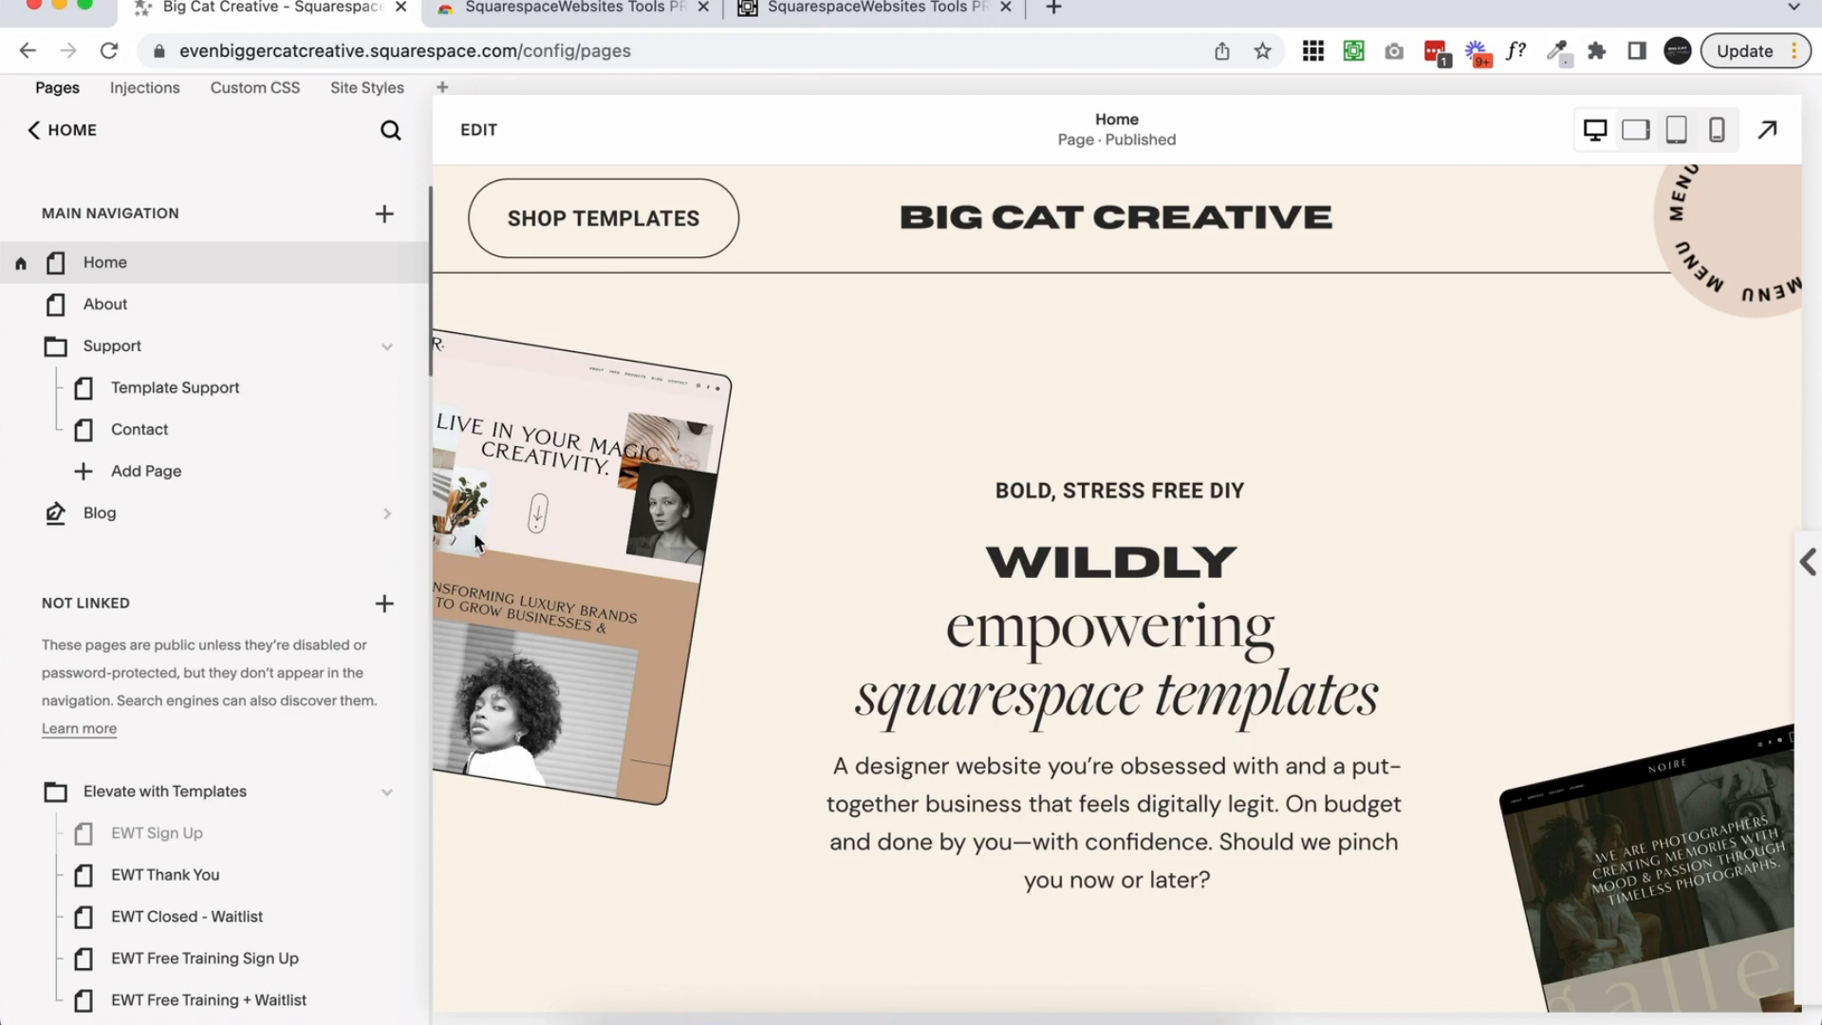
mouse_move(433, 473)
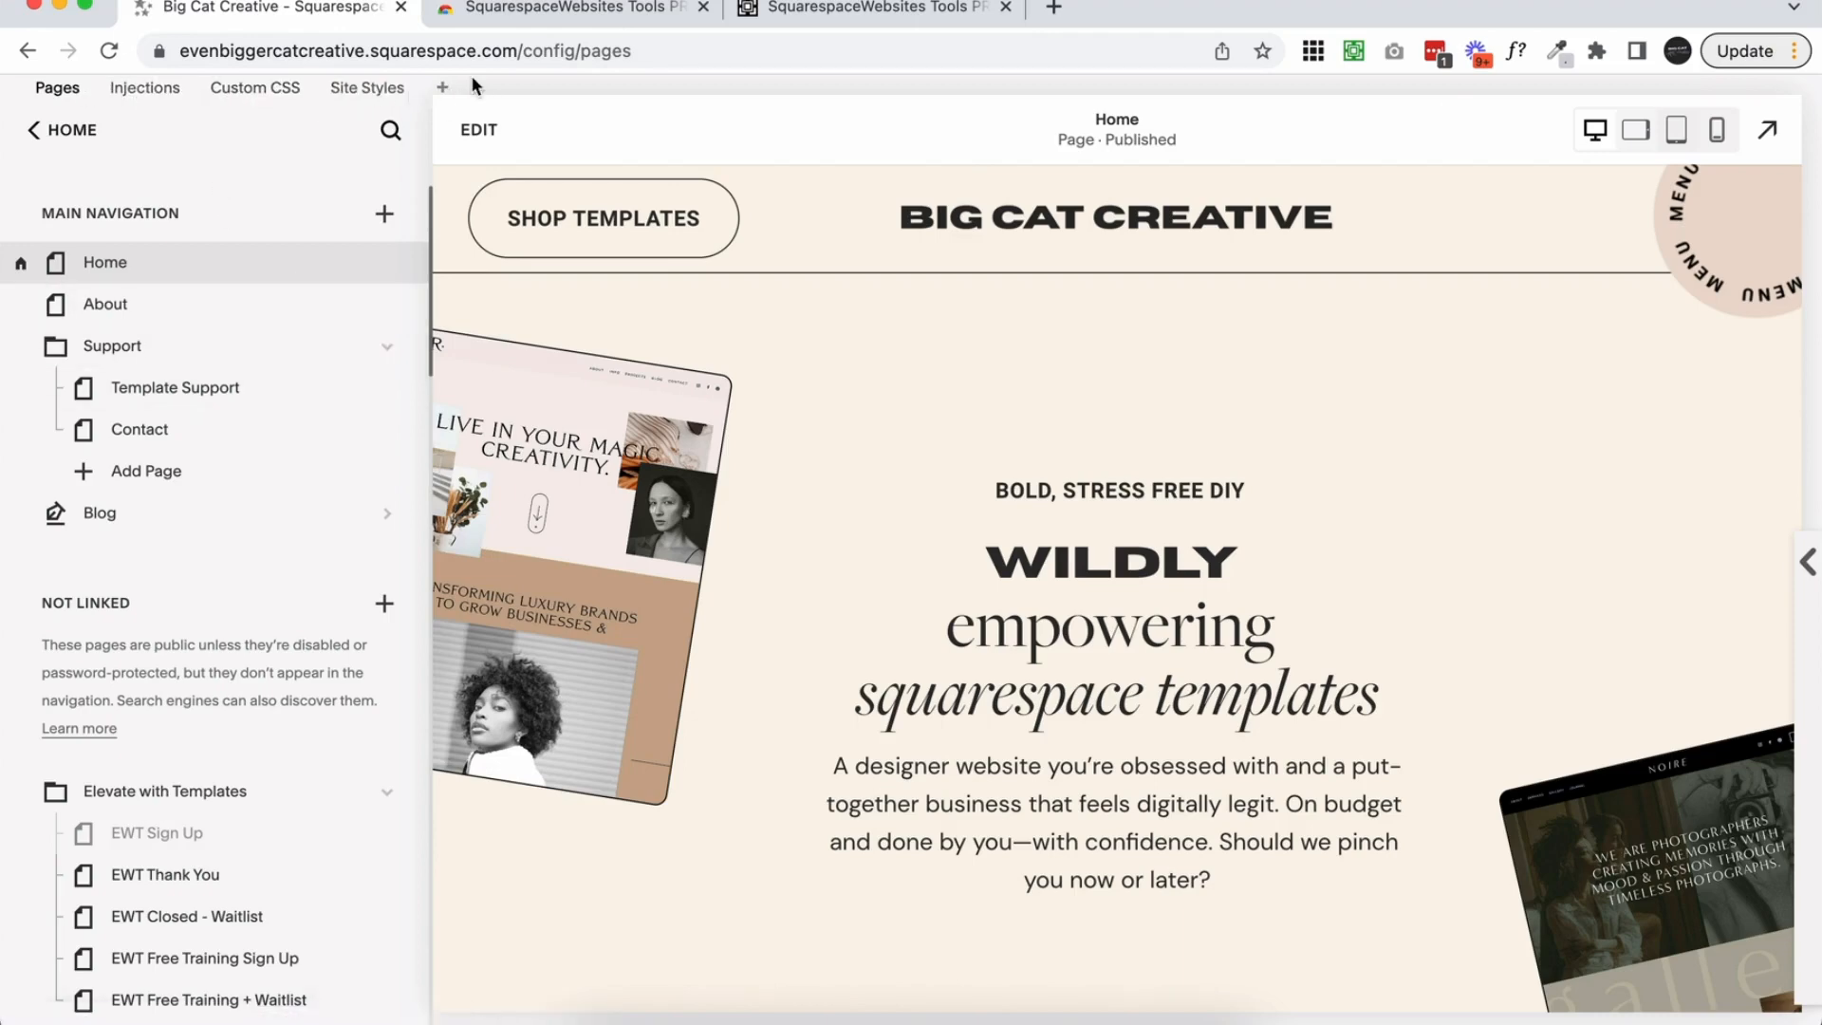
Step: Jump to the site's Custom CSS panel via the extension's shortcut bar
click(1353, 49)
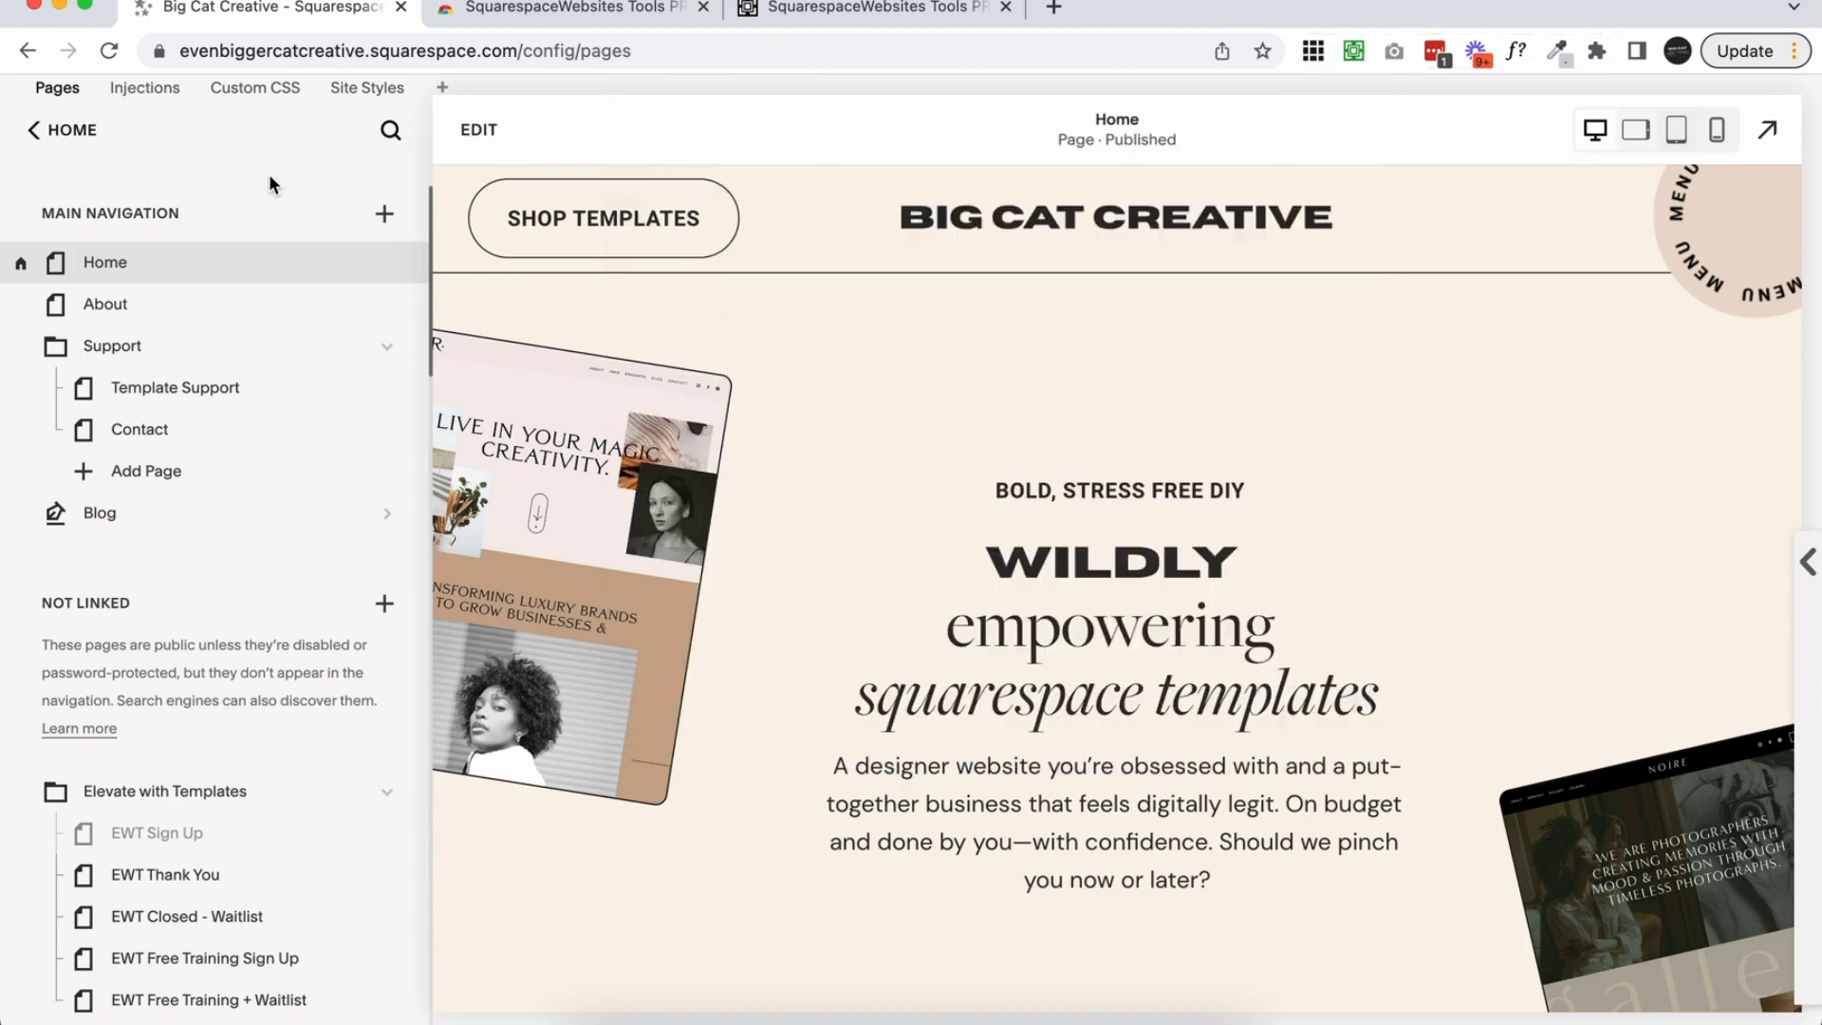
click(254, 87)
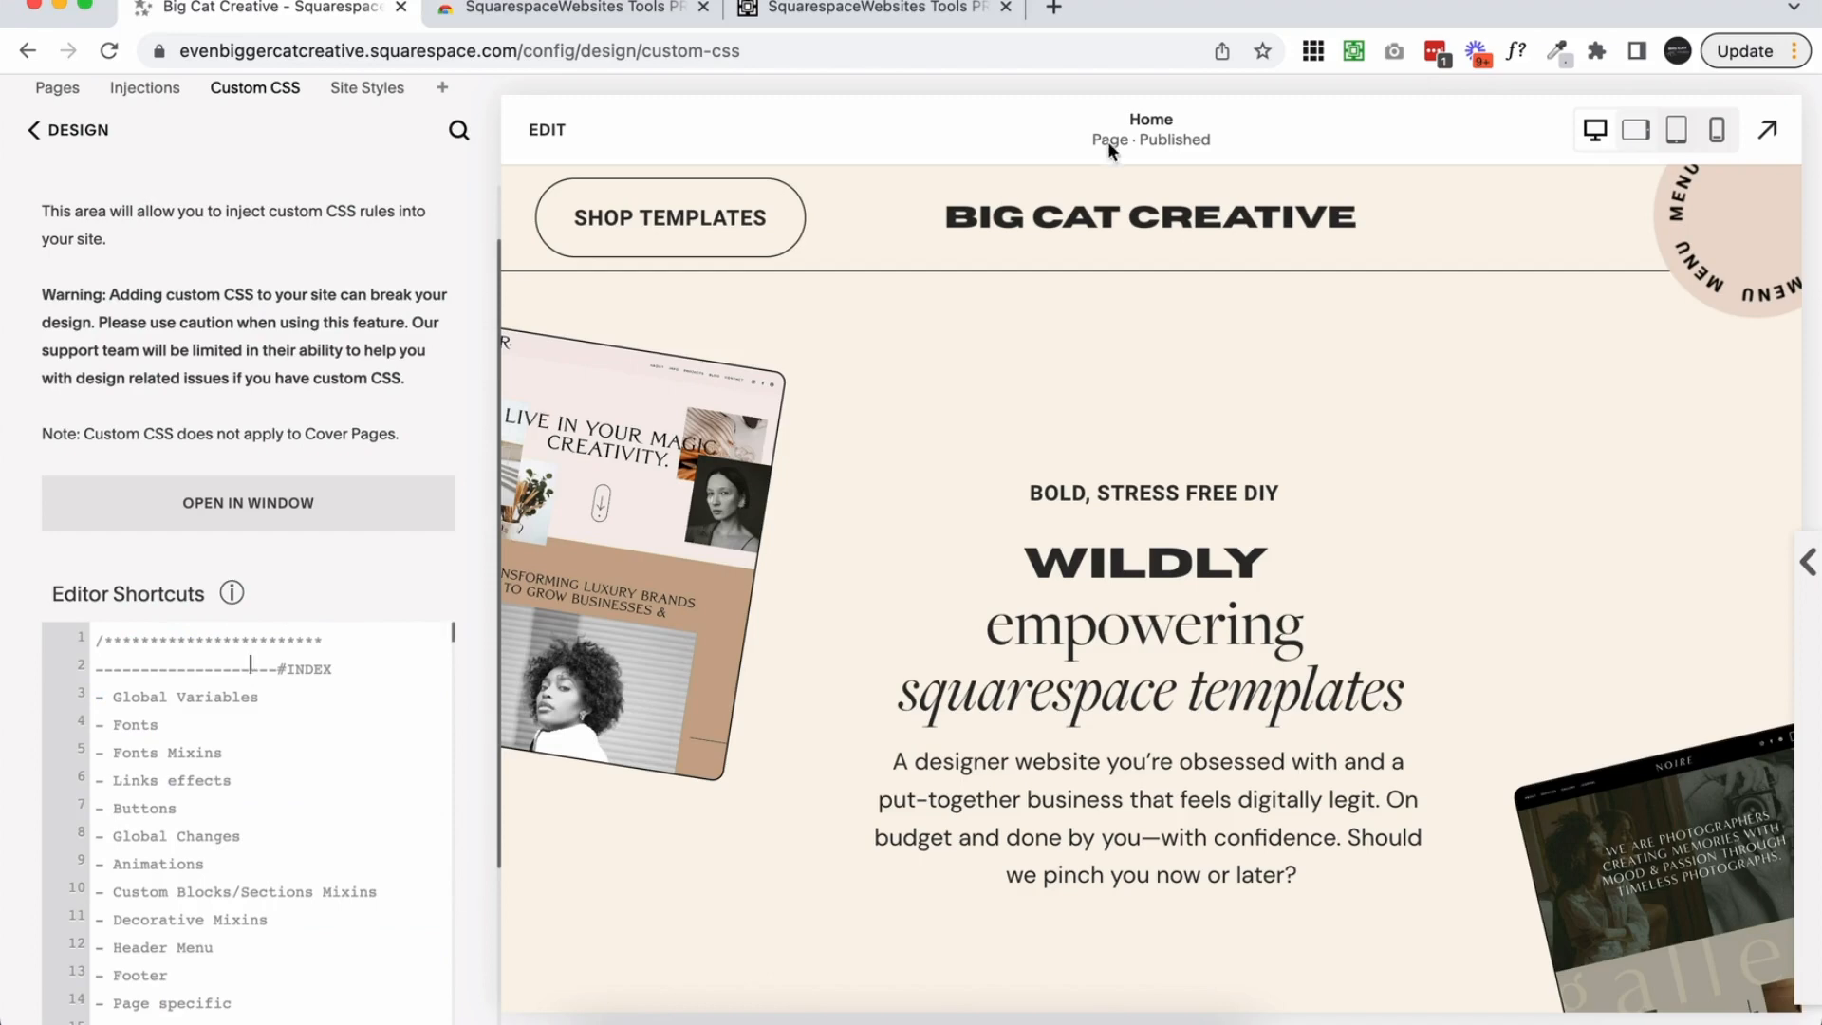
click(1353, 49)
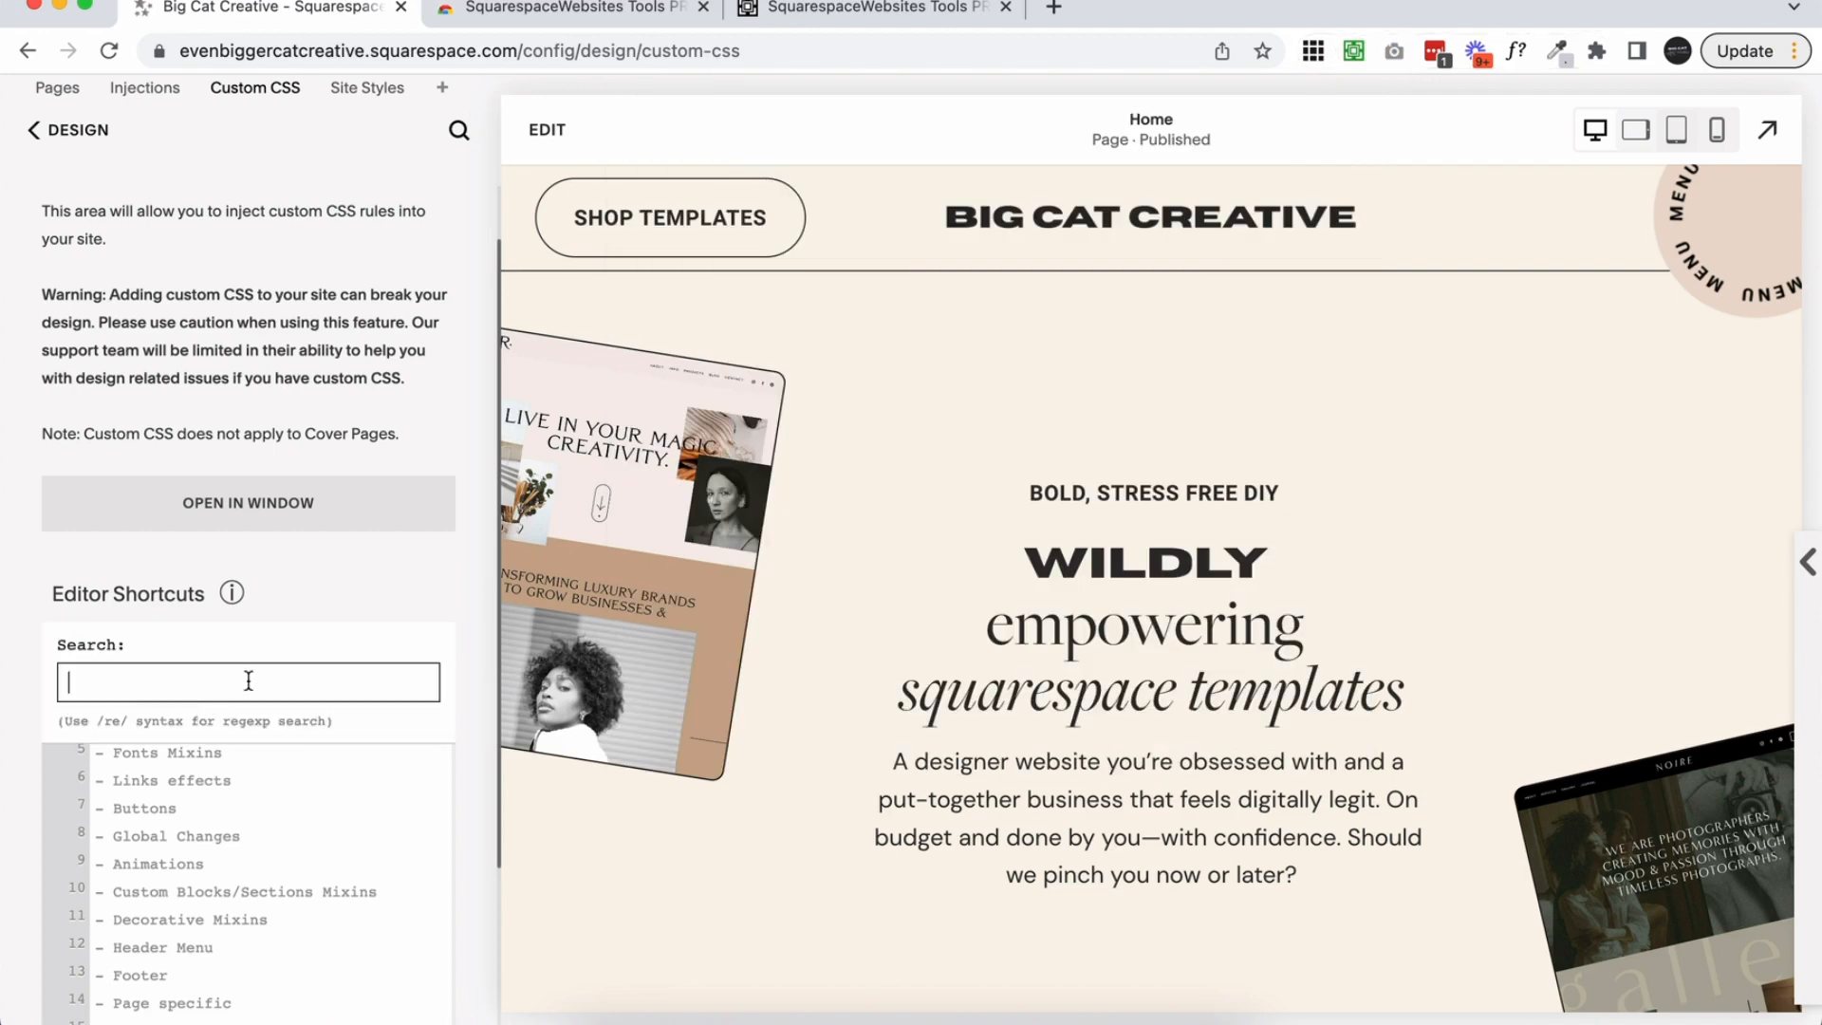
mouse_move(277, 782)
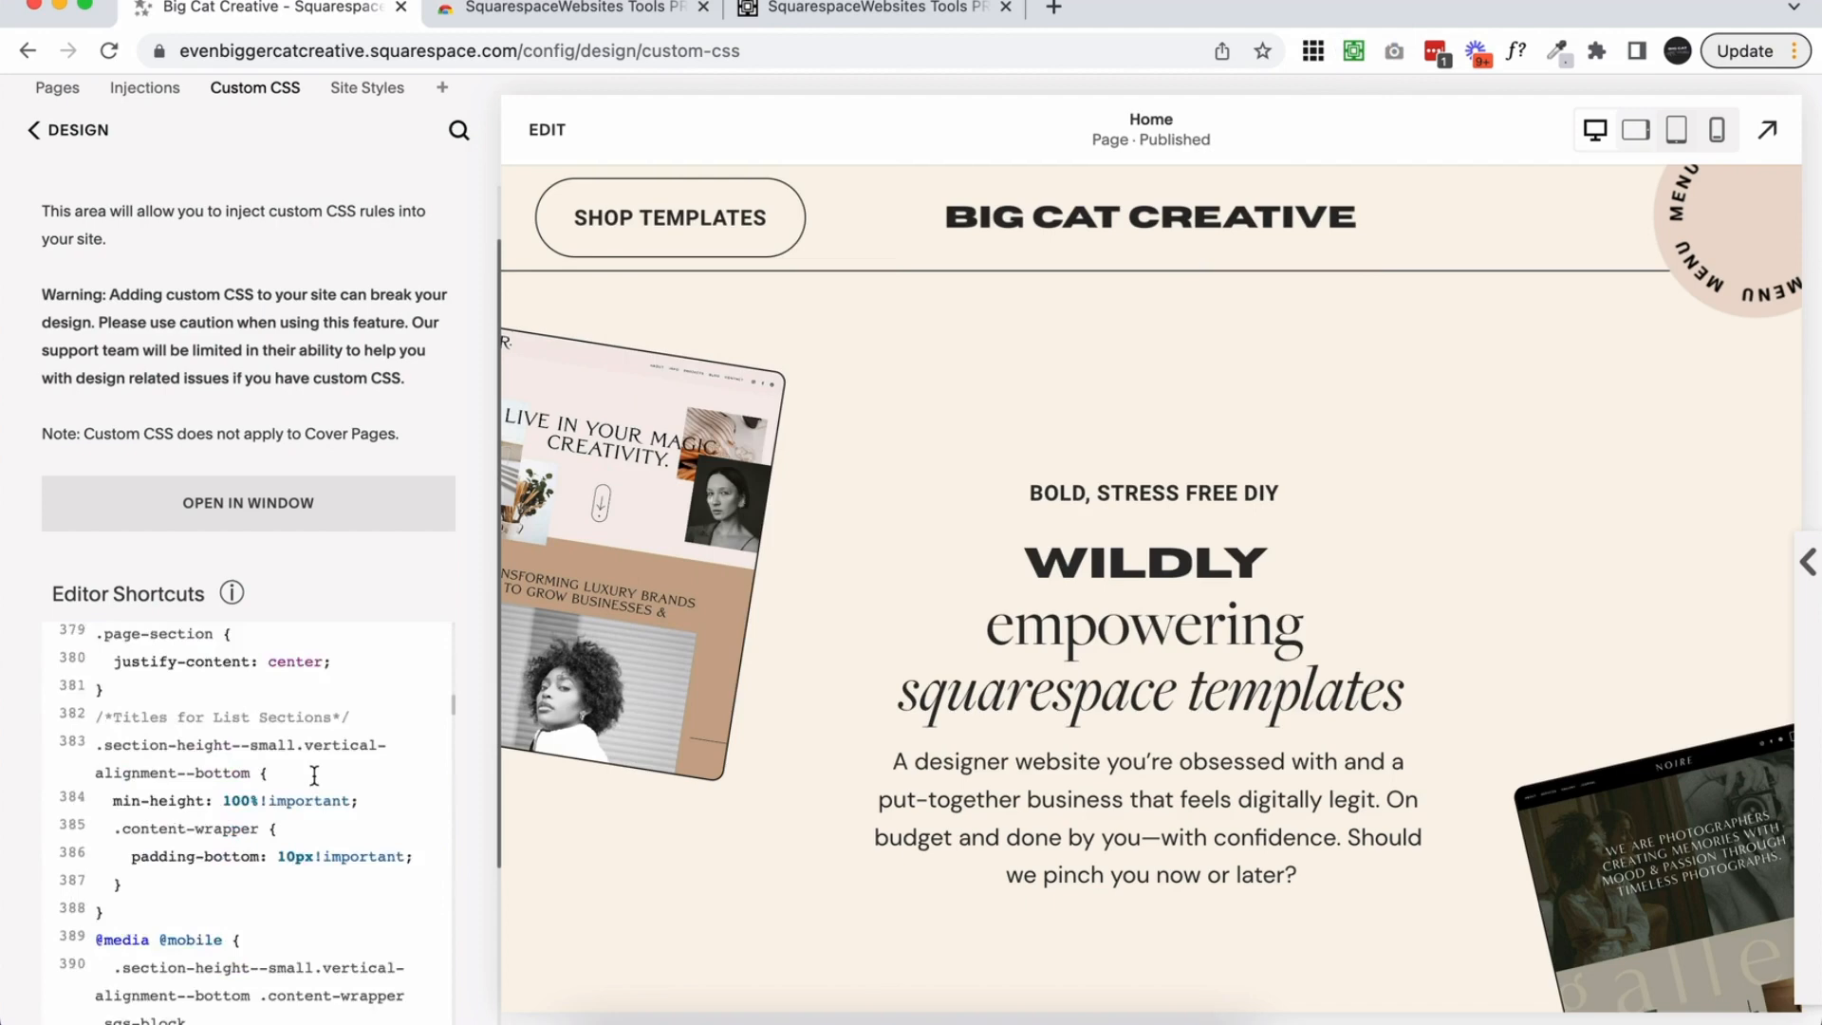
scroll(down, 3)
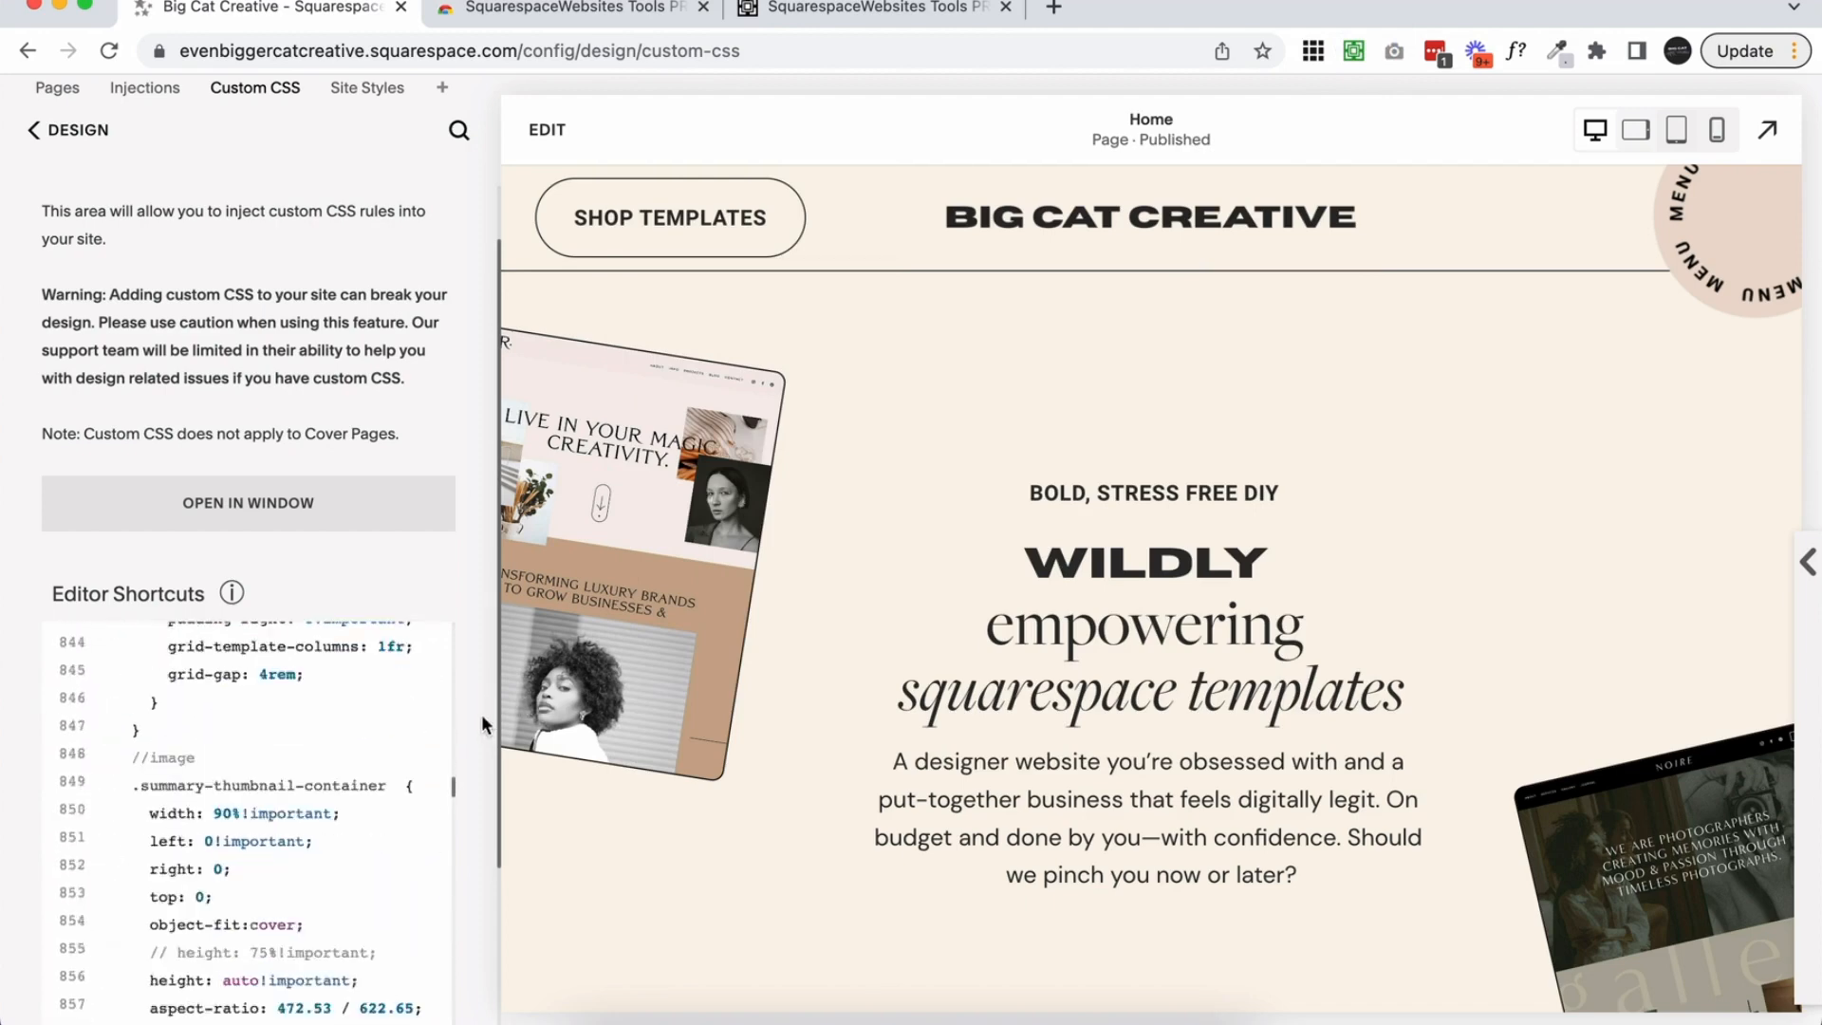
scroll(down, 3)
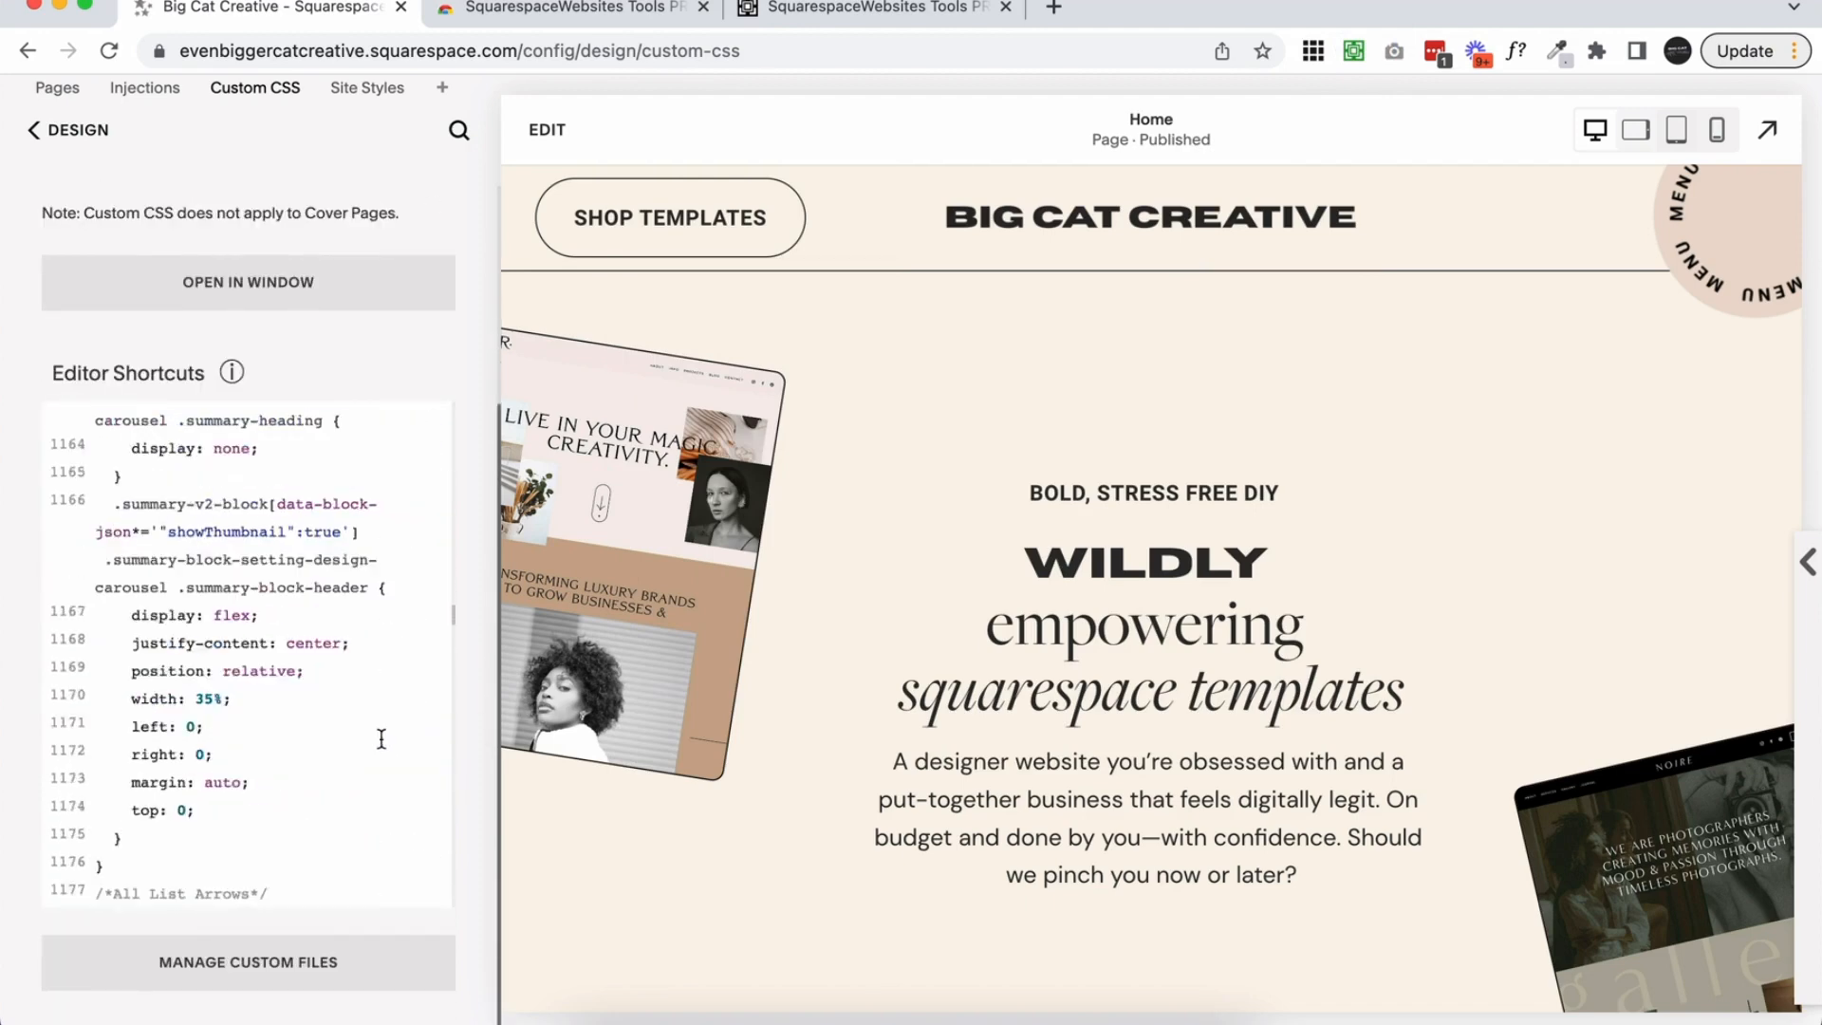
scroll(down, 3)
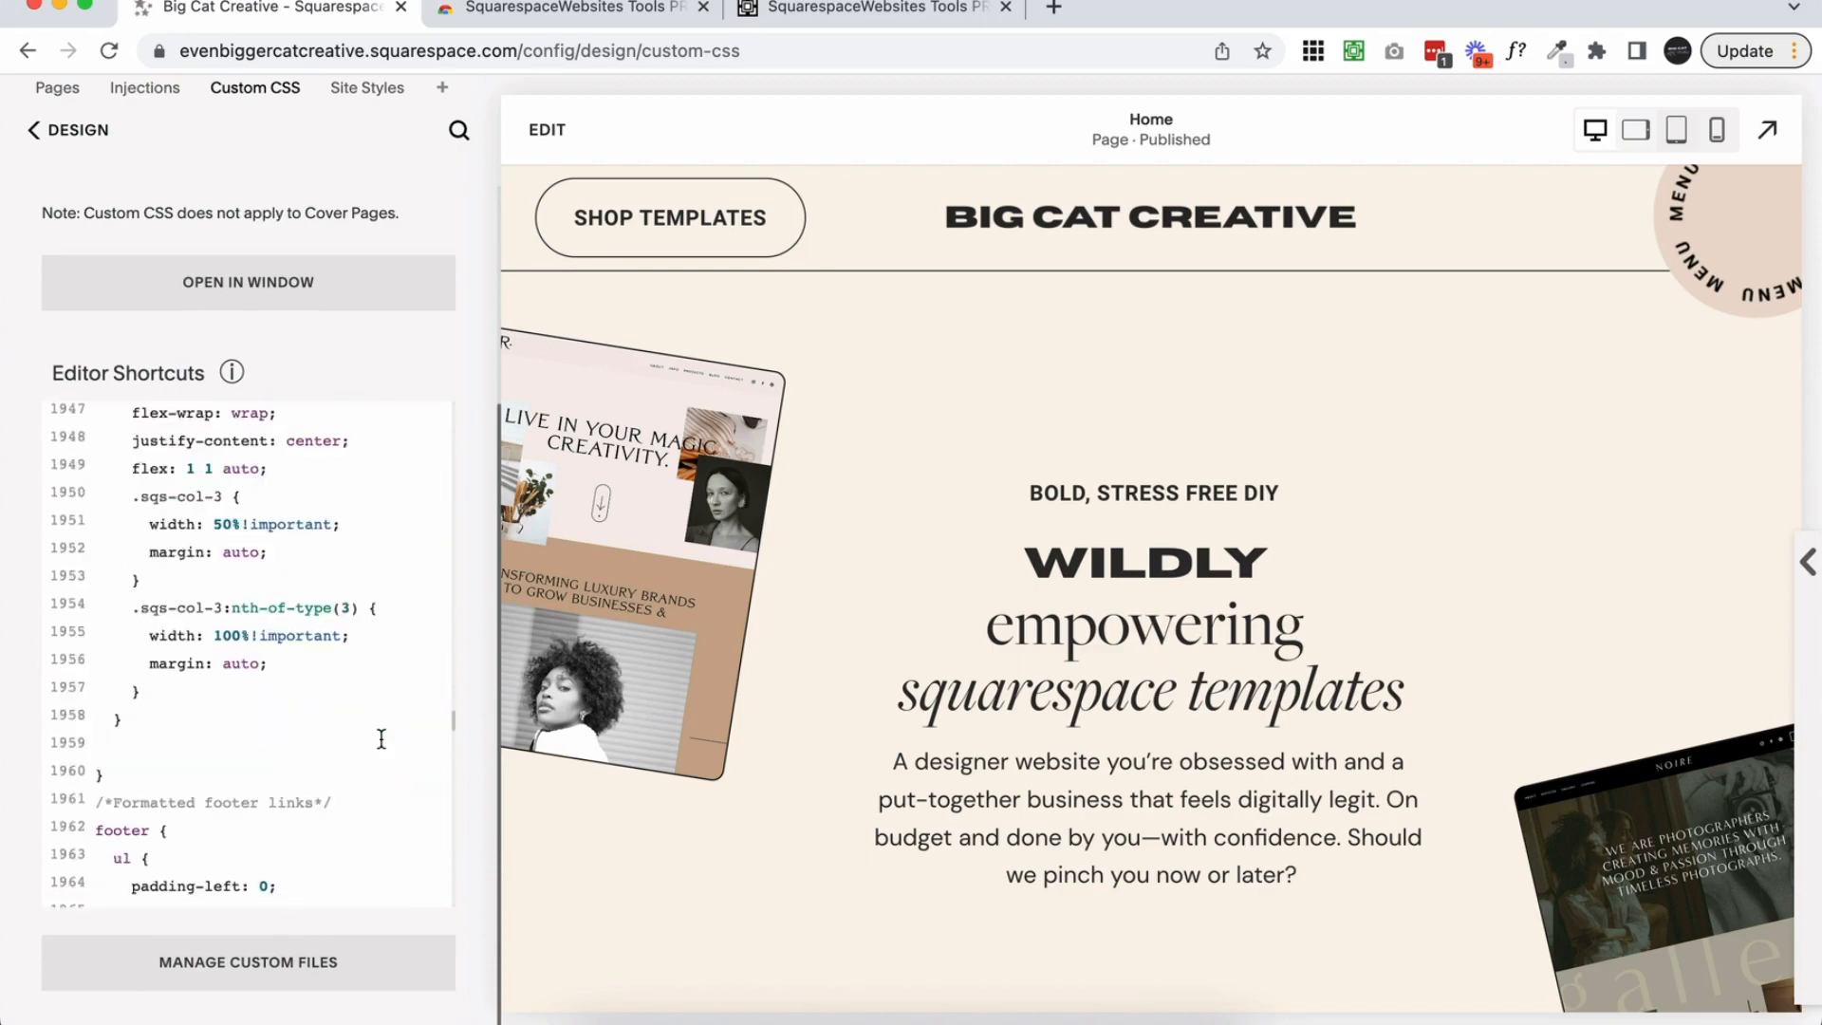
scroll(down, 3)
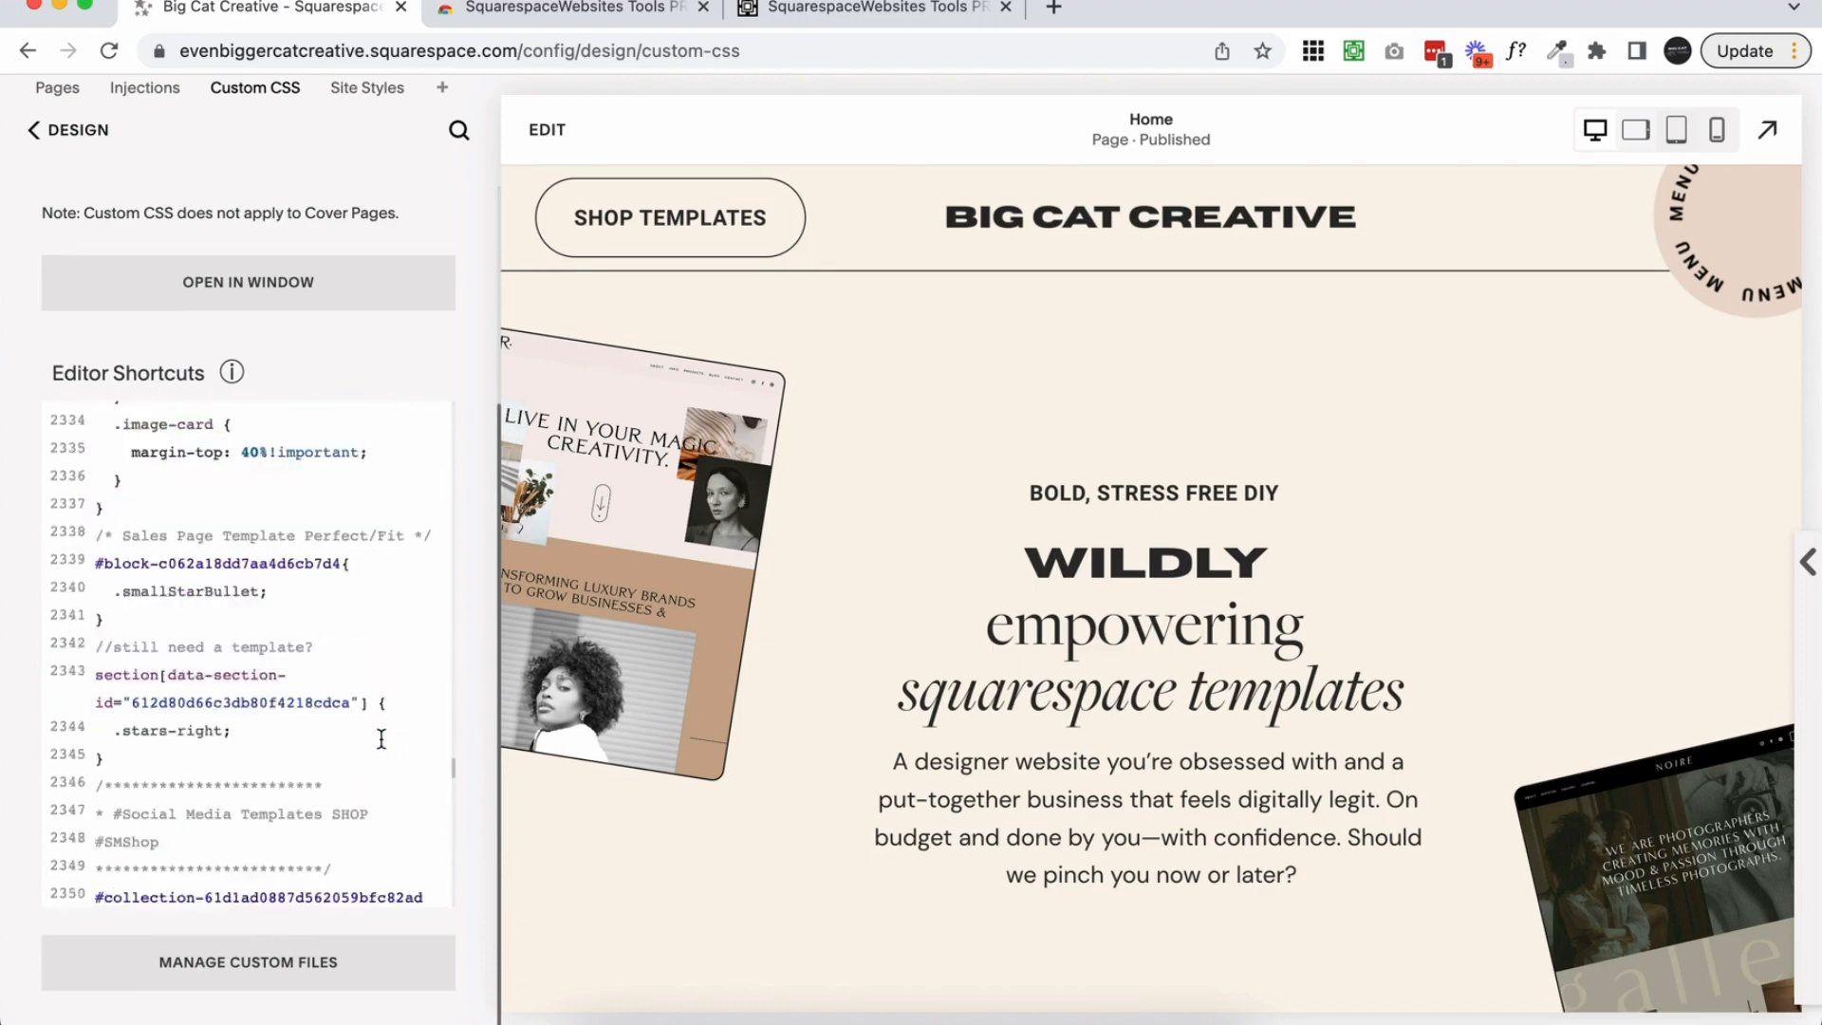
scroll(down, 3)
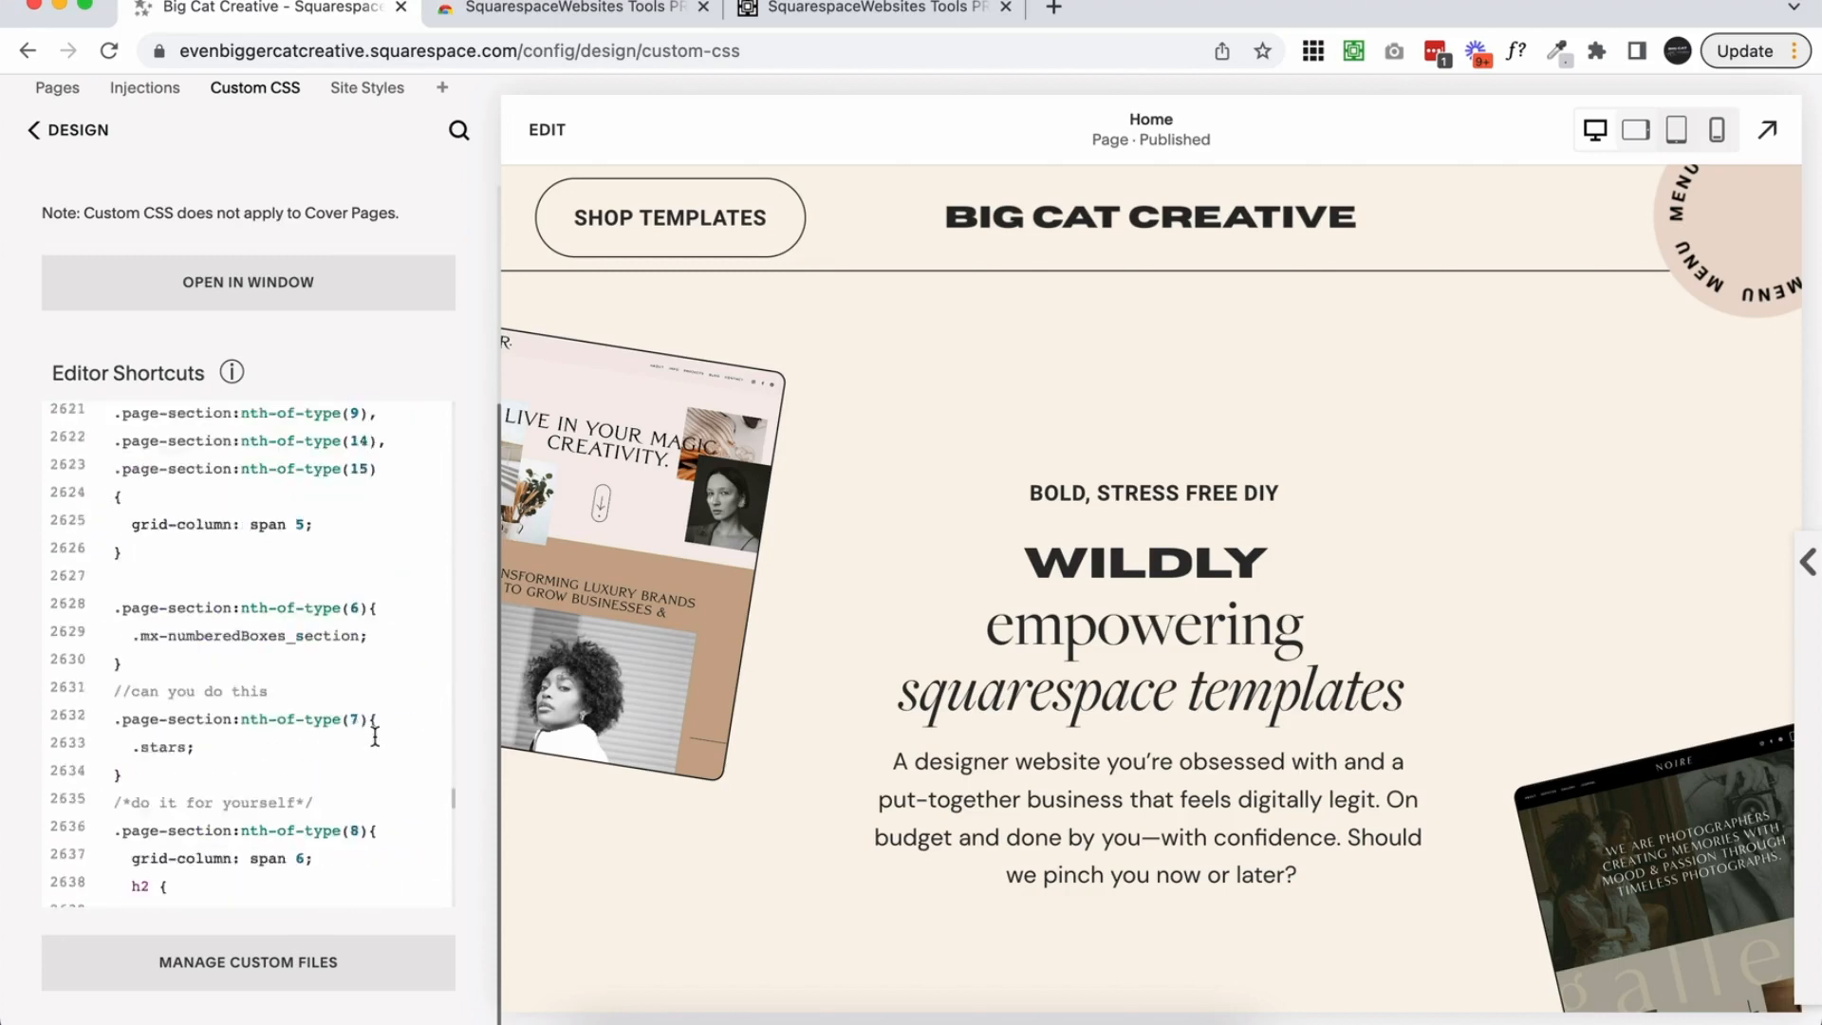
scroll(down, 3)
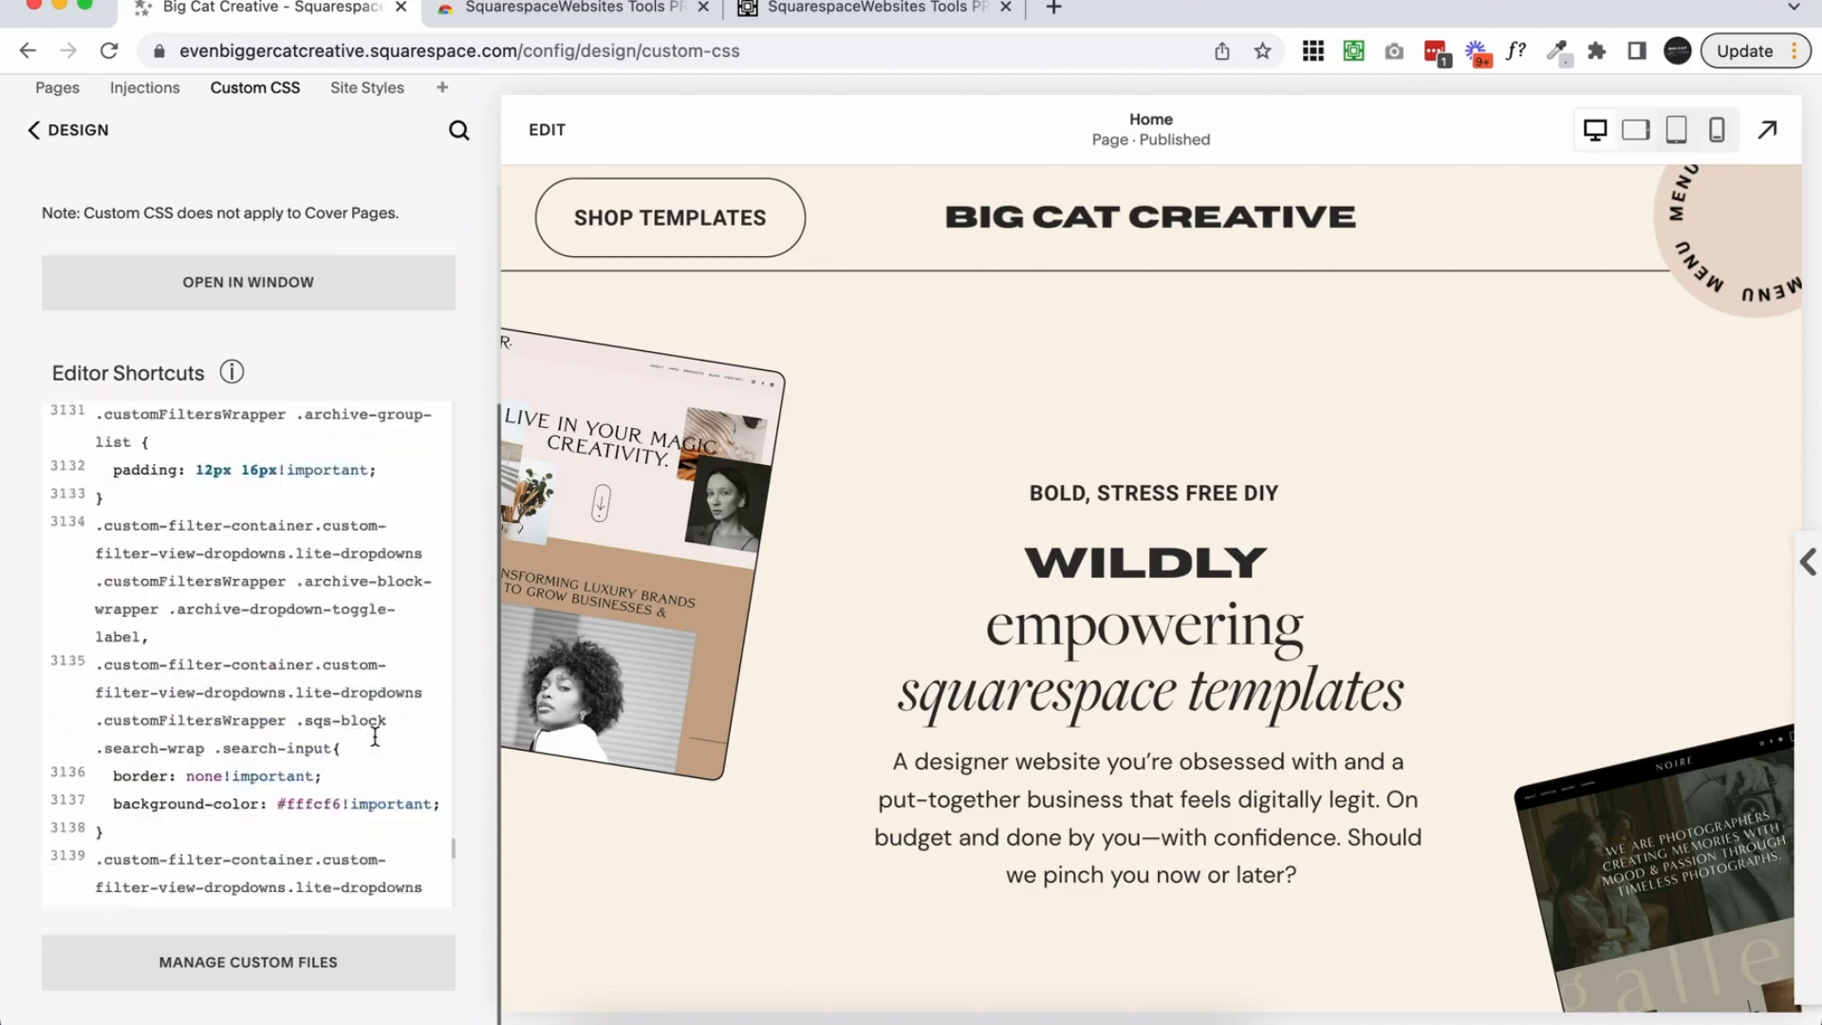
click(35, 129)
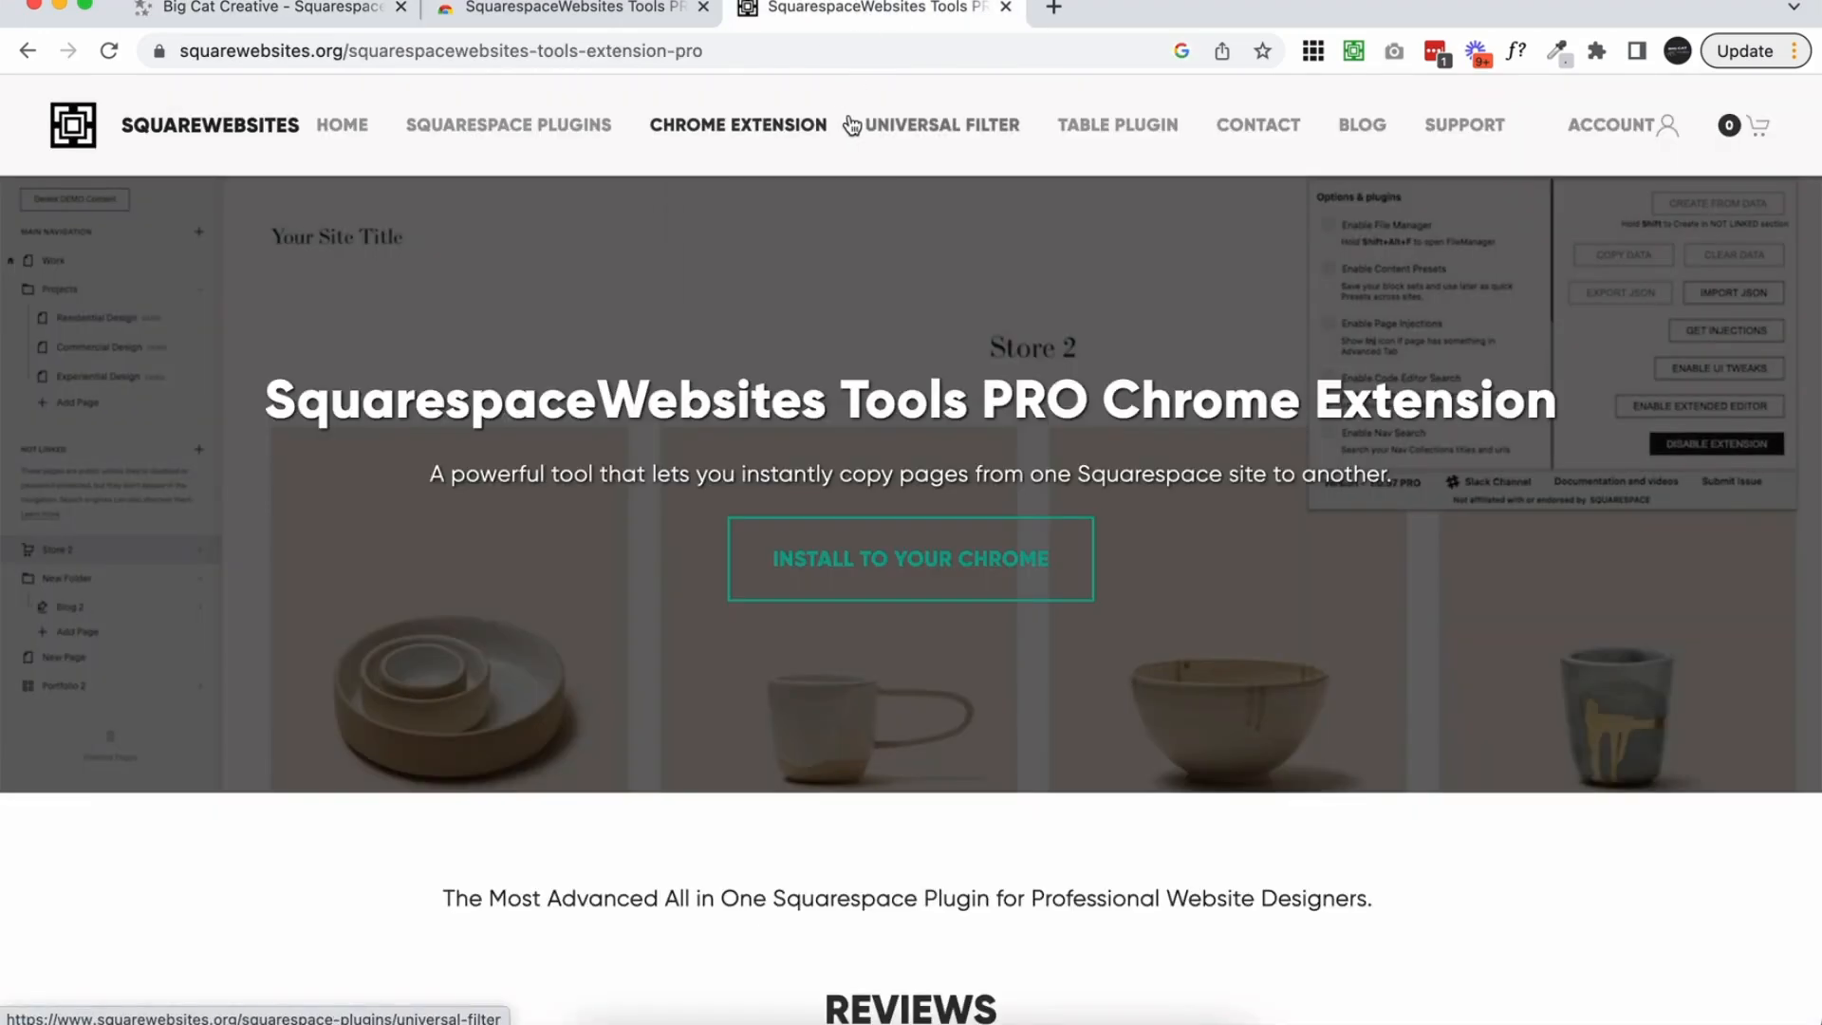
mouse_move(1270, 251)
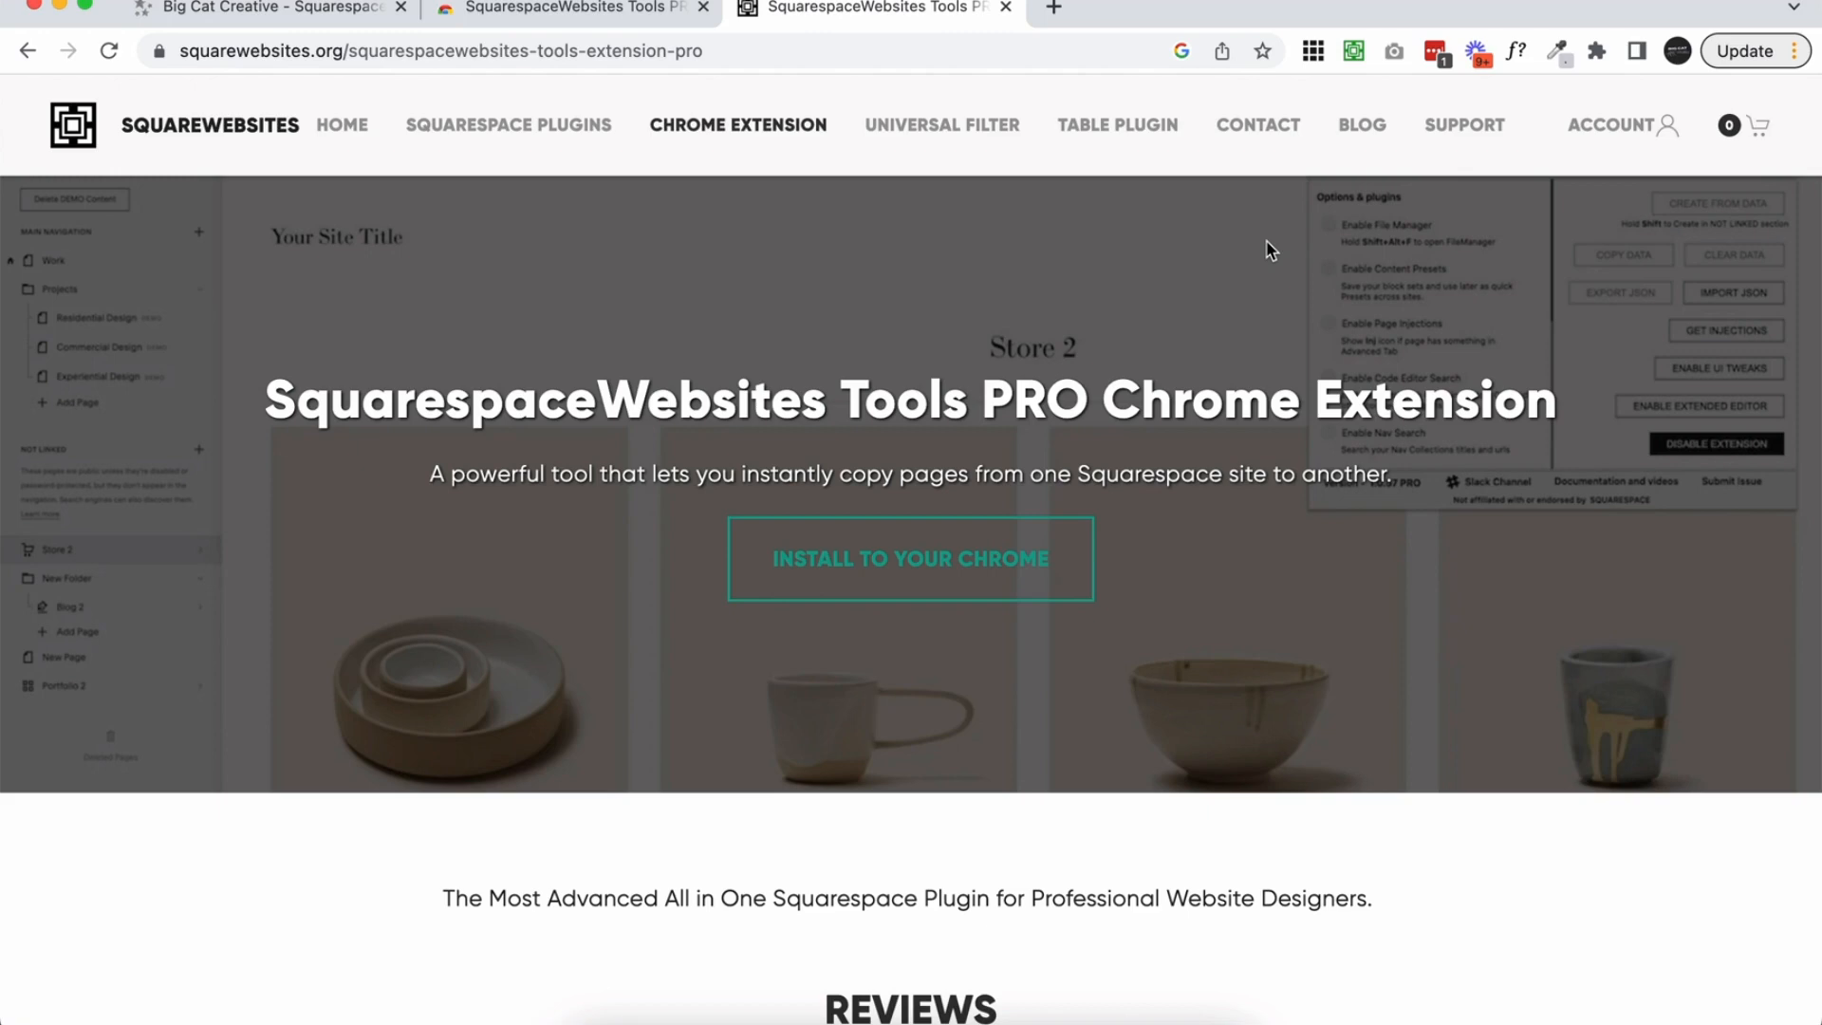
mouse_move(1298, 250)
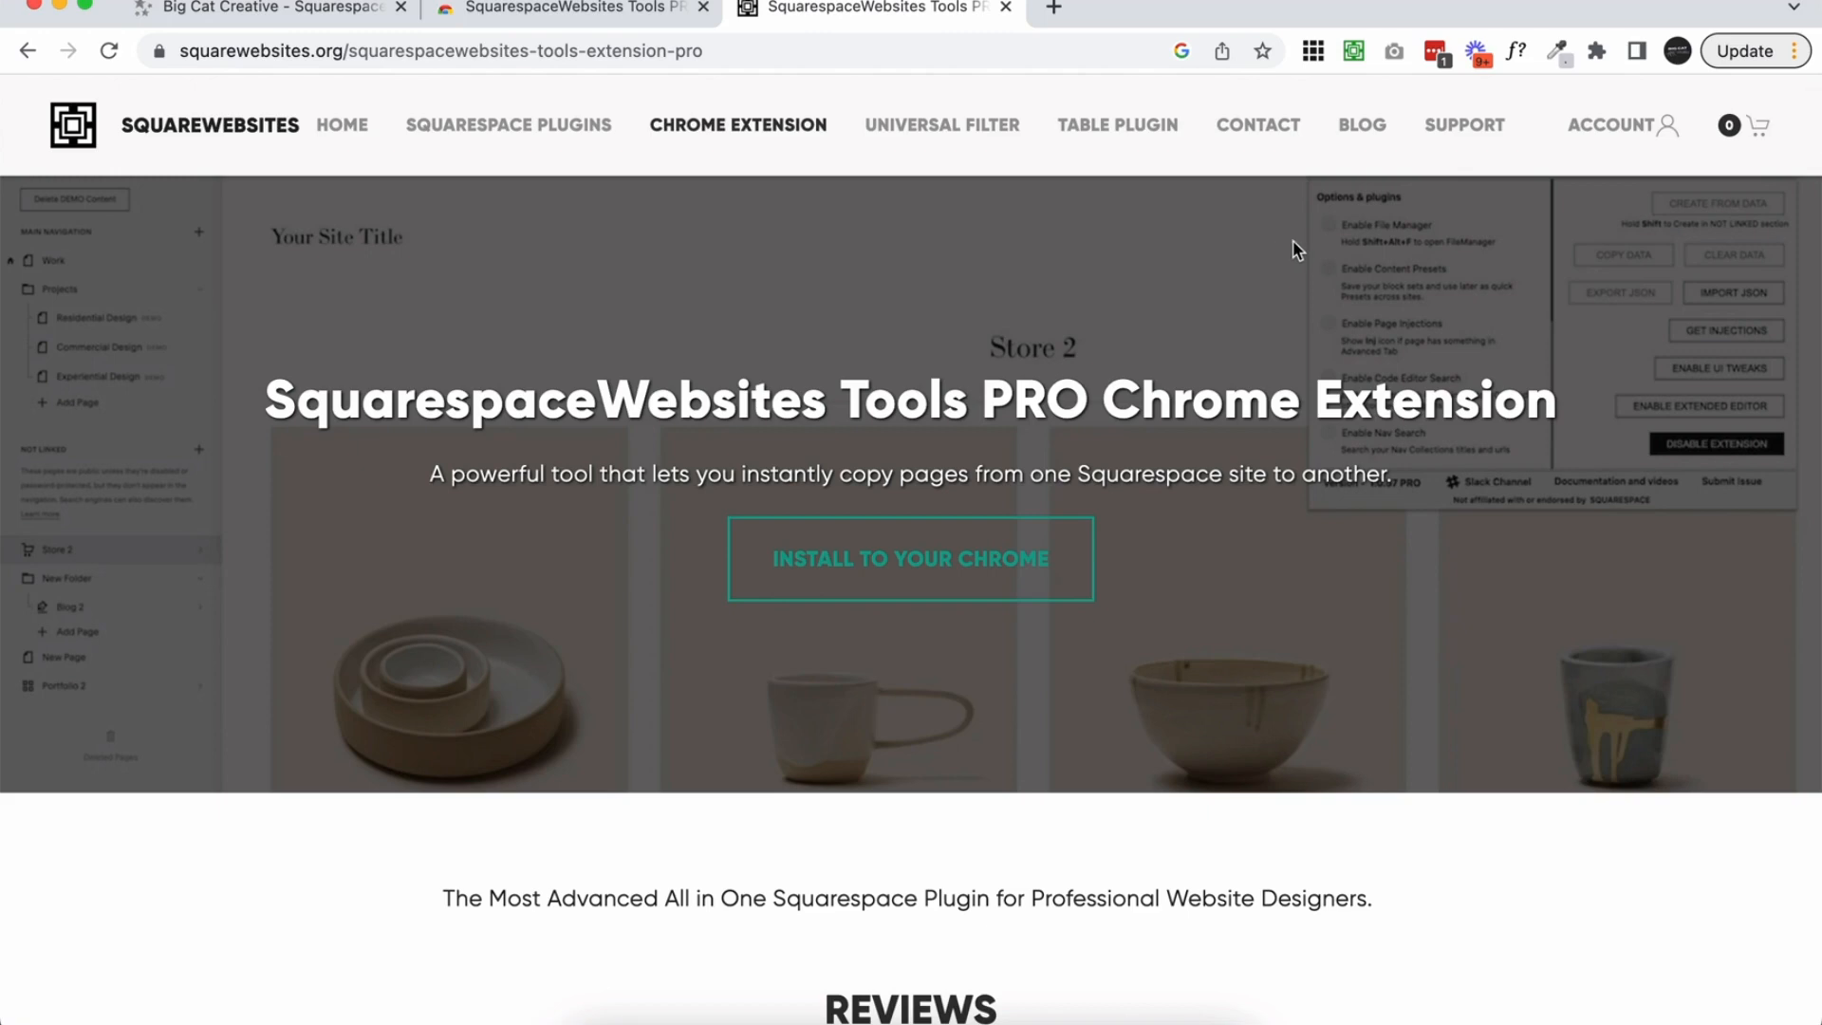
Step: Return to the SquarespaceWebsites Tools PRO Chrome Web Store listing
click(570, 8)
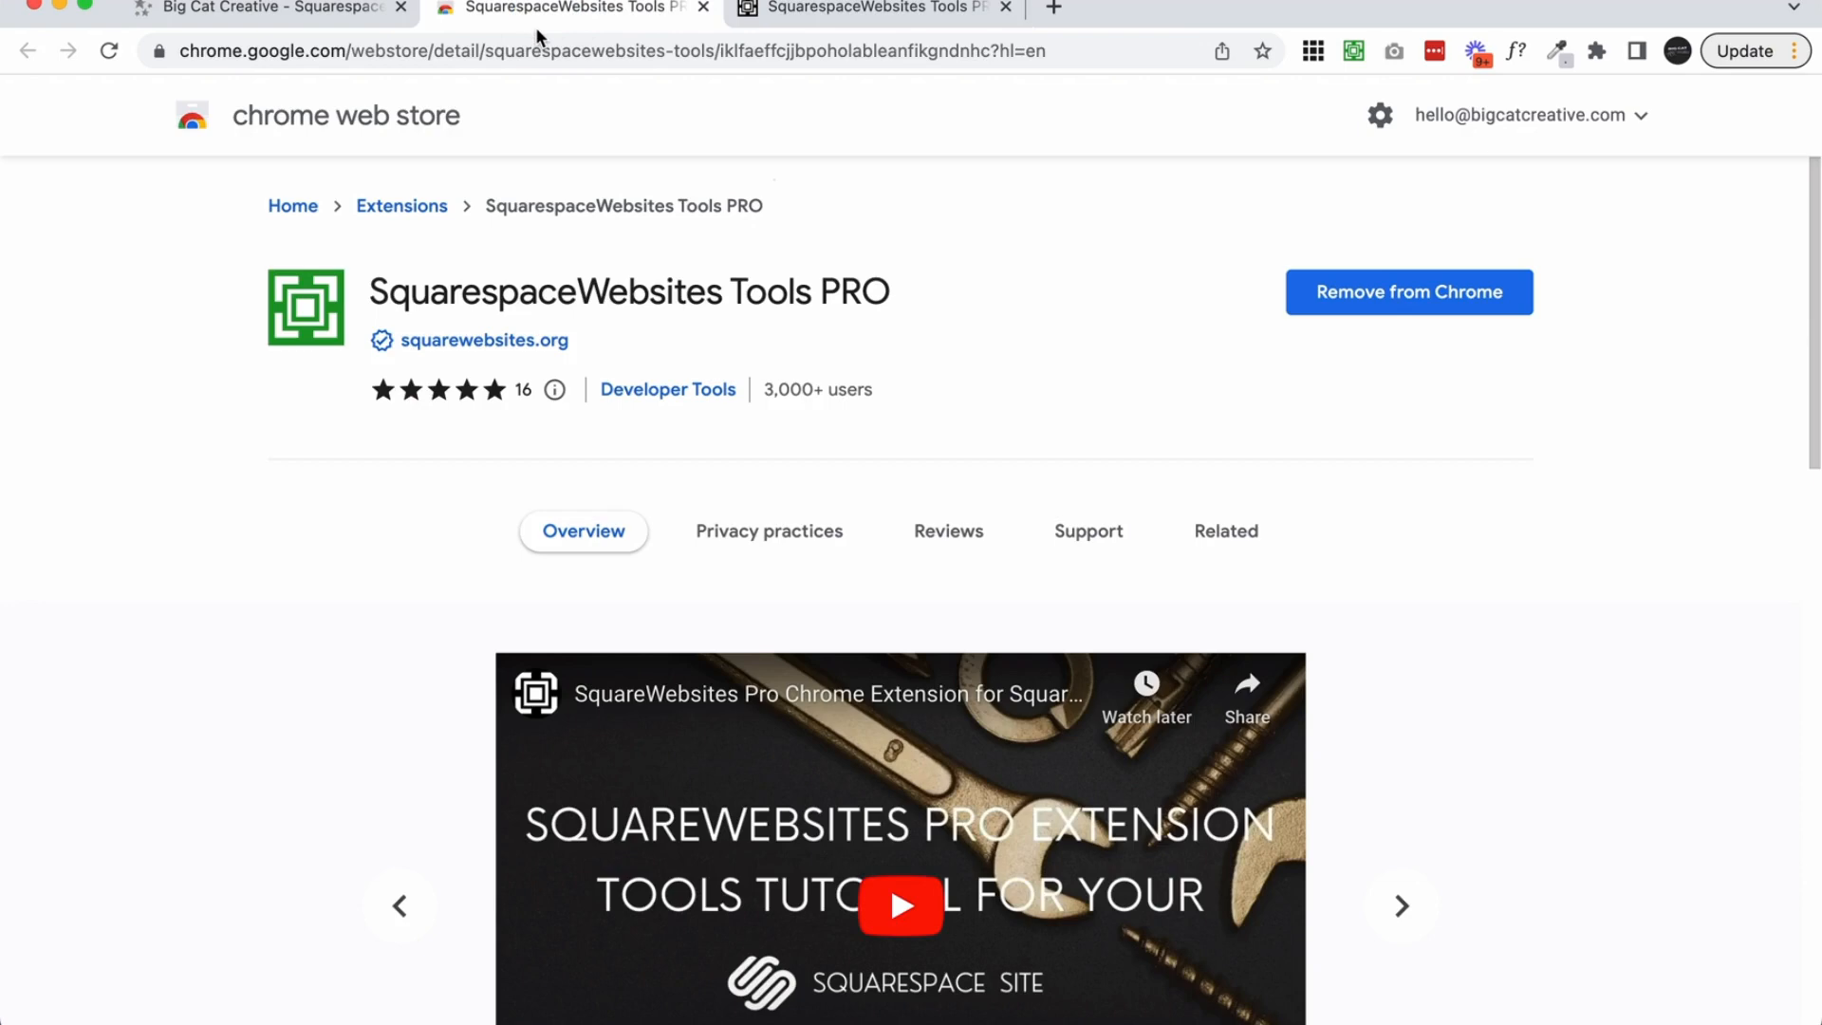